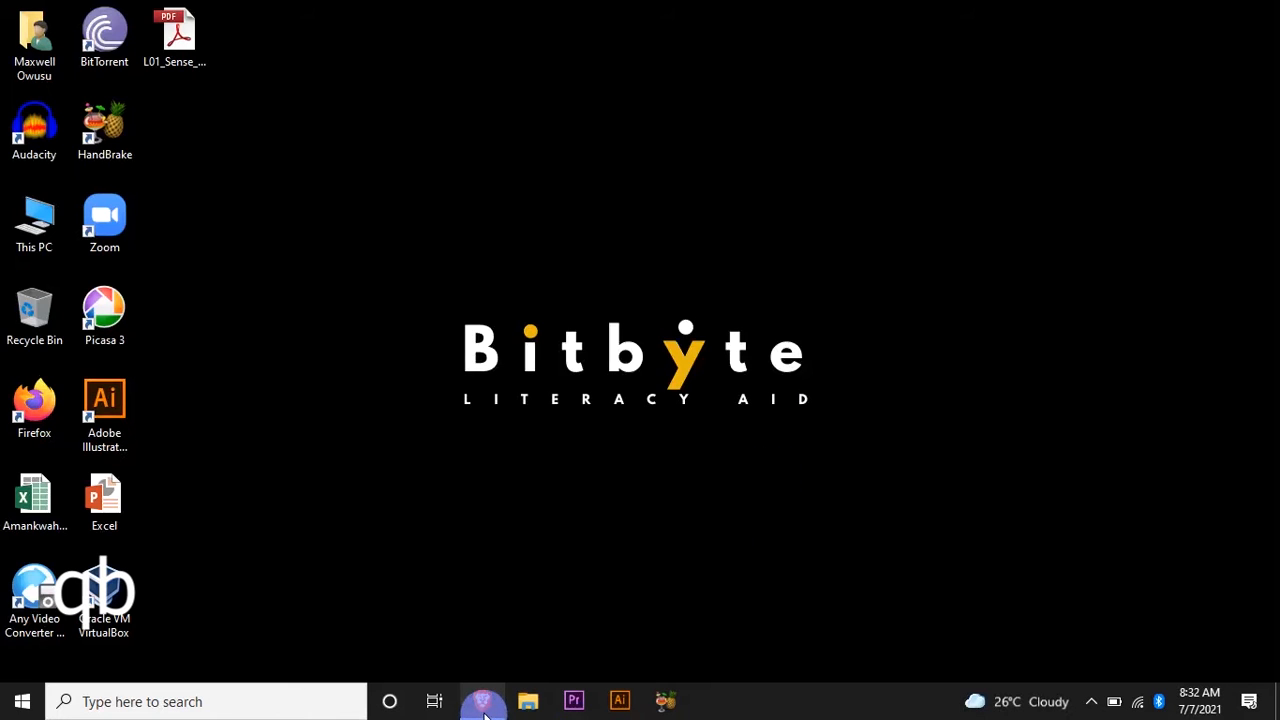
- Restore the browser window showing the Gmail message about downloading Coursera certificates
{"action": "left_click", "coordinate": [482, 700]}
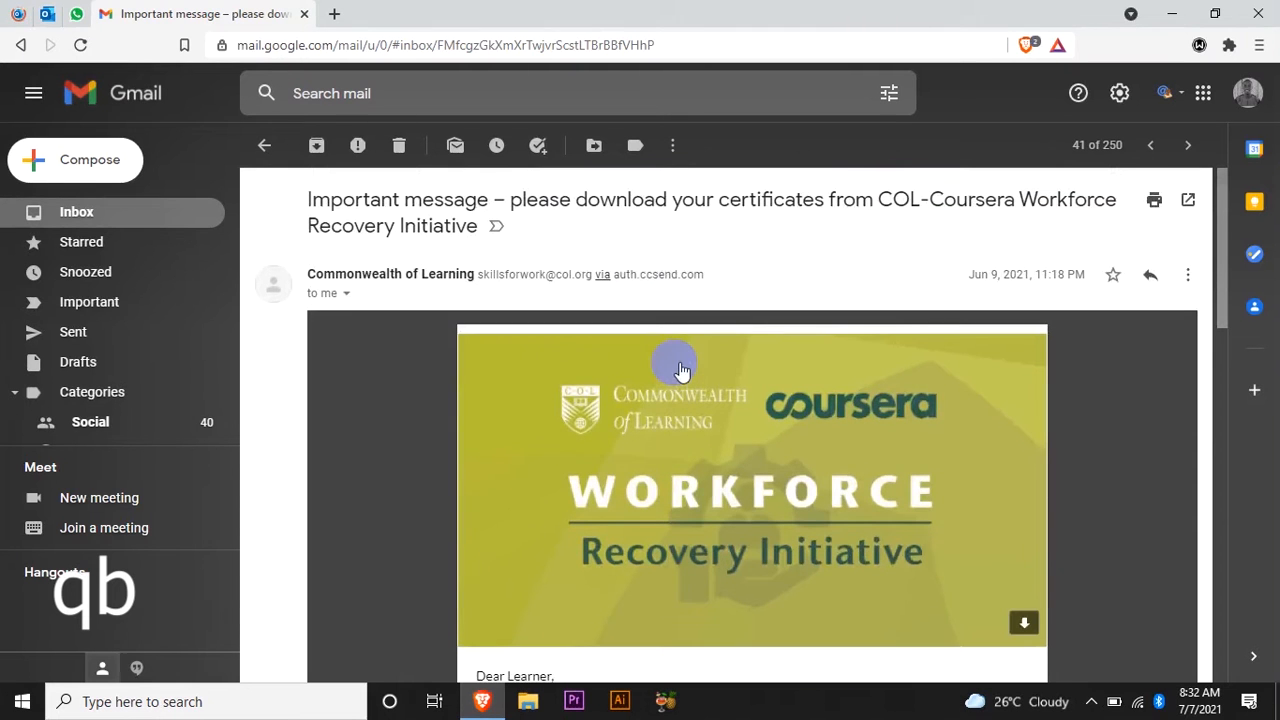
{"action": "mouse_move", "coordinate": [884, 330]}
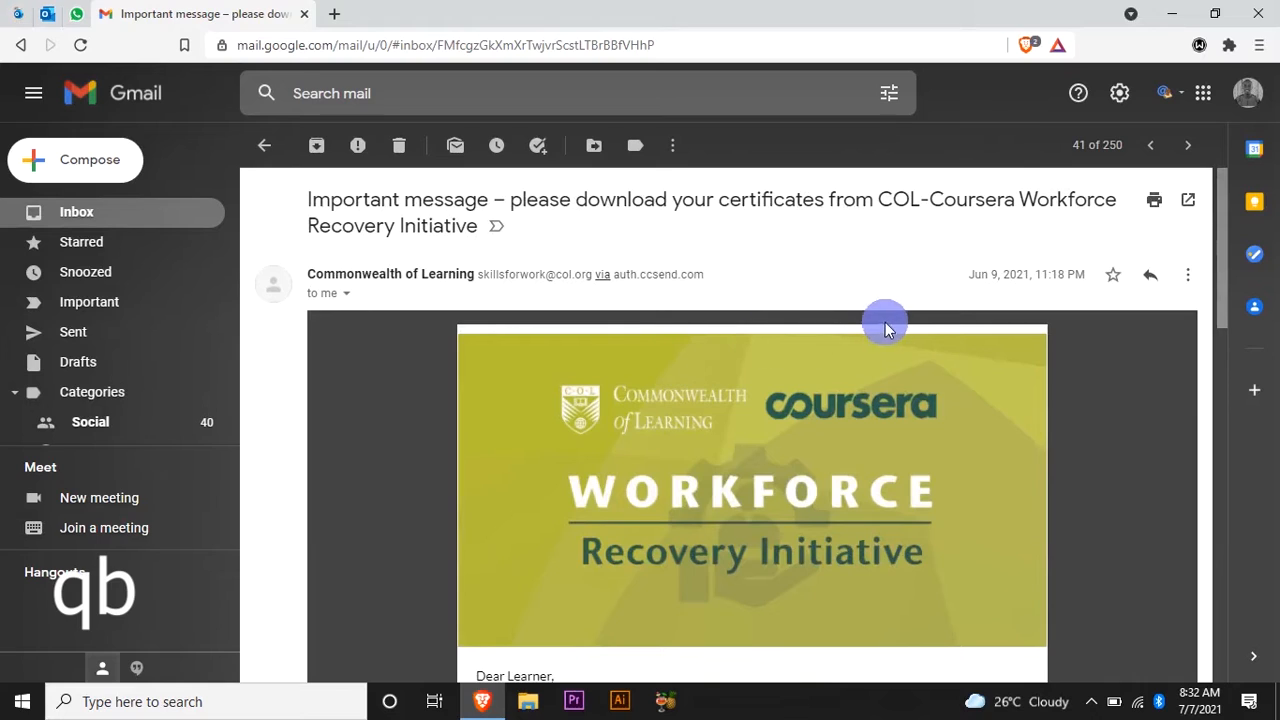
{"action": "mouse_move", "coordinate": [1016, 288]}
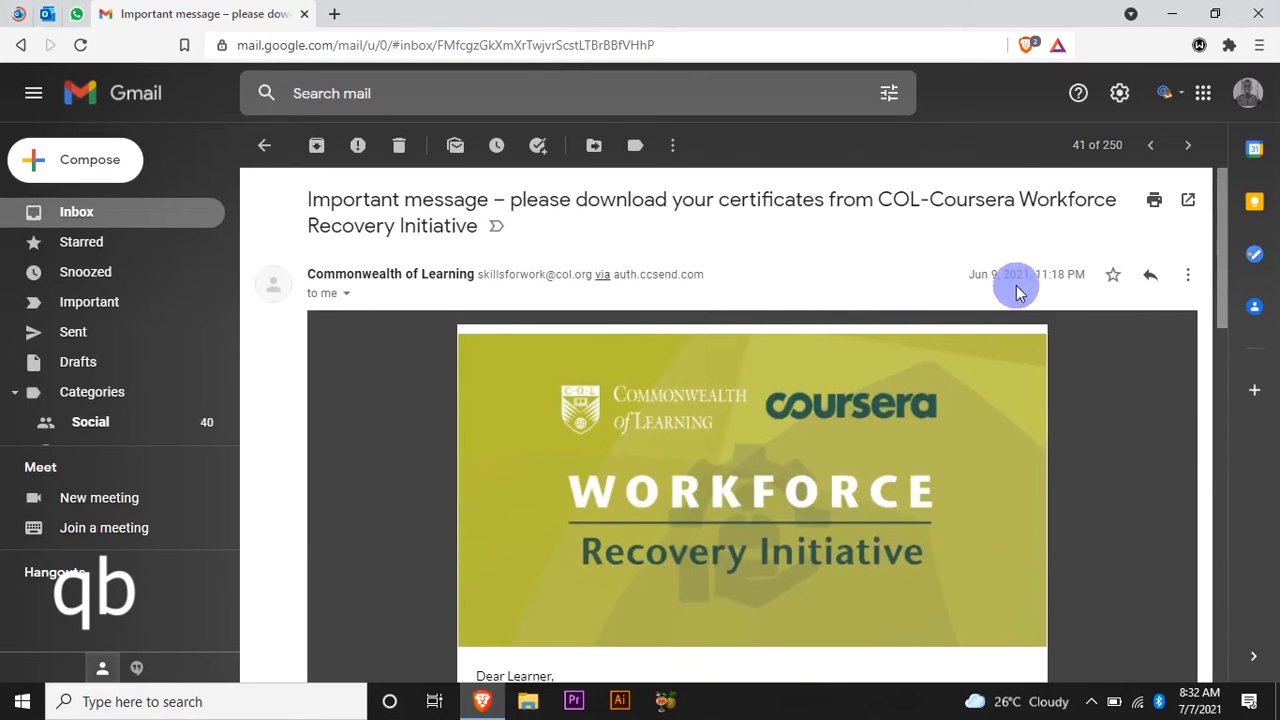
{"action": "mouse_move", "coordinate": [896, 352]}
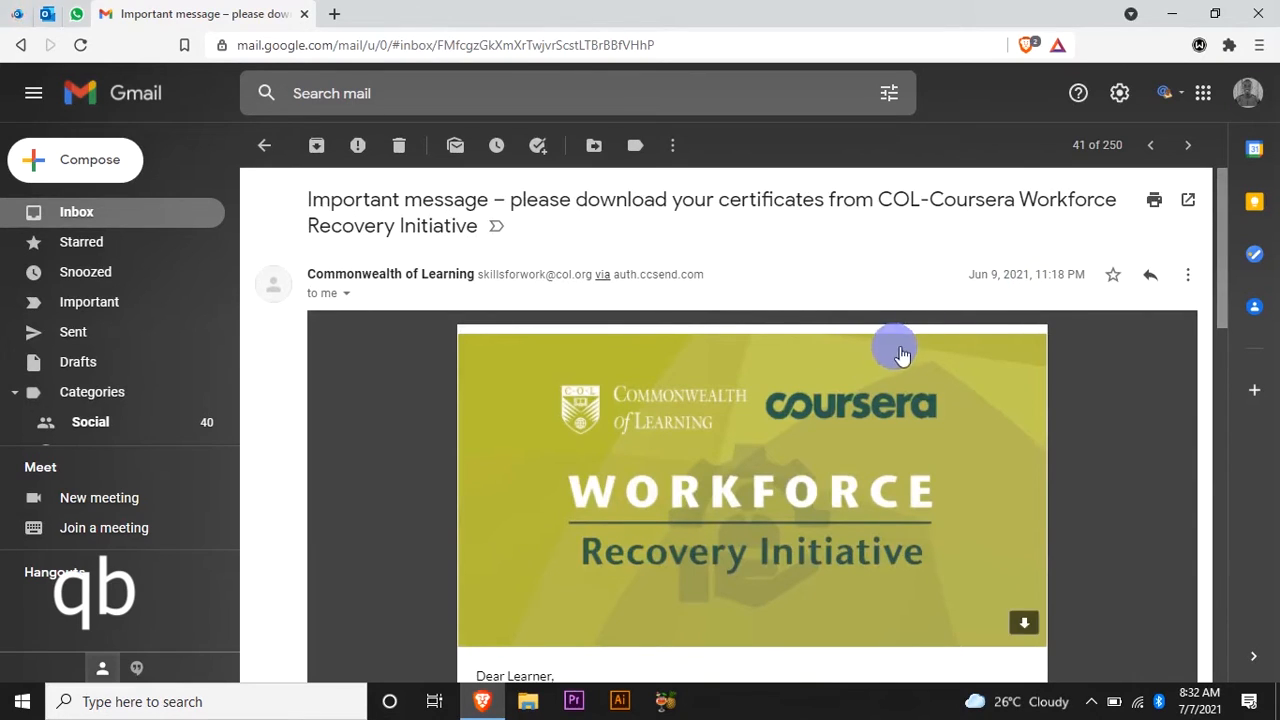
{"action": "mouse_move", "coordinate": [762, 232]}
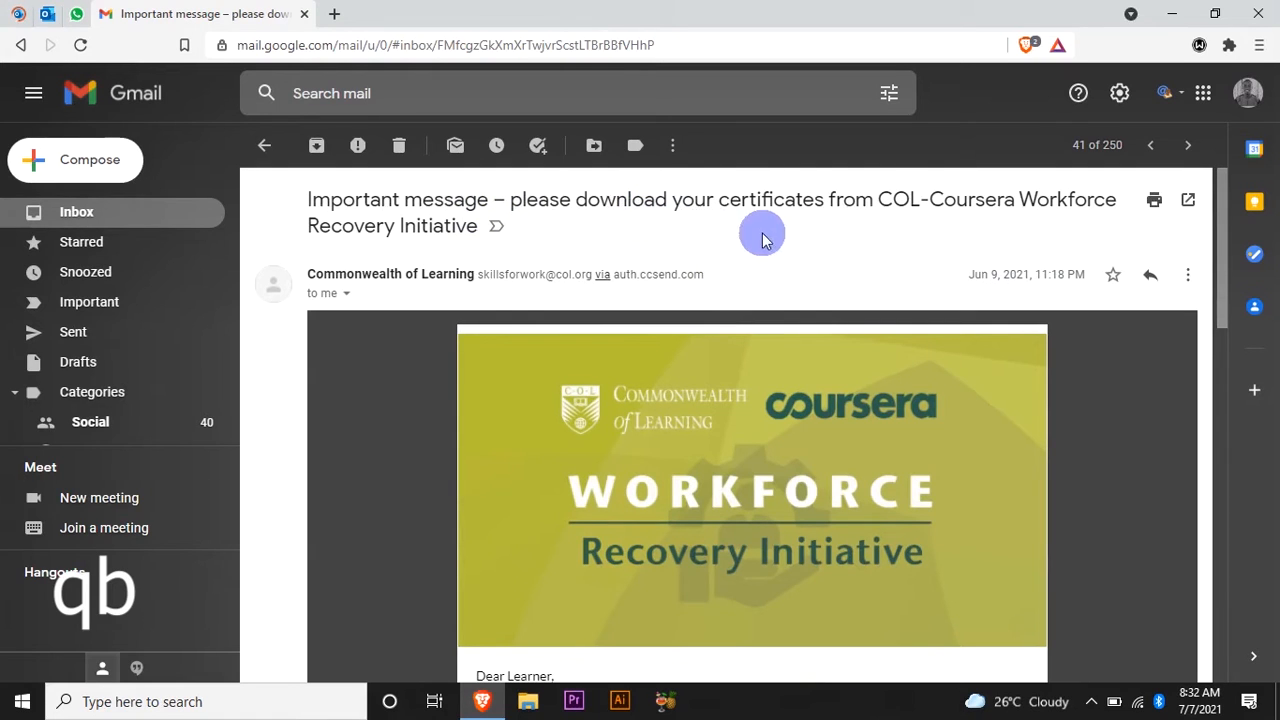
{"action": "mouse_move", "coordinate": [1044, 220]}
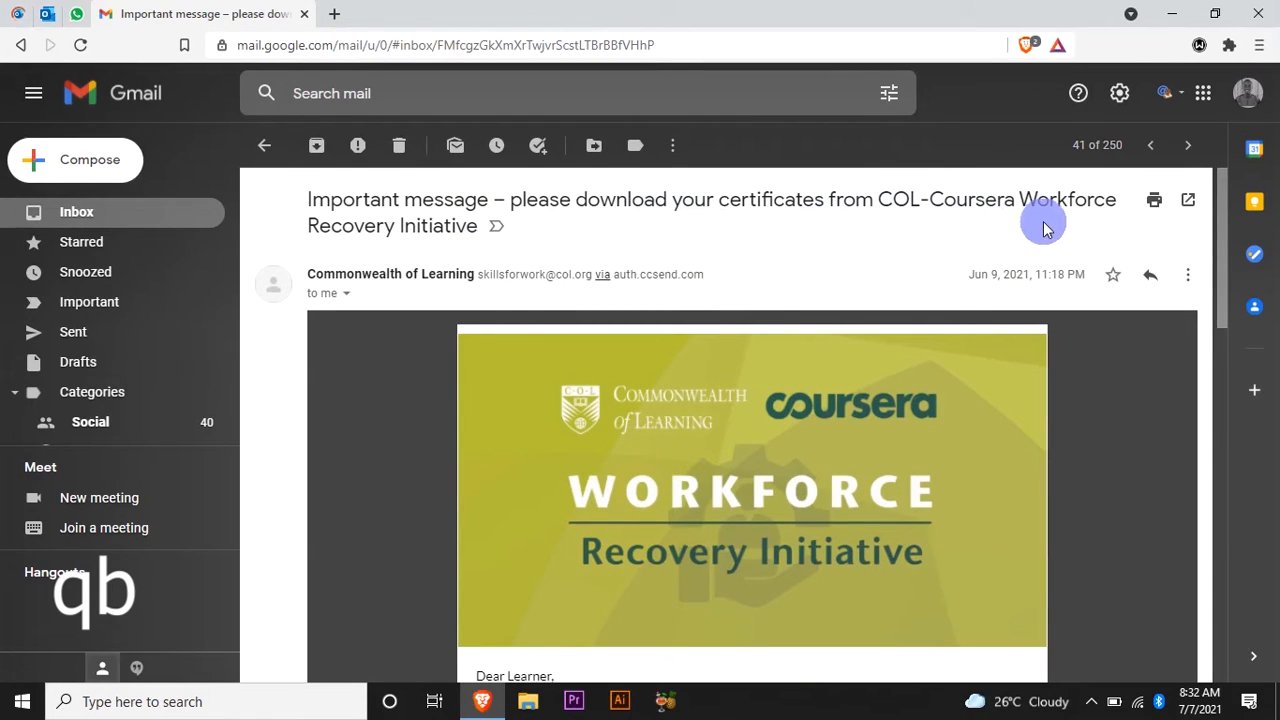
{"action": "mouse_move", "coordinate": [730, 248]}
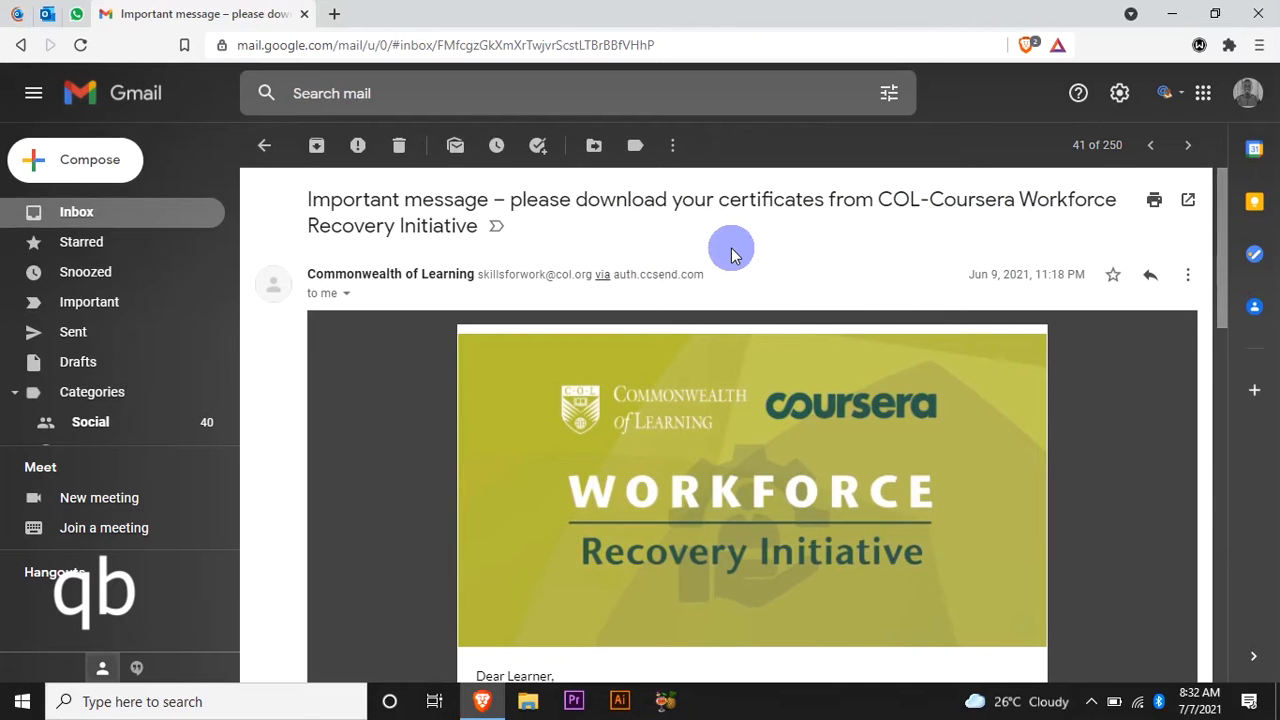
- Scroll through the Commonwealth of Learning email body about downloading certificates from coursera.org/accomplishments
{"action": "scroll", "scroll_direction": "down", "scroll_amount": 3}
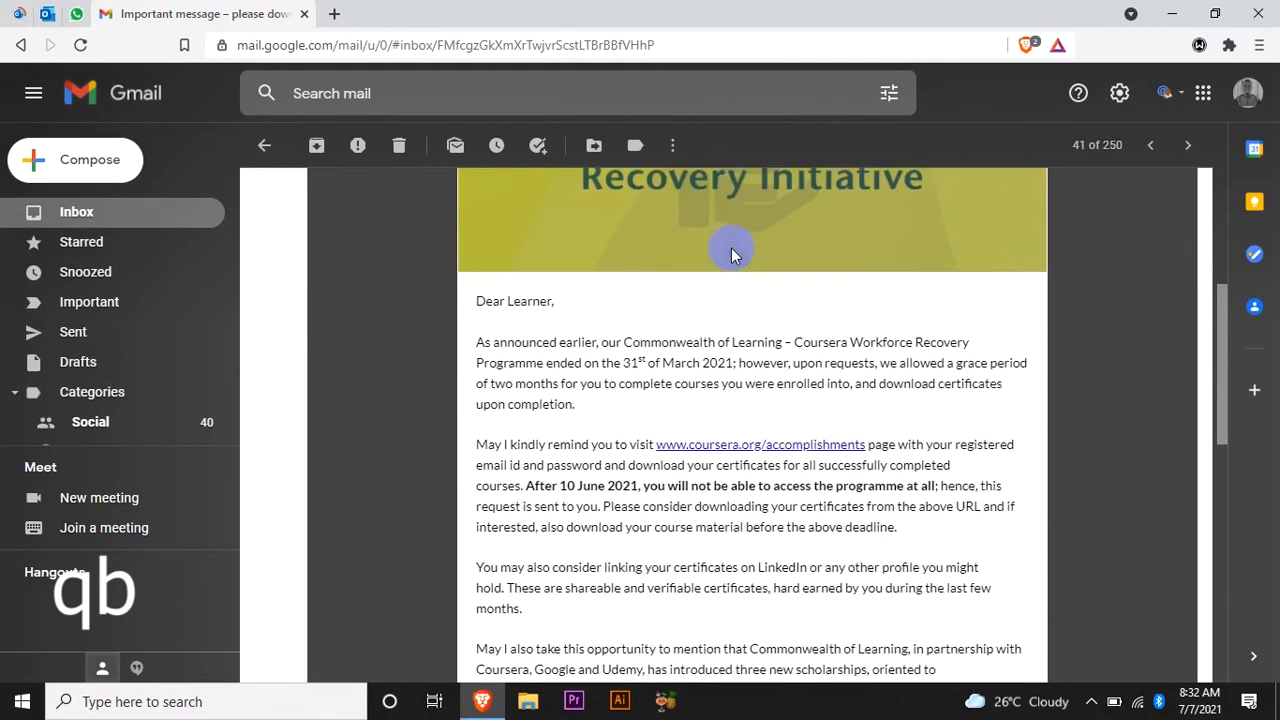
{"action": "scroll", "scroll_direction": "down", "scroll_amount": 3}
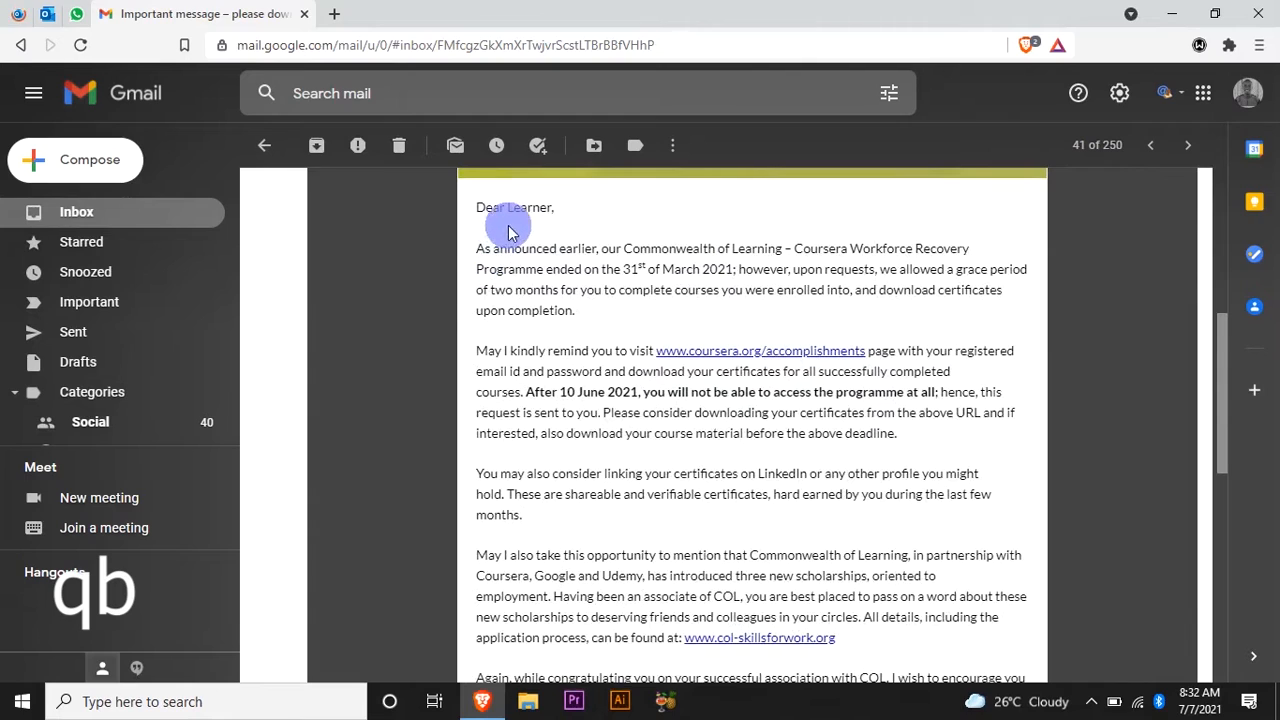
{"action": "mouse_move", "coordinate": [636, 262]}
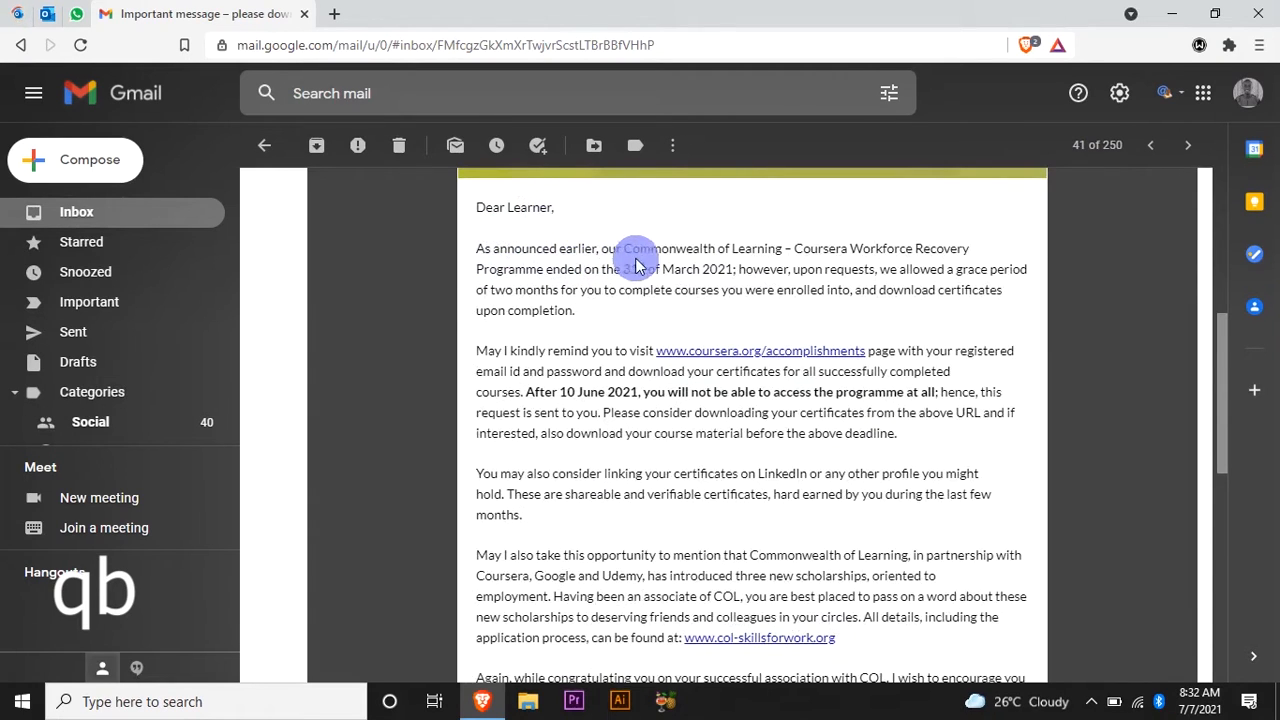
{"action": "mouse_move", "coordinate": [784, 260]}
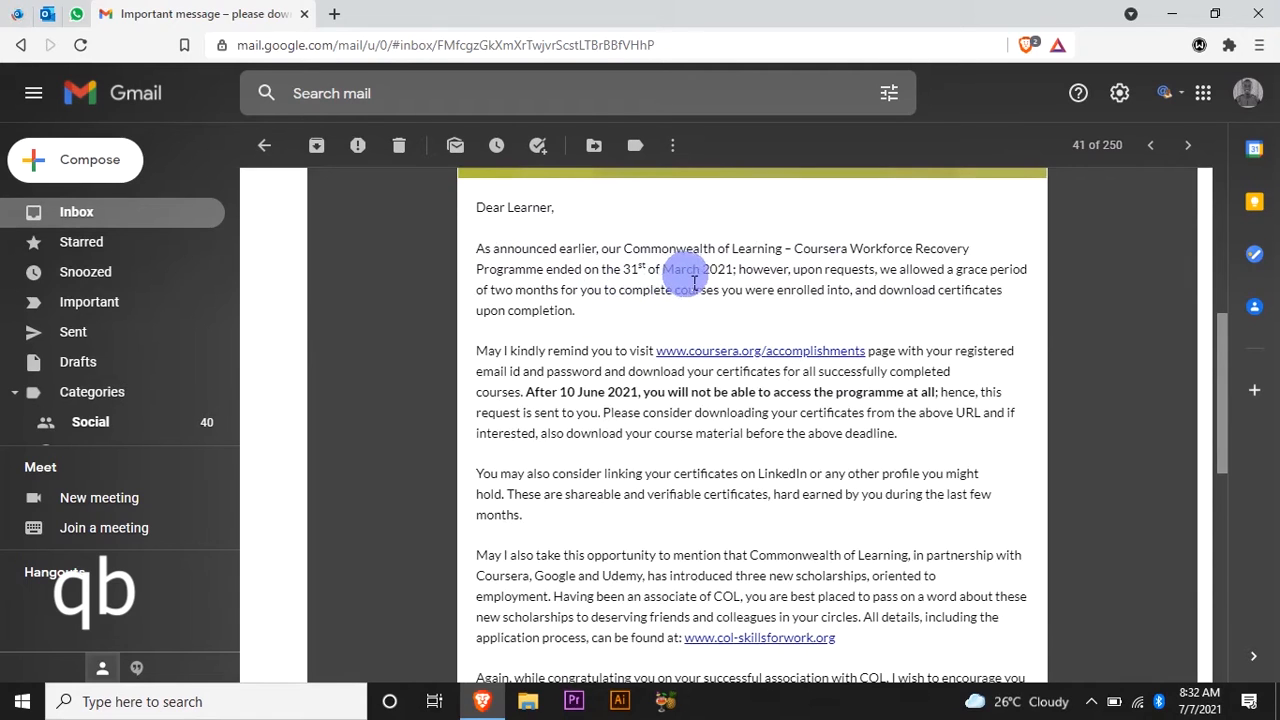
{"action": "mouse_move", "coordinate": [810, 288]}
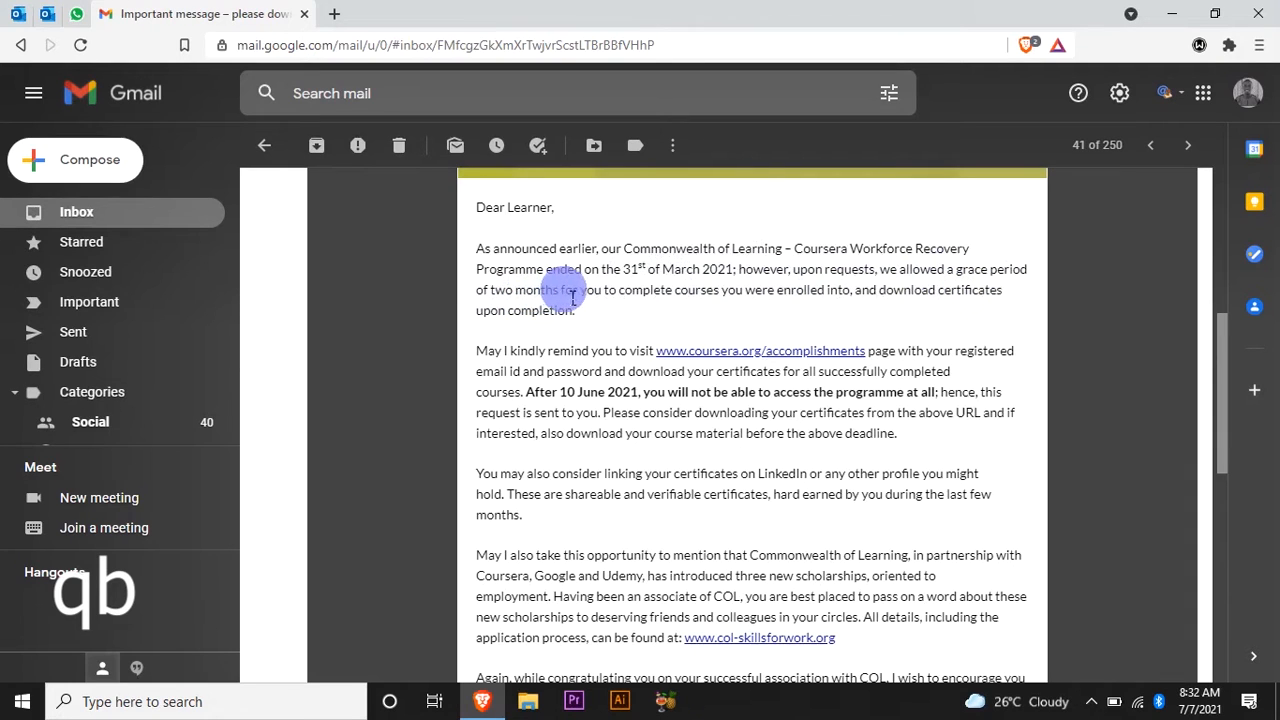
{"action": "mouse_move", "coordinate": [730, 296]}
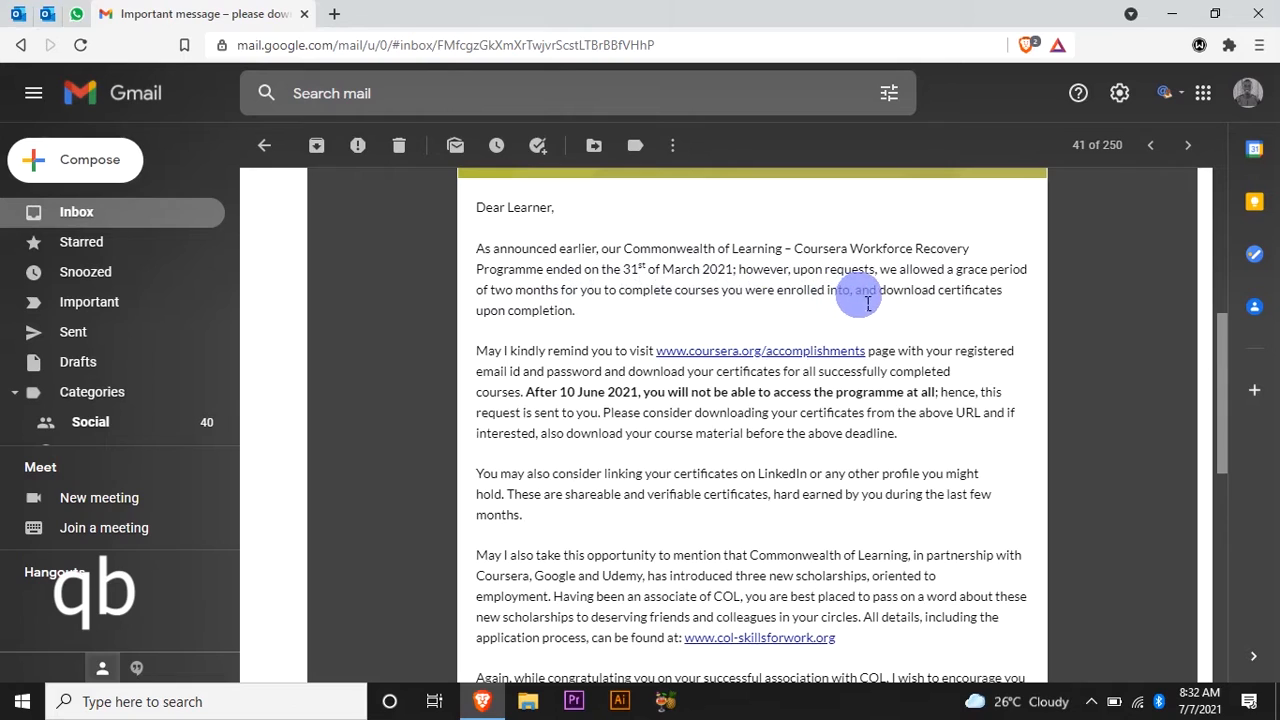
{"action": "mouse_move", "coordinate": [584, 330]}
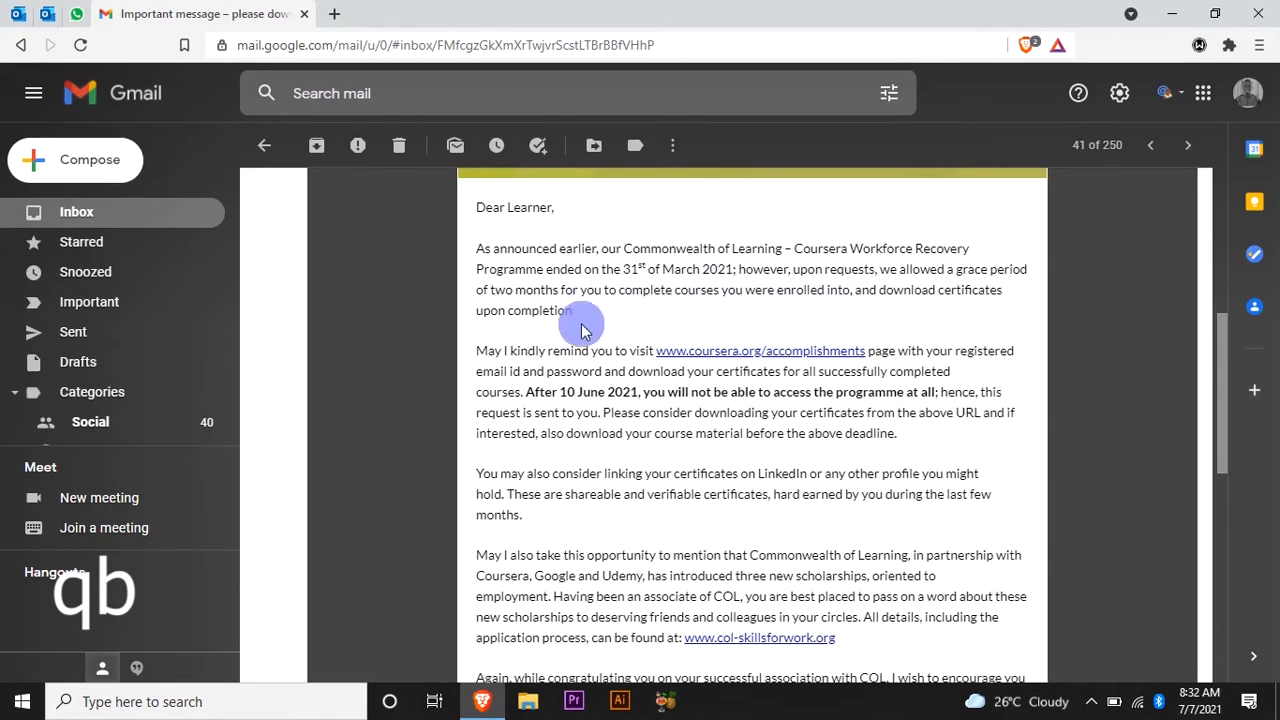
{"action": "mouse_move", "coordinate": [516, 376]}
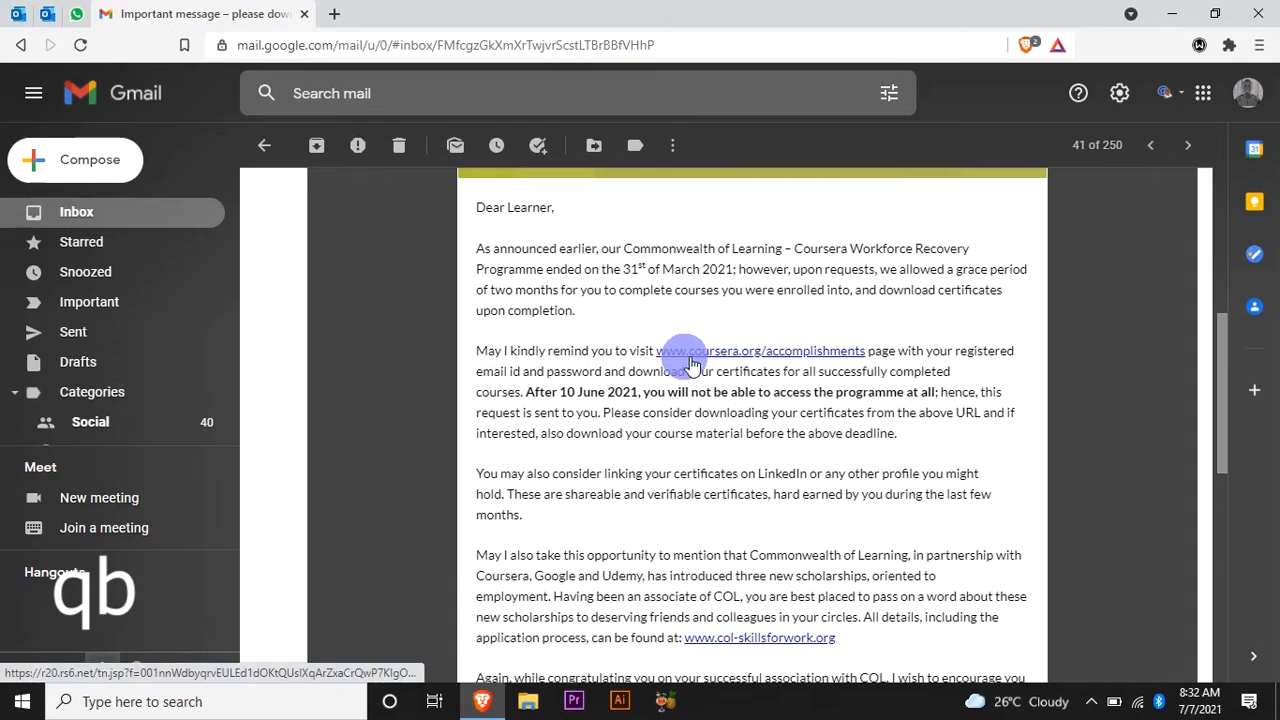
{"action": "mouse_move", "coordinate": [890, 364]}
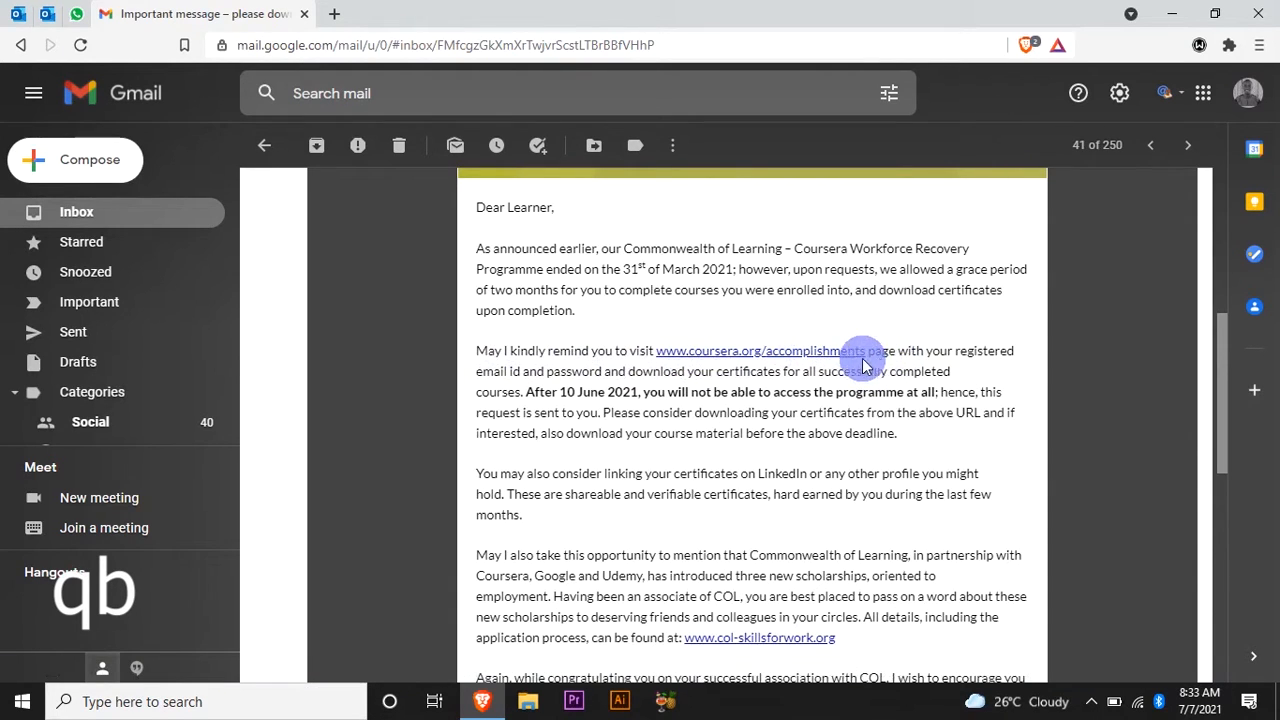
{"action": "mouse_move", "coordinate": [916, 360]}
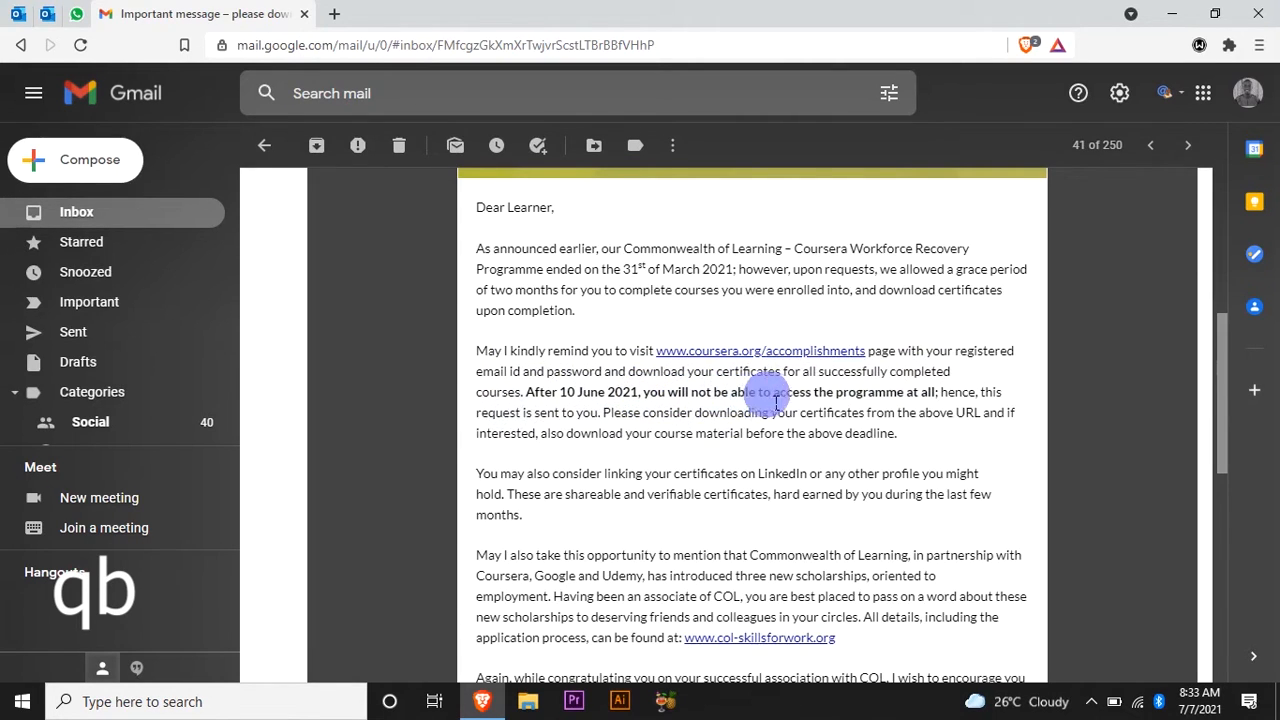
{"action": "mouse_move", "coordinate": [930, 400]}
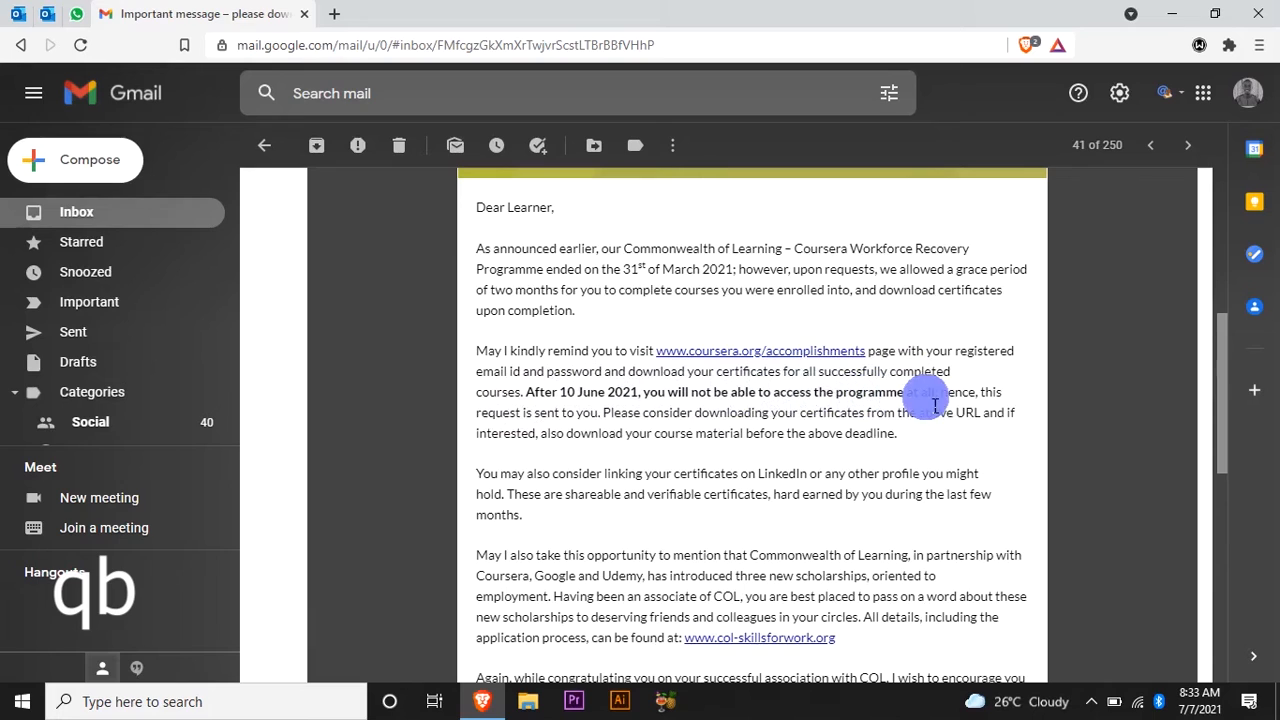
{"action": "mouse_move", "coordinate": [538, 432]}
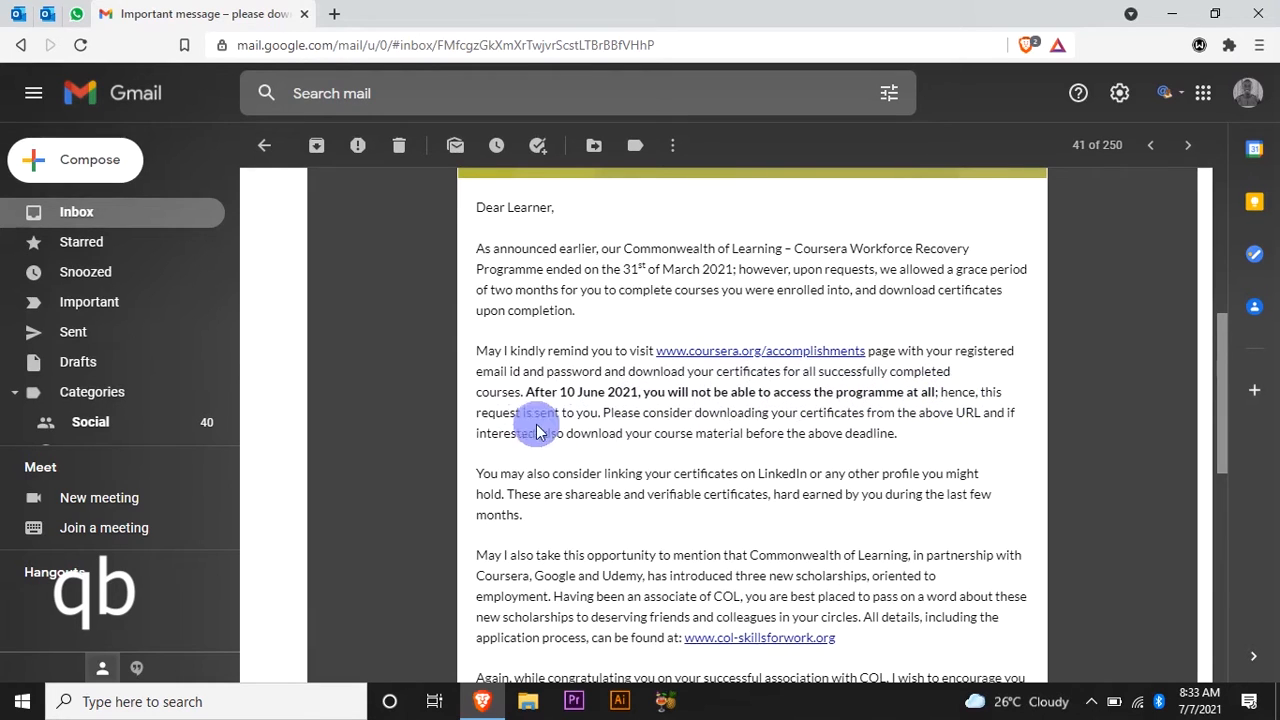
{"action": "mouse_move", "coordinate": [650, 424]}
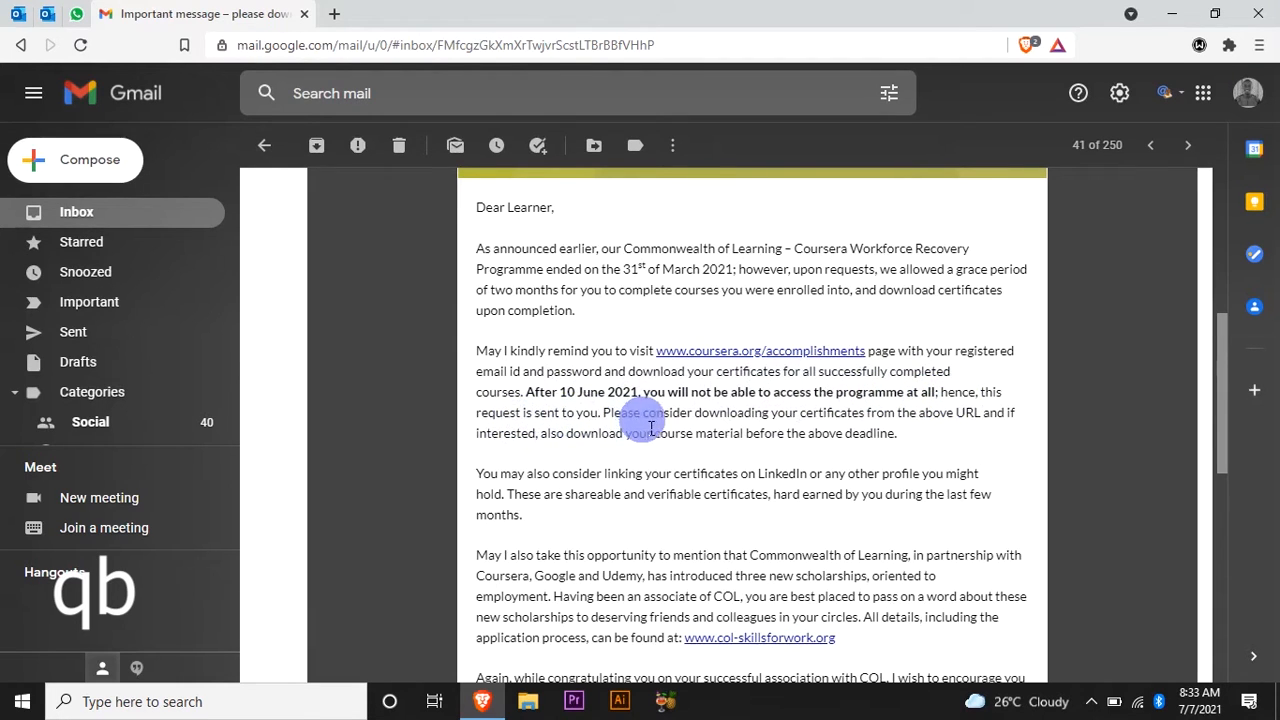
{"action": "mouse_move", "coordinate": [870, 420]}
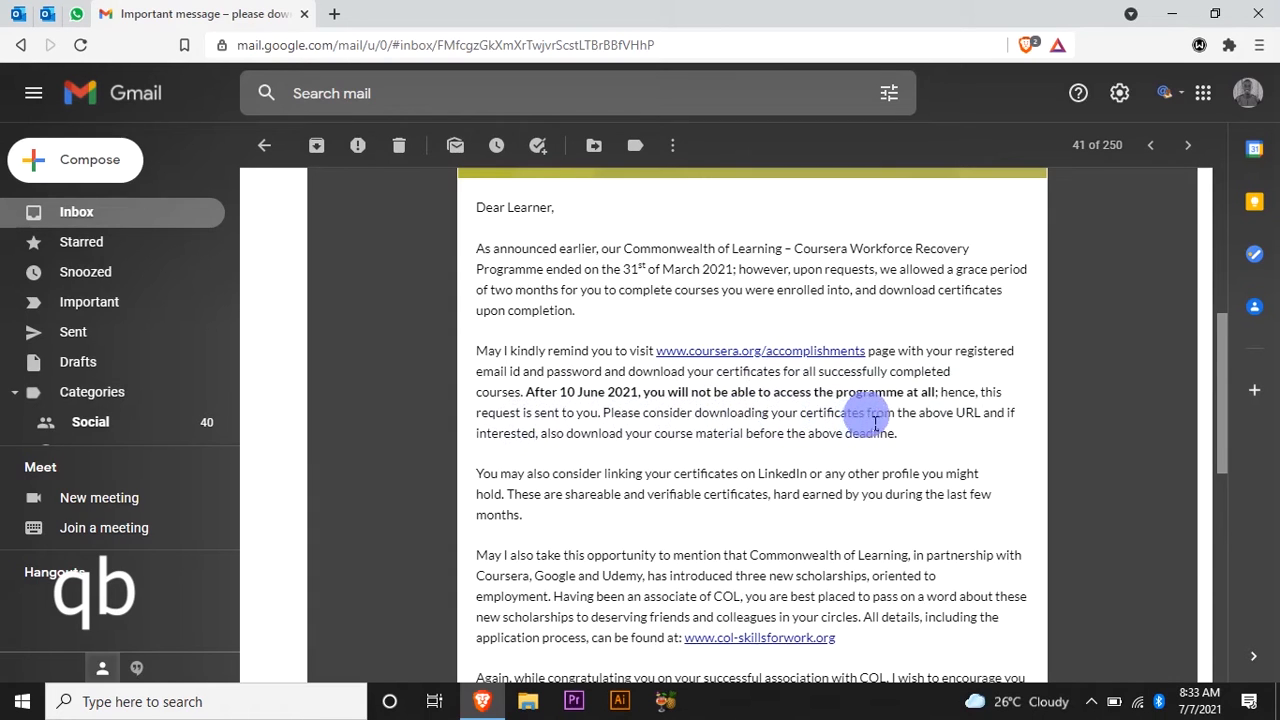
{"action": "mouse_move", "coordinate": [990, 428]}
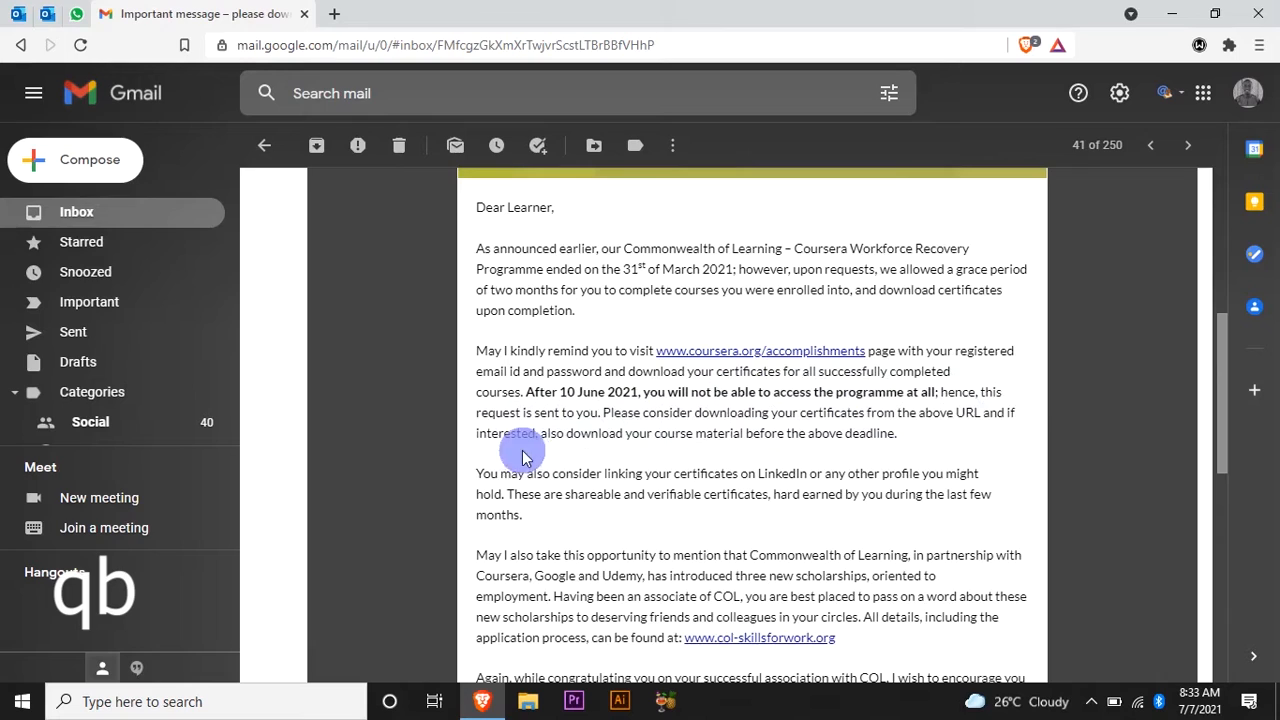
{"action": "mouse_move", "coordinate": [696, 444]}
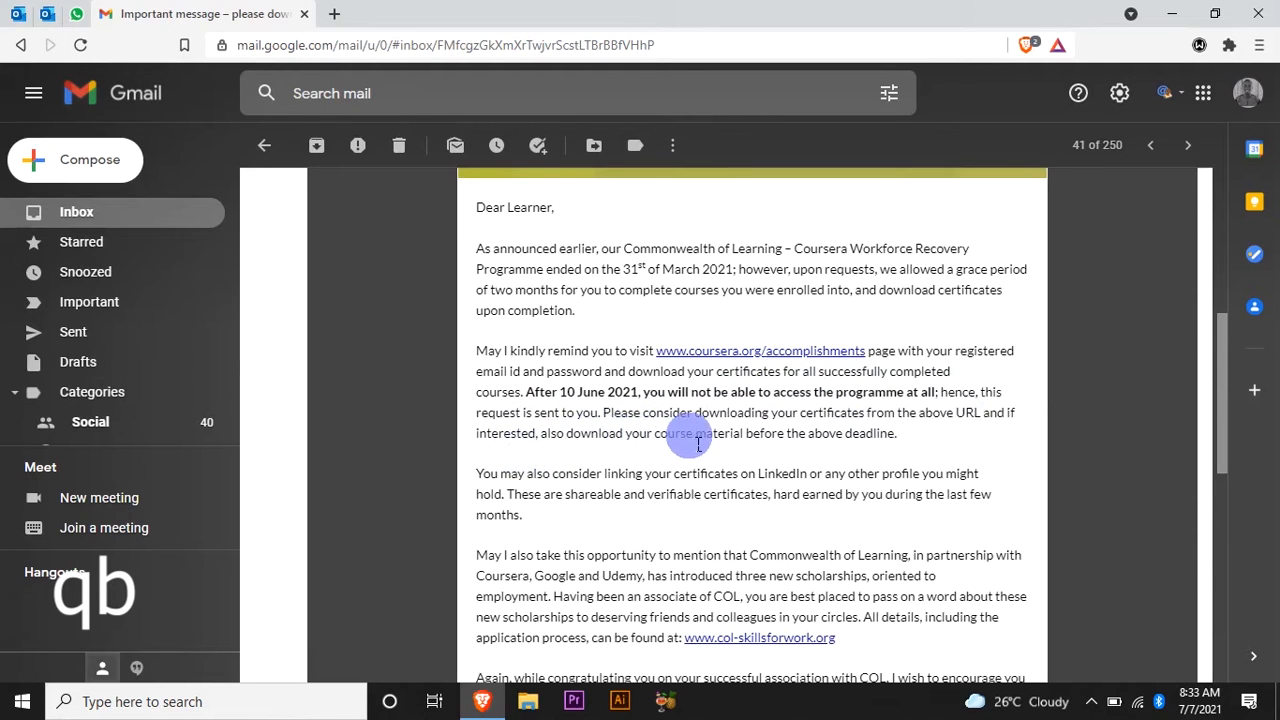
{"action": "mouse_move", "coordinate": [800, 440]}
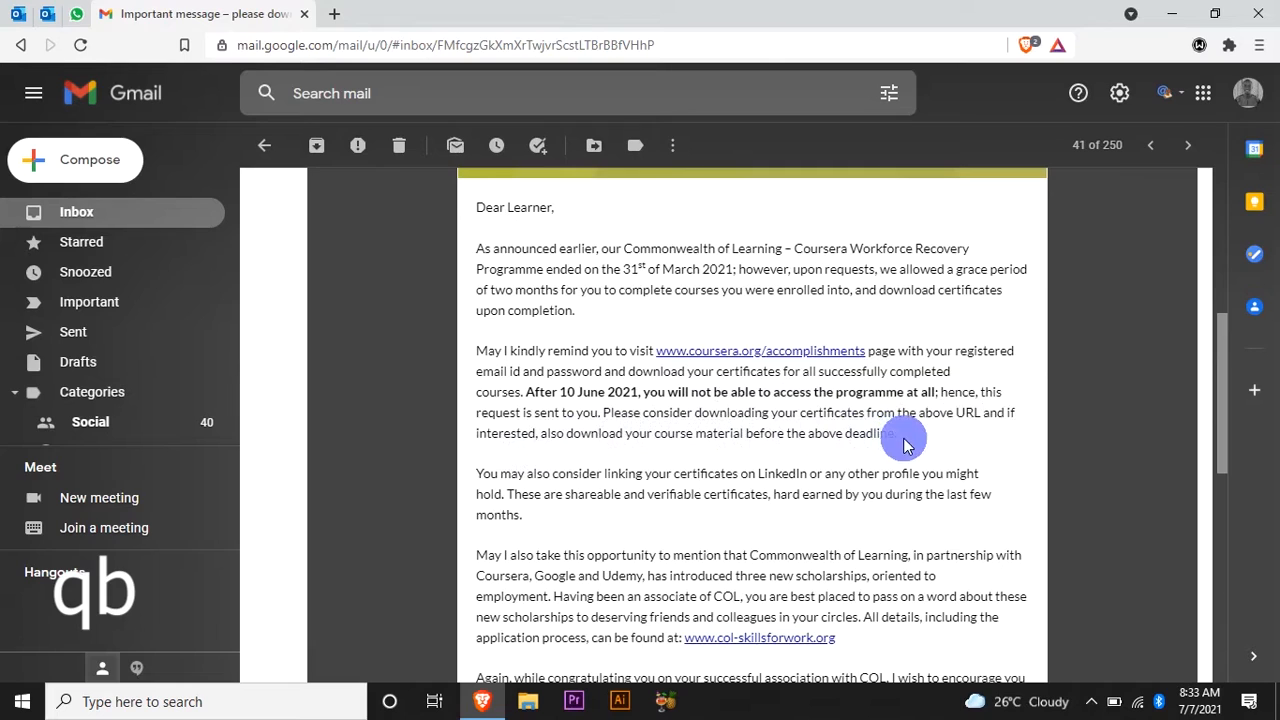
{"action": "mouse_move", "coordinate": [638, 482]}
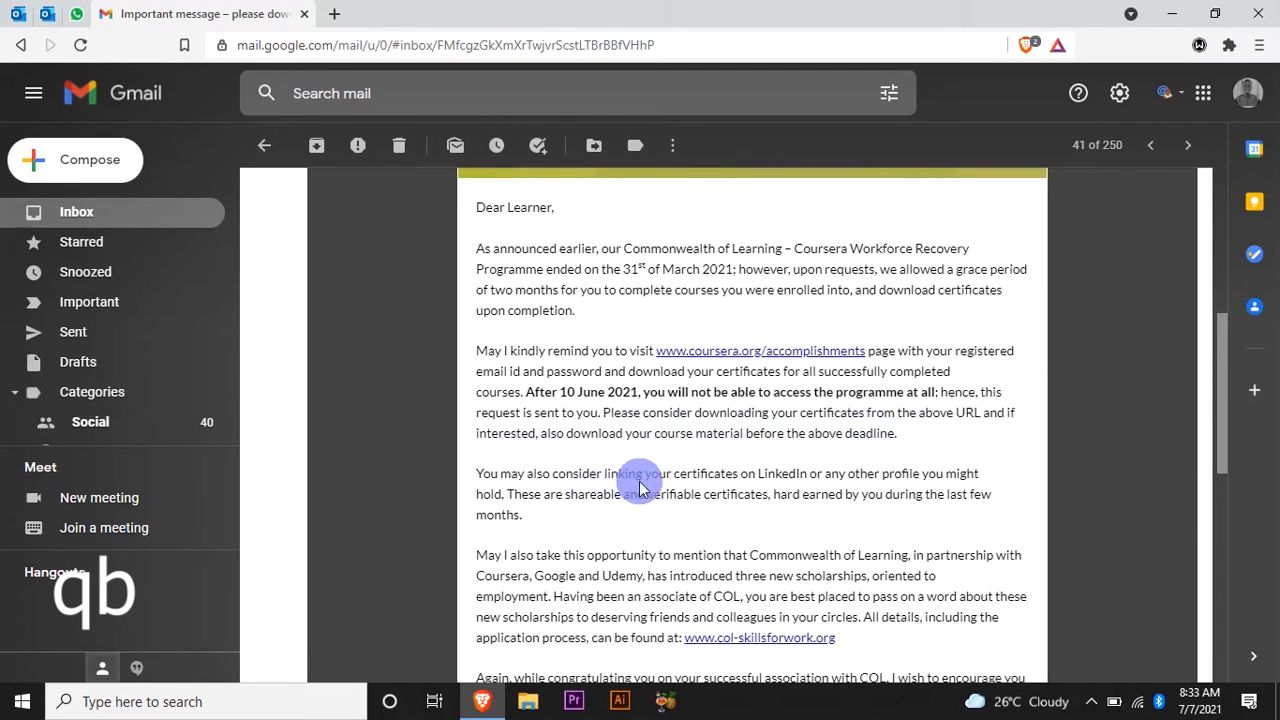
{"action": "mouse_move", "coordinate": [836, 486]}
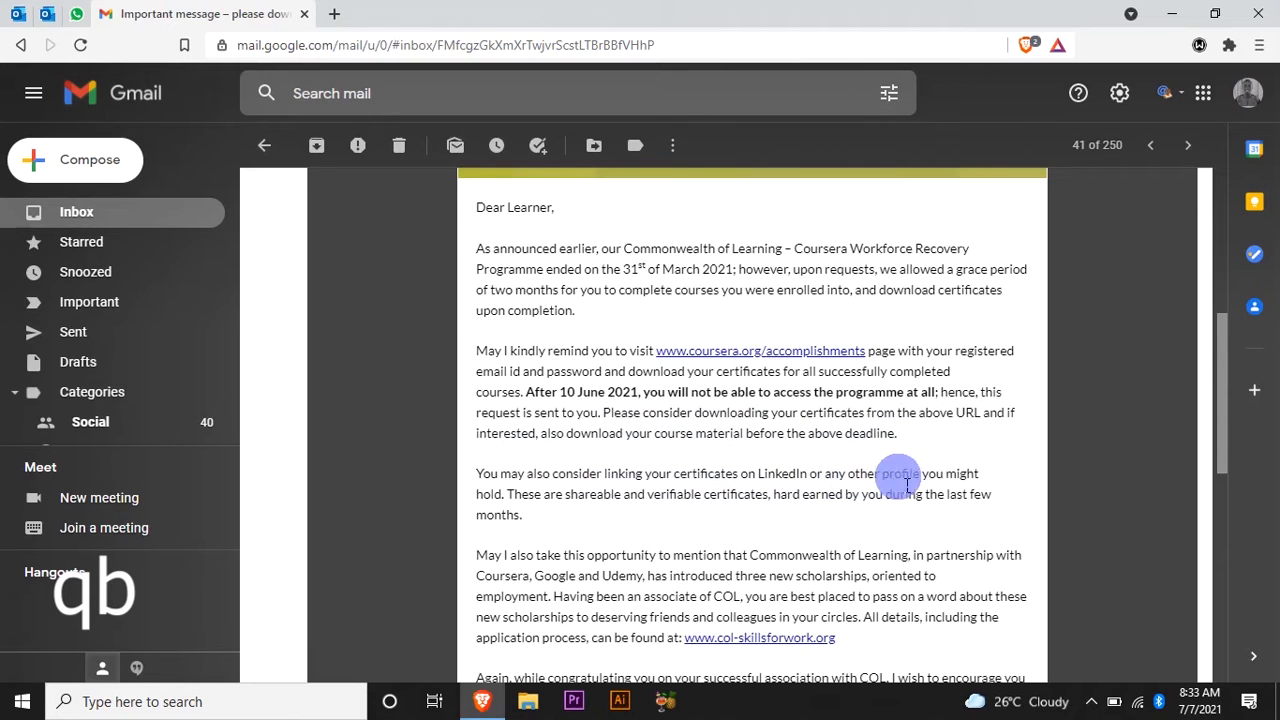
{"action": "mouse_move", "coordinate": [490, 498]}
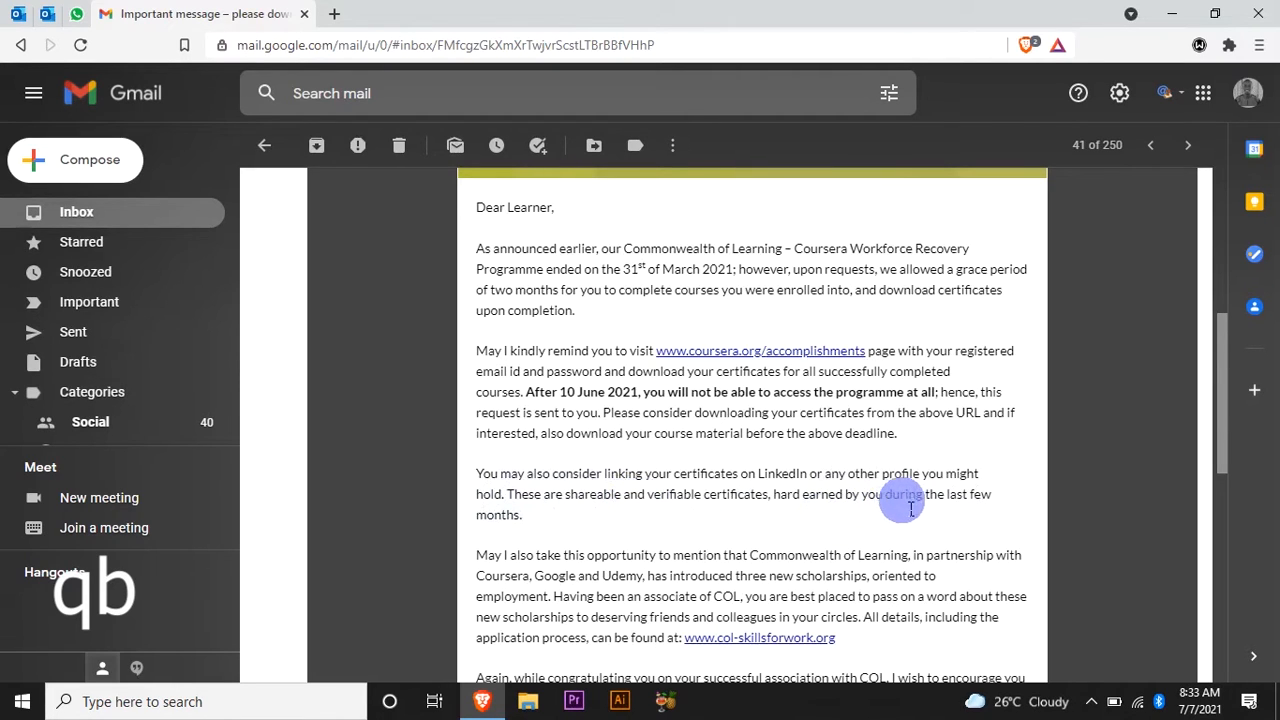
{"action": "scroll", "scroll_direction": "up", "scroll_amount": 3}
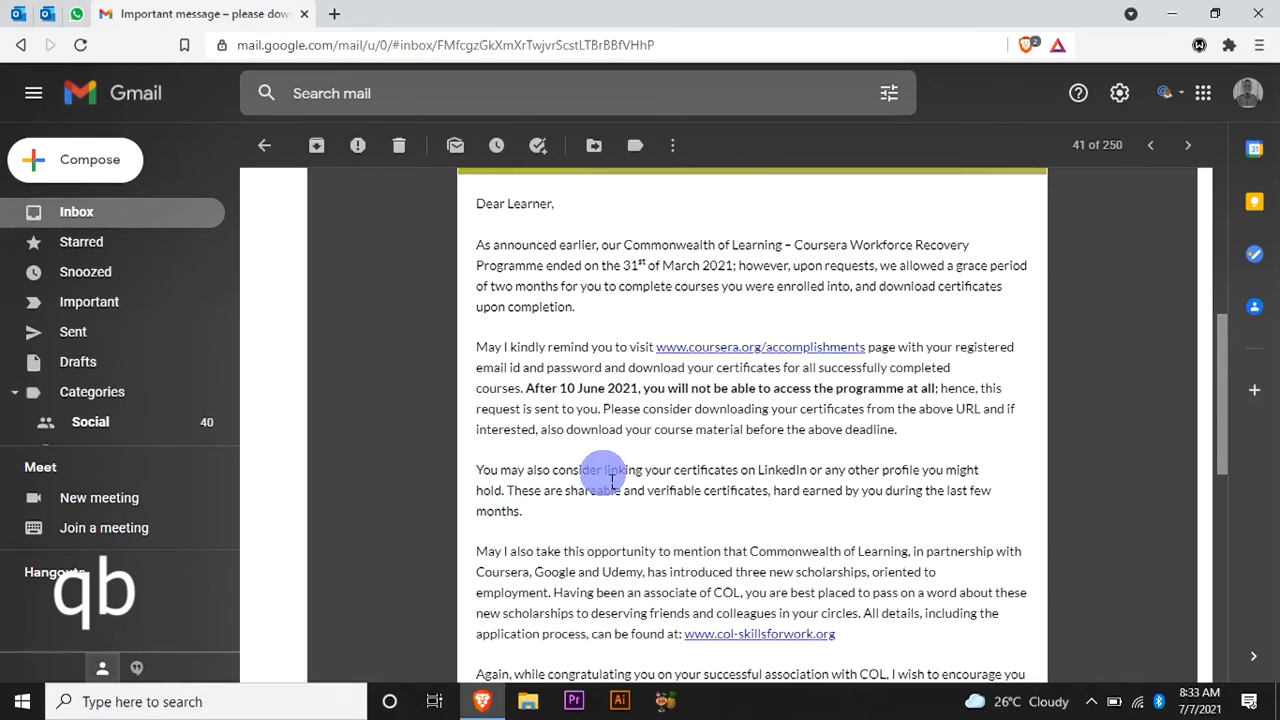
{"action": "scroll", "scroll_direction": "down", "scroll_amount": 3}
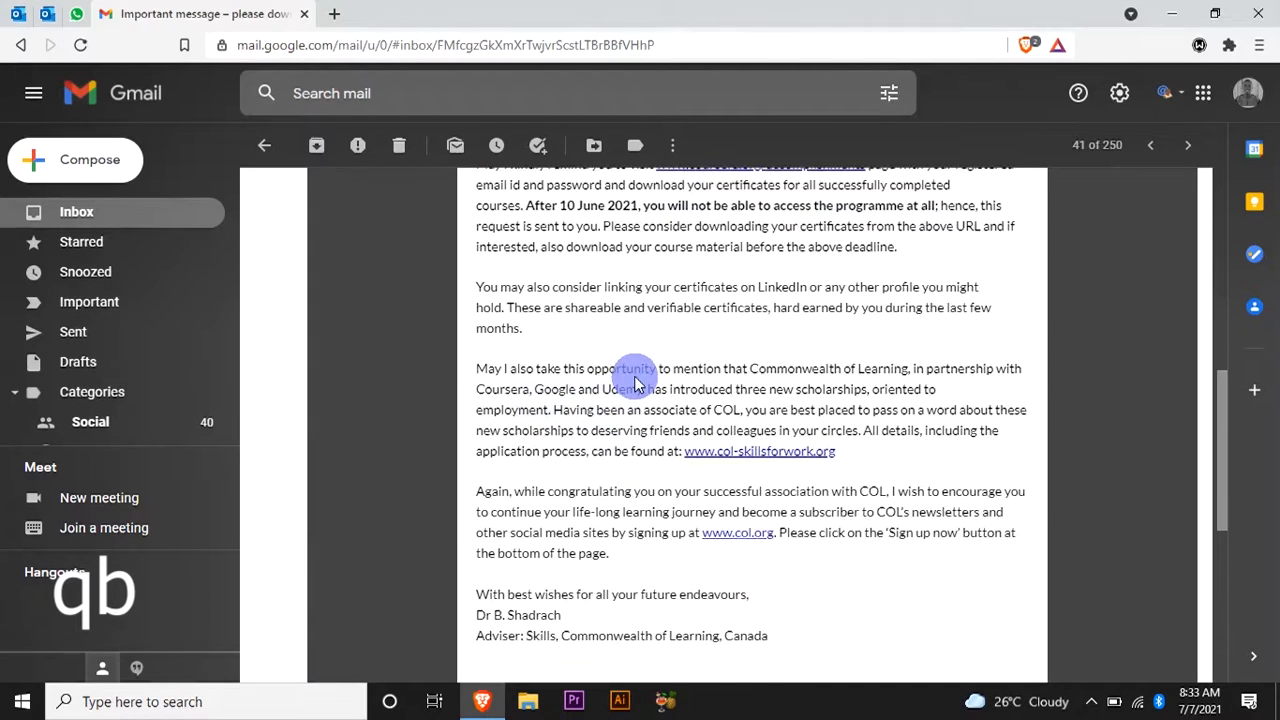
{"action": "scroll", "scroll_direction": "up", "scroll_amount": 3}
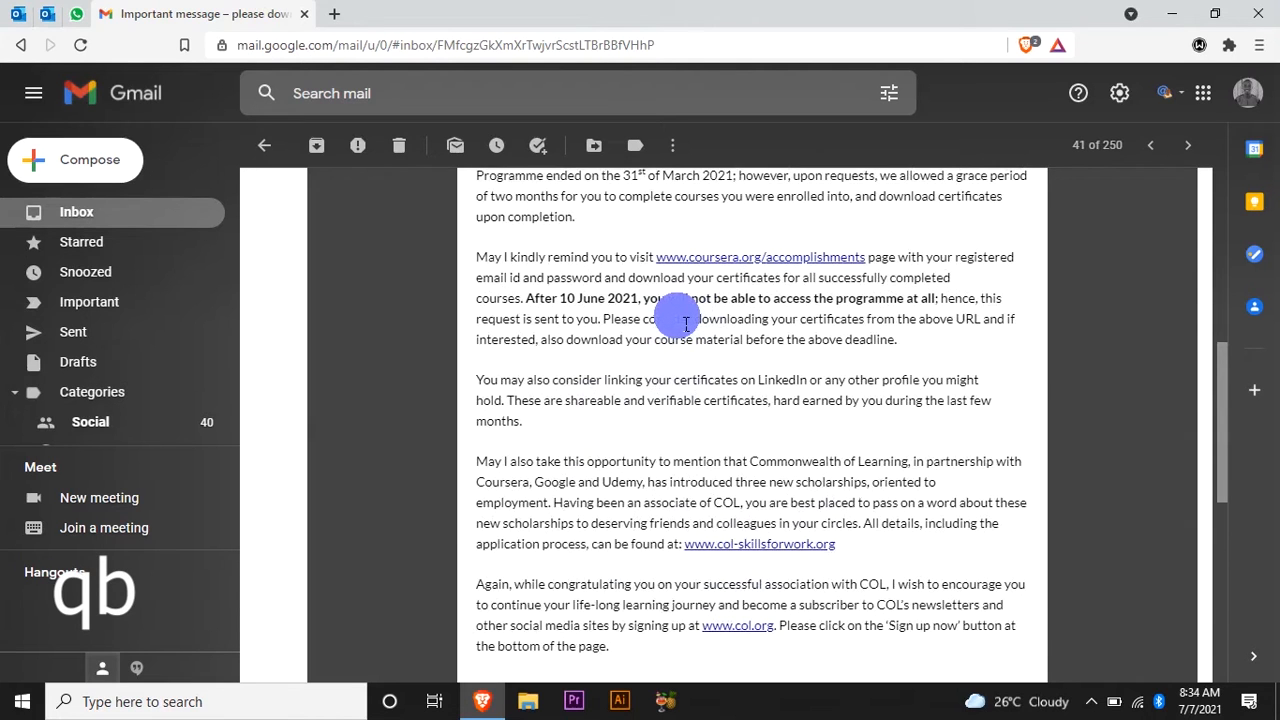
{"action": "scroll", "scroll_direction": "up", "scroll_amount": 3}
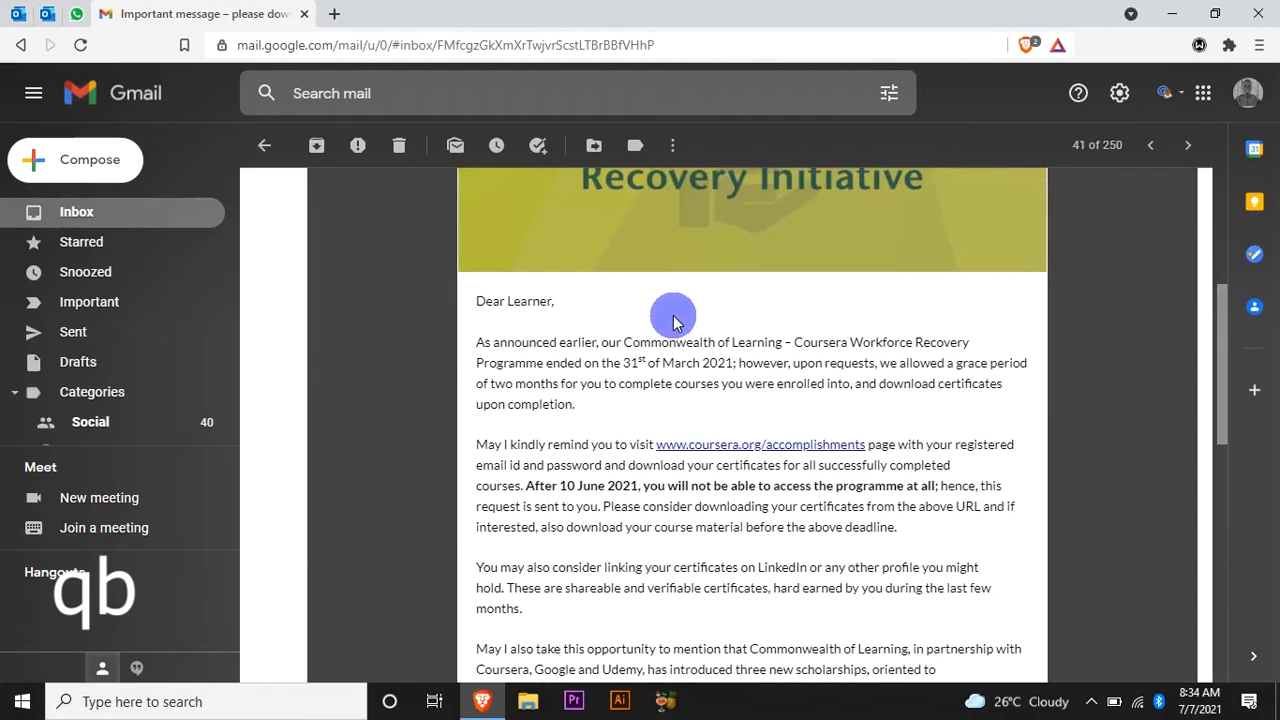
{"action": "mouse_move", "coordinate": [670, 318]}
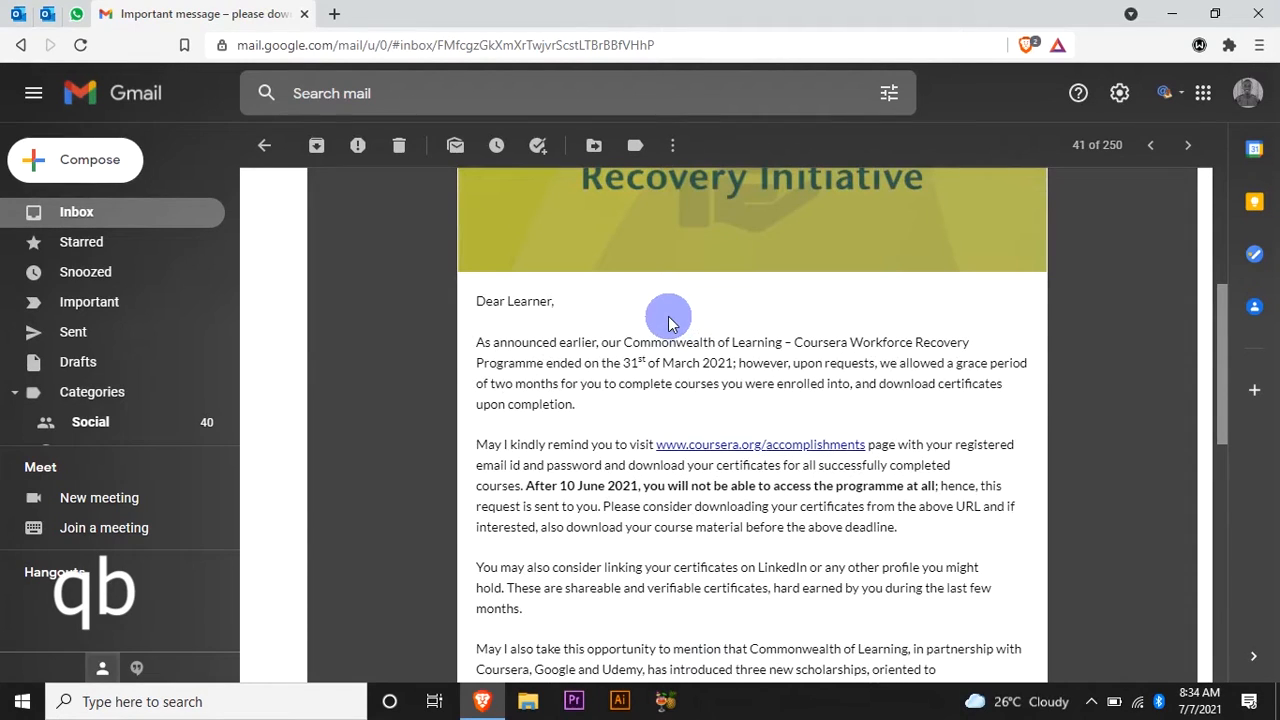
{"action": "mouse_move", "coordinate": [664, 328]}
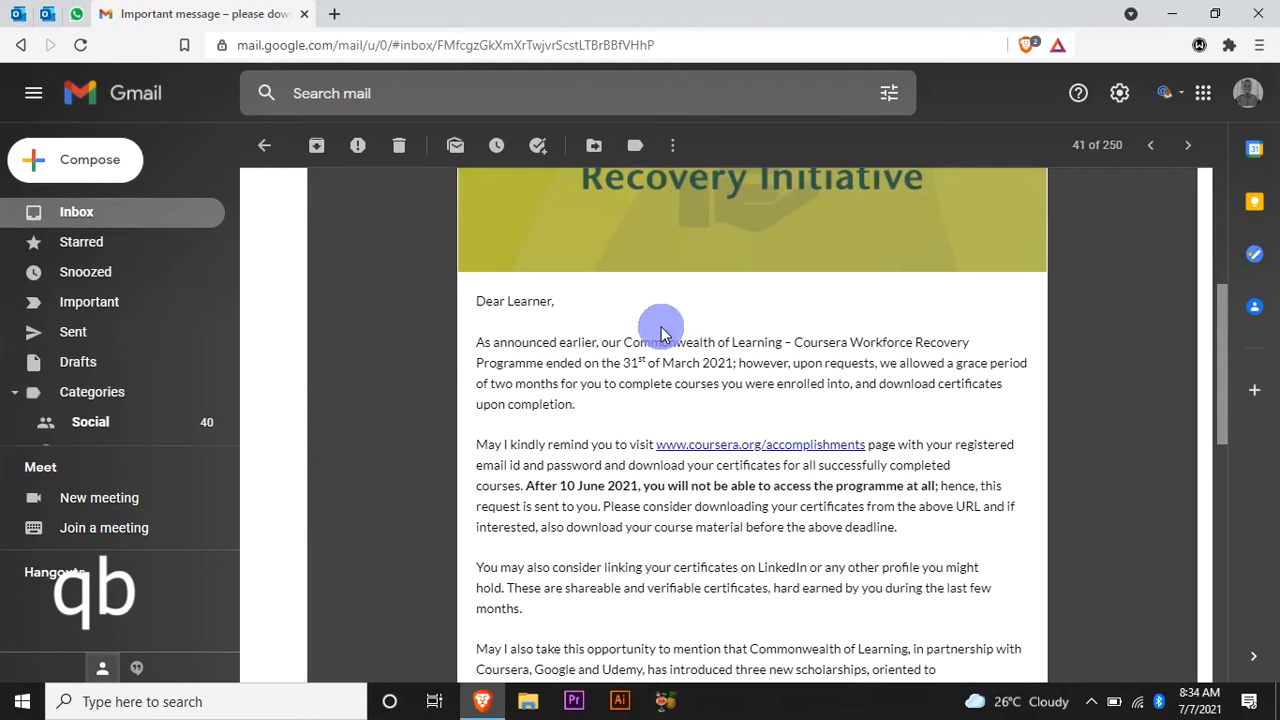
{"action": "mouse_move", "coordinate": [648, 328]}
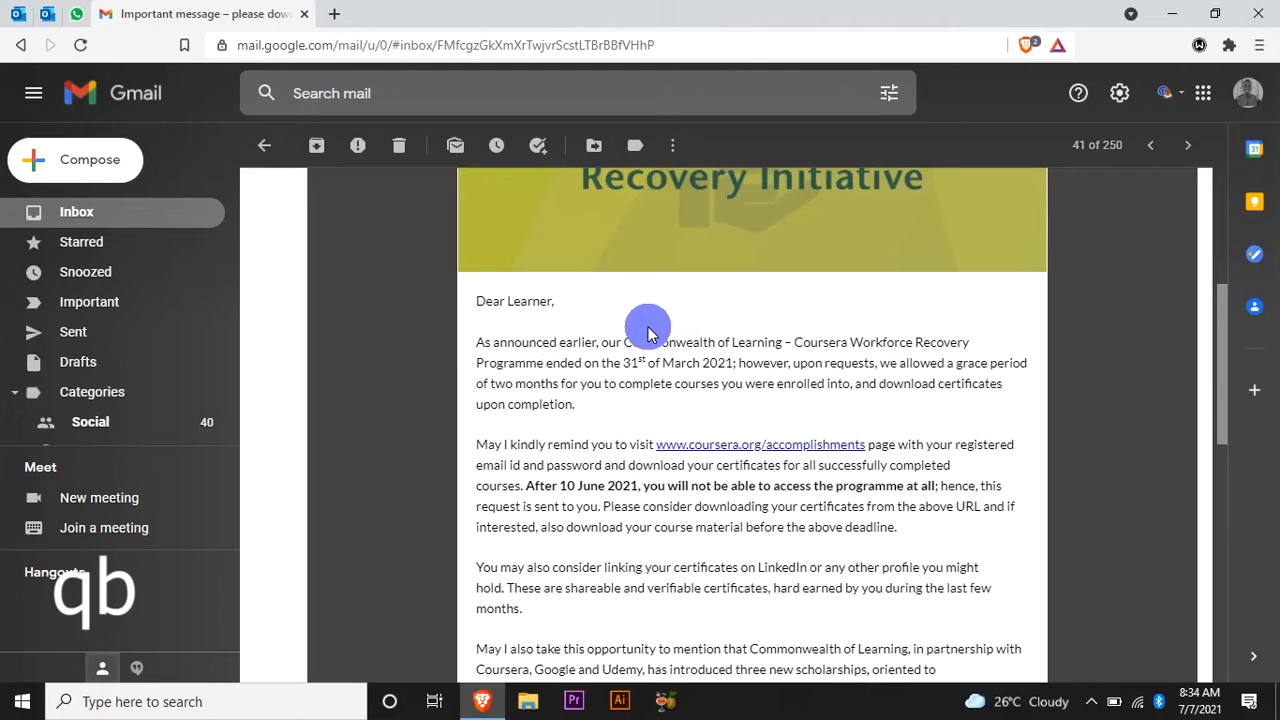
{"action": "mouse_move", "coordinate": [684, 324]}
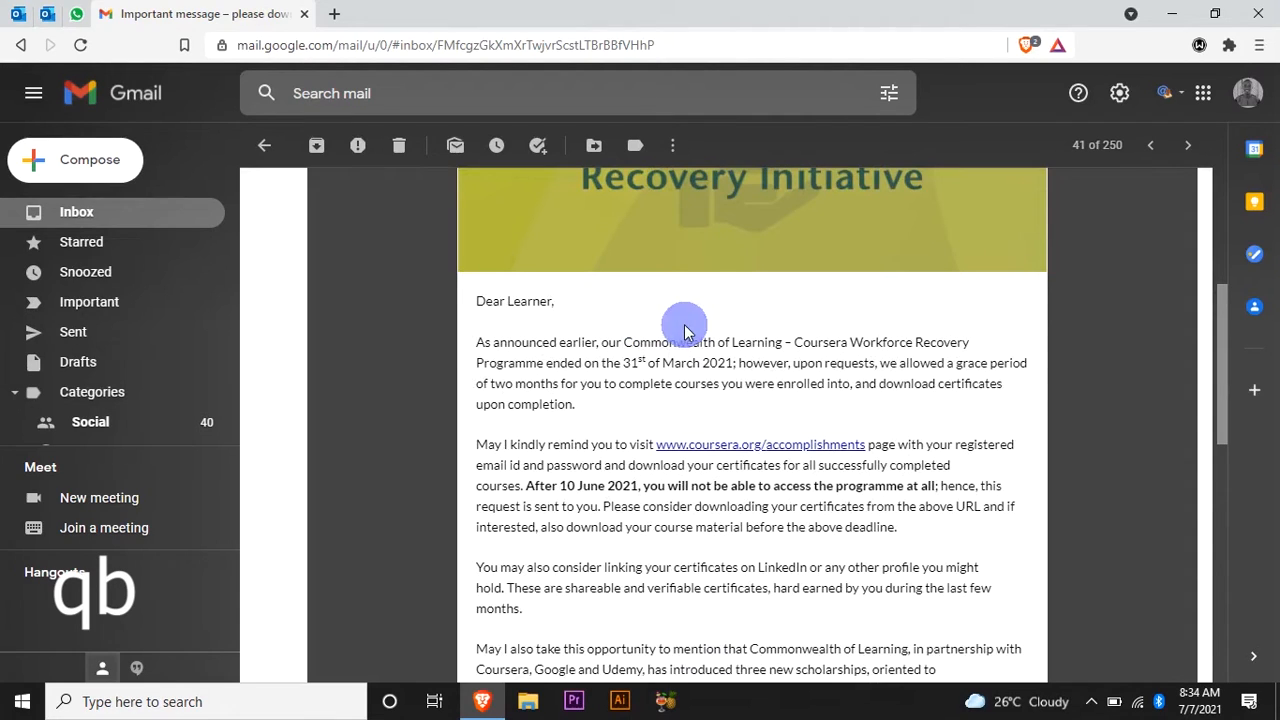
{"action": "mouse_move", "coordinate": [700, 344]}
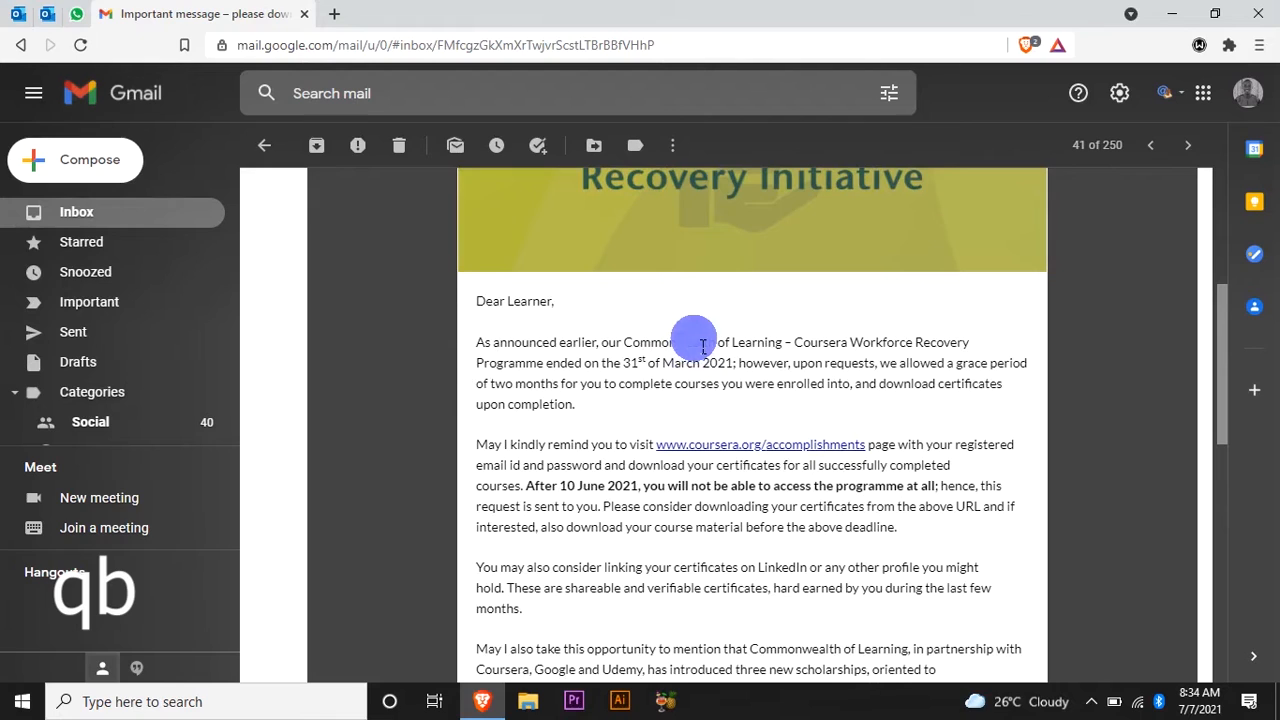
{"action": "mouse_move", "coordinate": [778, 332]}
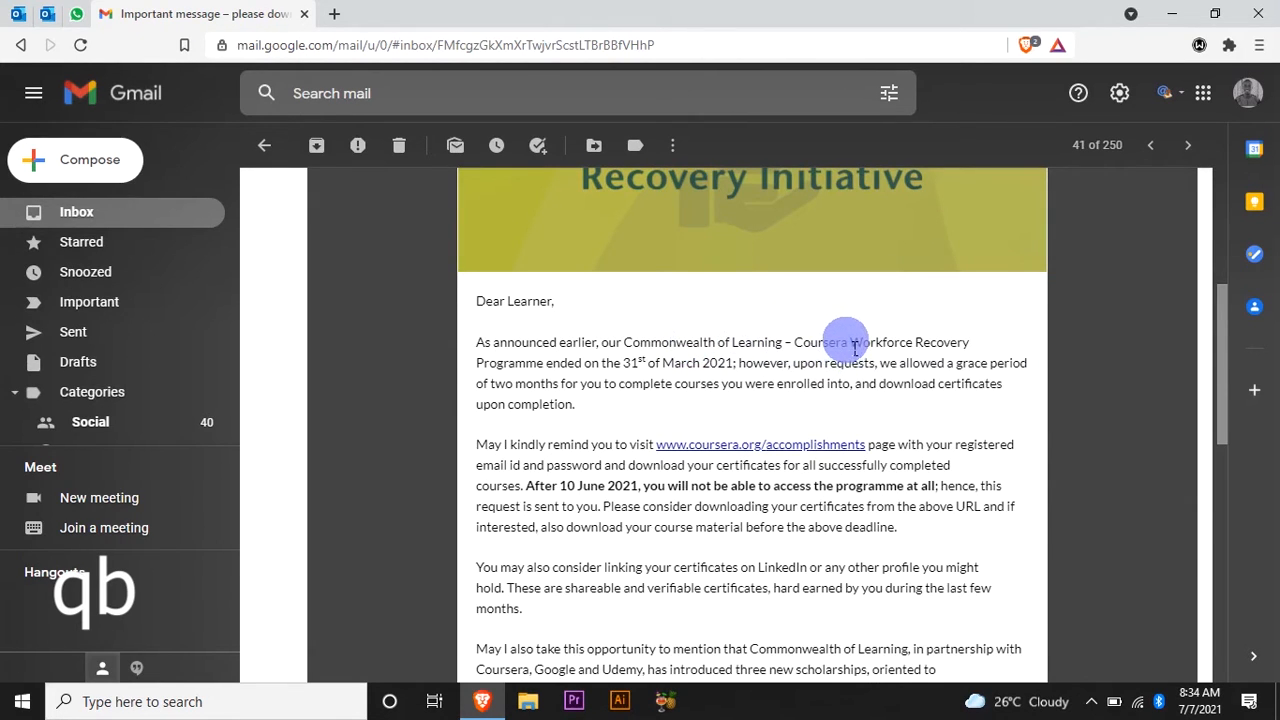
{"action": "mouse_move", "coordinate": [804, 630]}
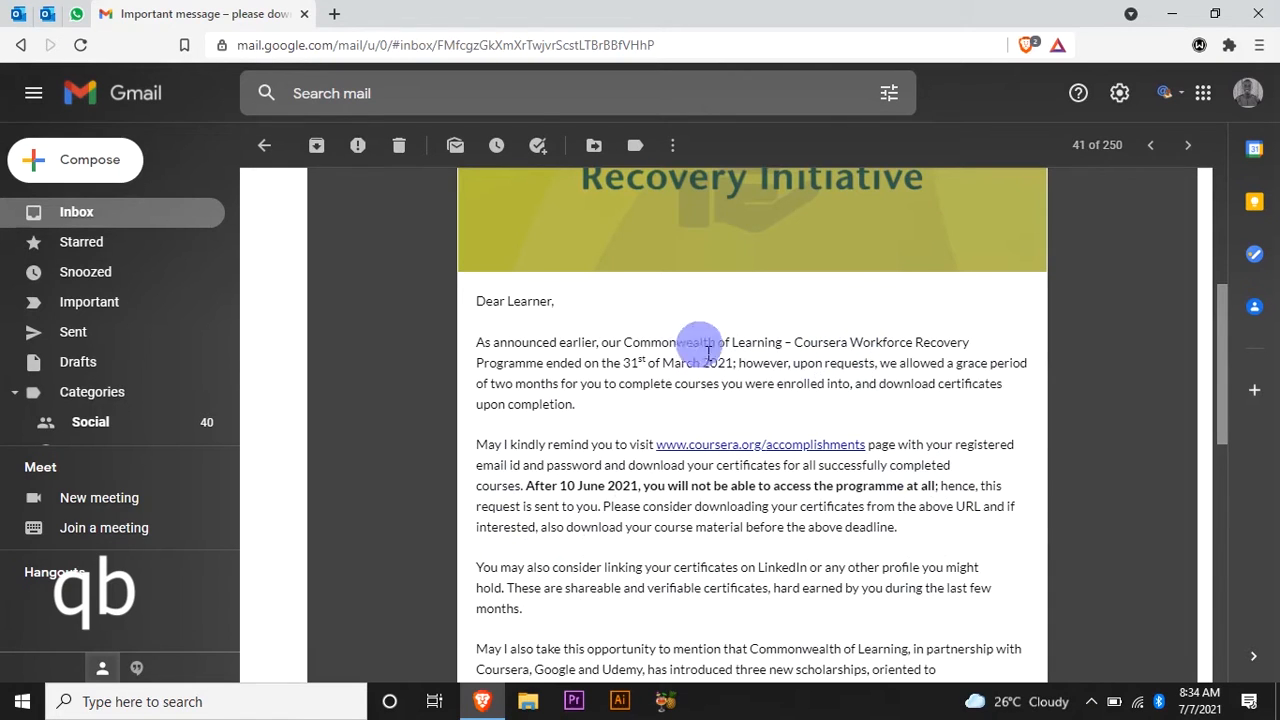
{"action": "mouse_move", "coordinate": [550, 458]}
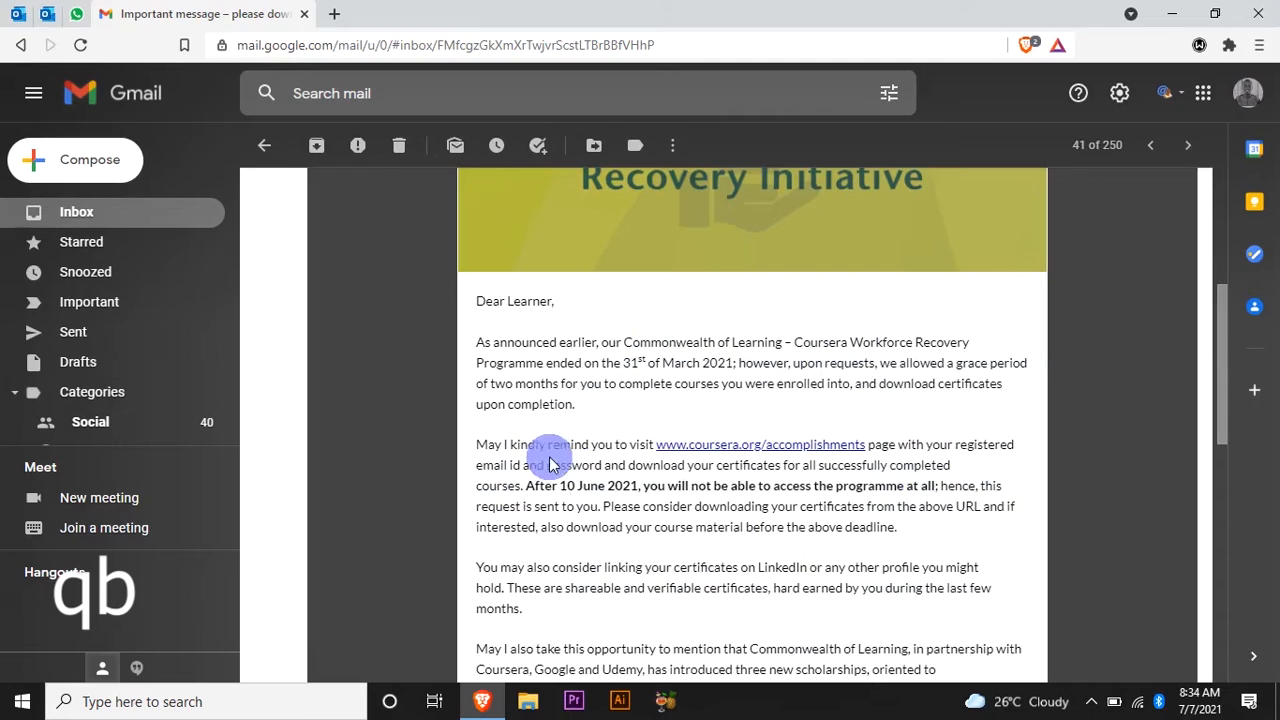
{"action": "mouse_move", "coordinate": [790, 324]}
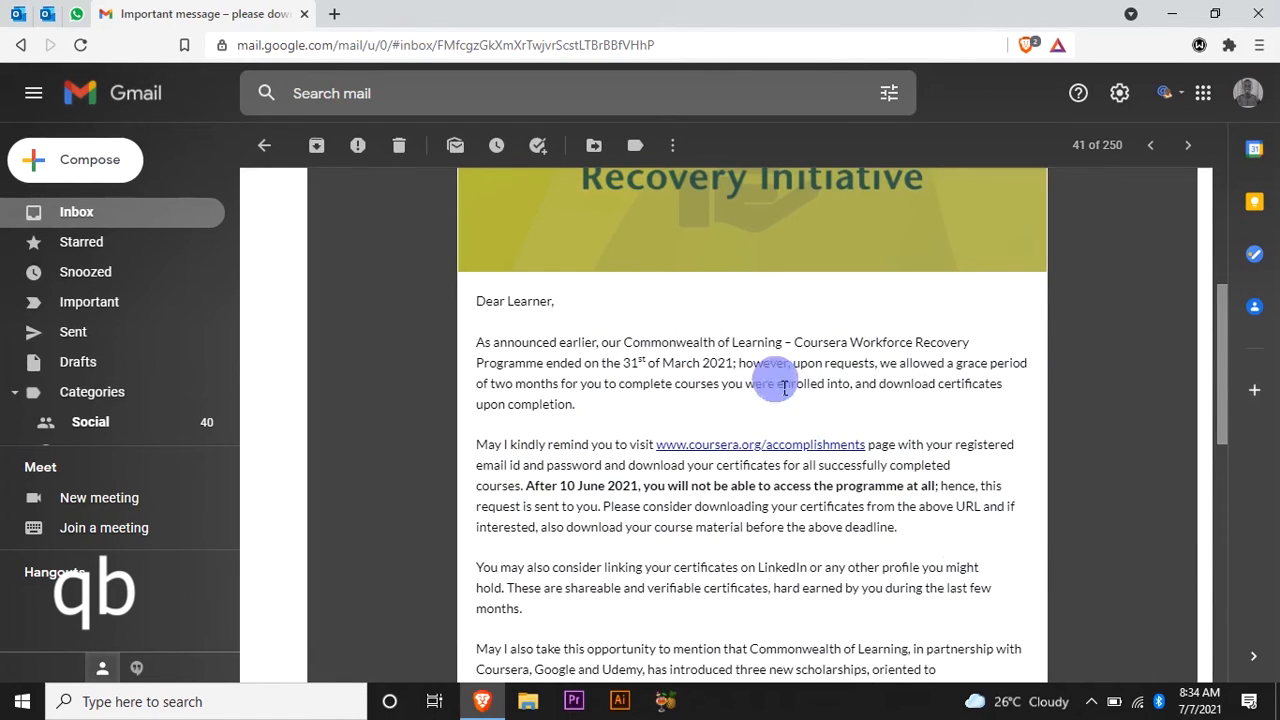
{"action": "mouse_move", "coordinate": [700, 490]}
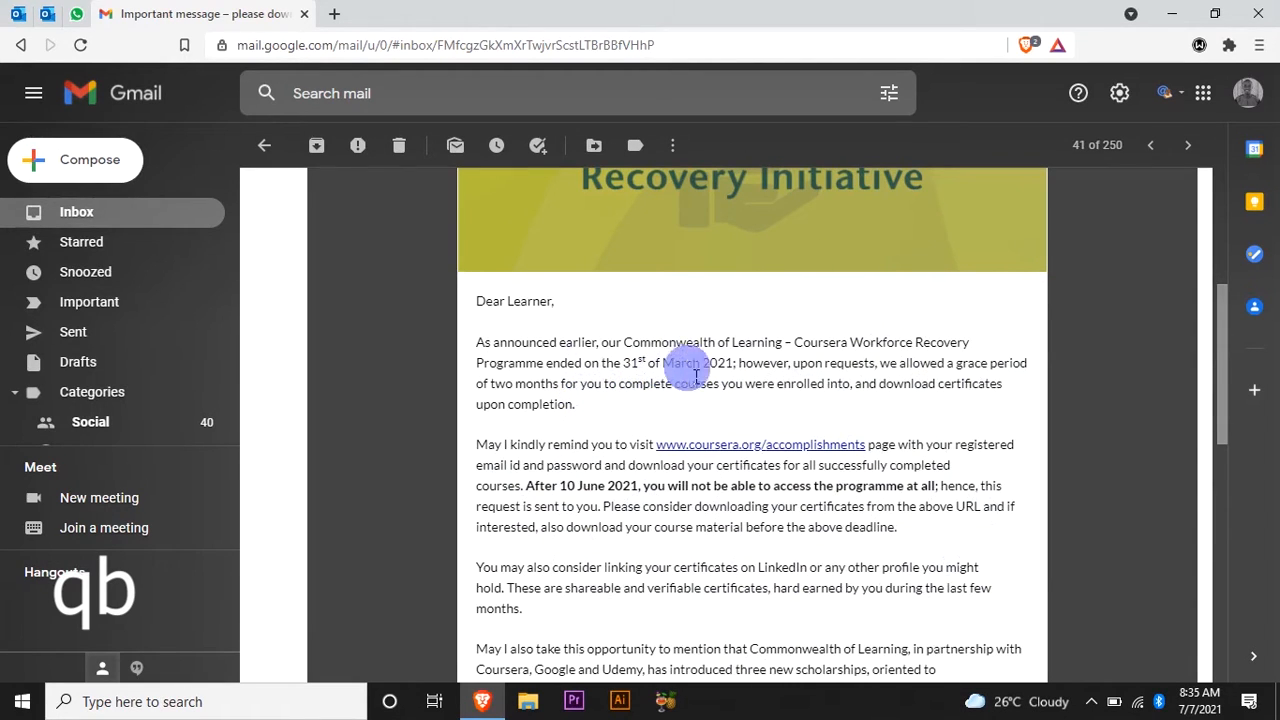
{"action": "mouse_move", "coordinate": [810, 374]}
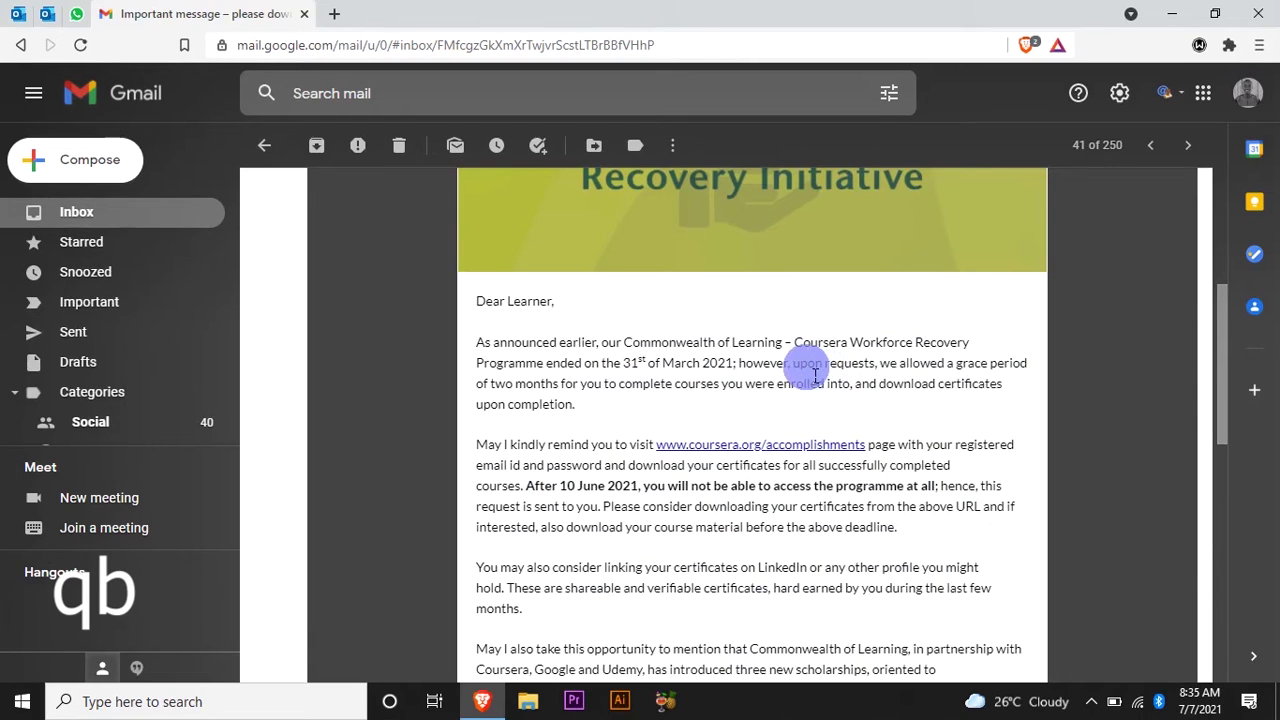
{"action": "mouse_move", "coordinate": [804, 356]}
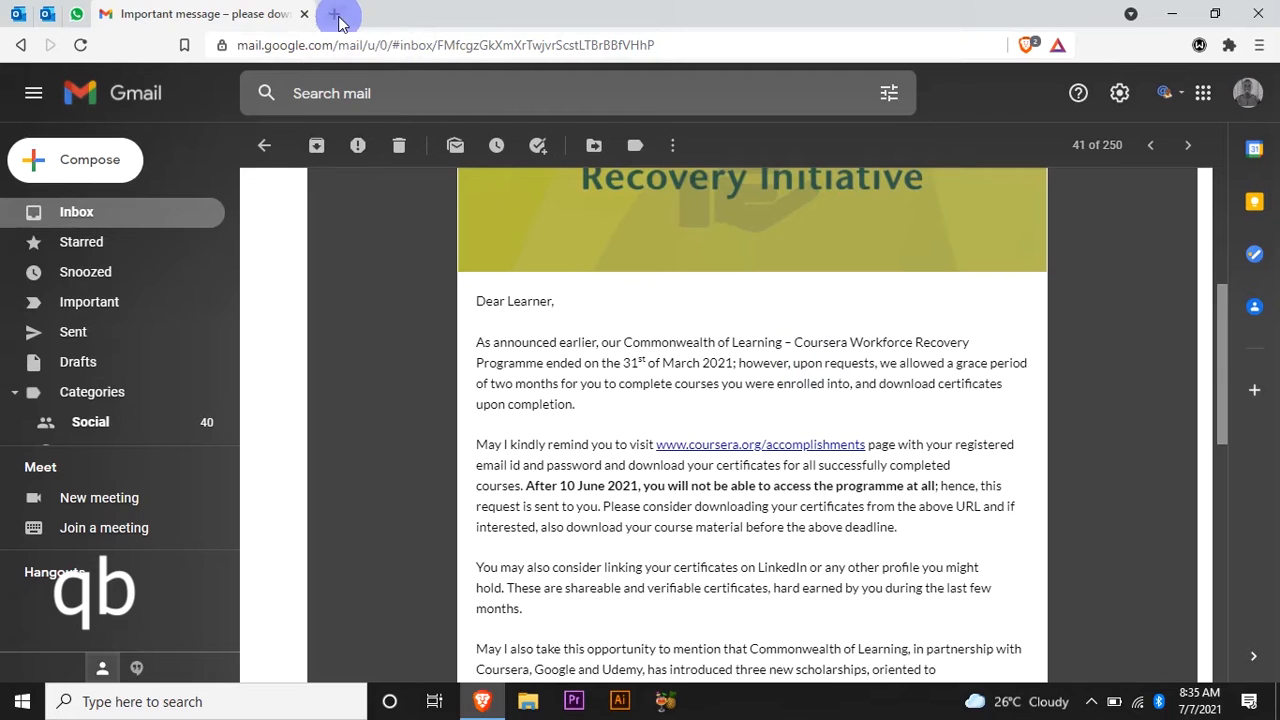
{"action": "mouse_move", "coordinate": [338, 16]}
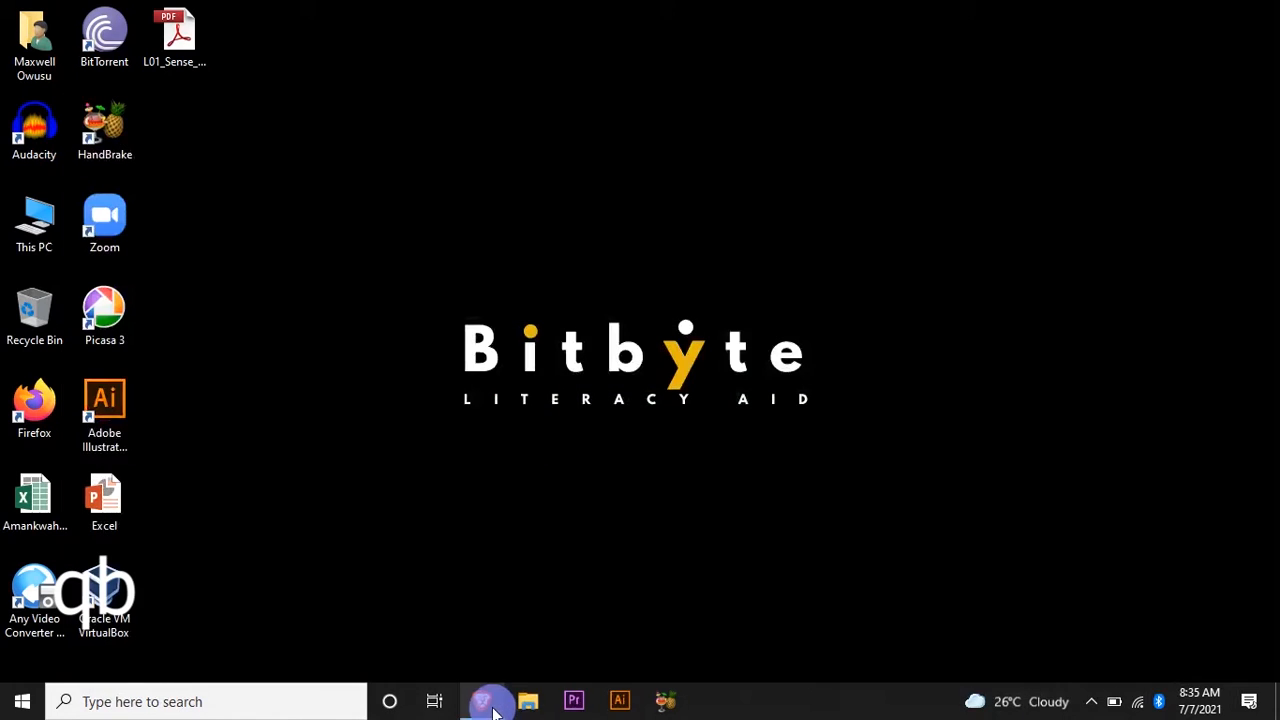
- Navigate a new tab to coursera.org to reach the Coursera home page
{"action": "left_click", "coordinate": [484, 700]}
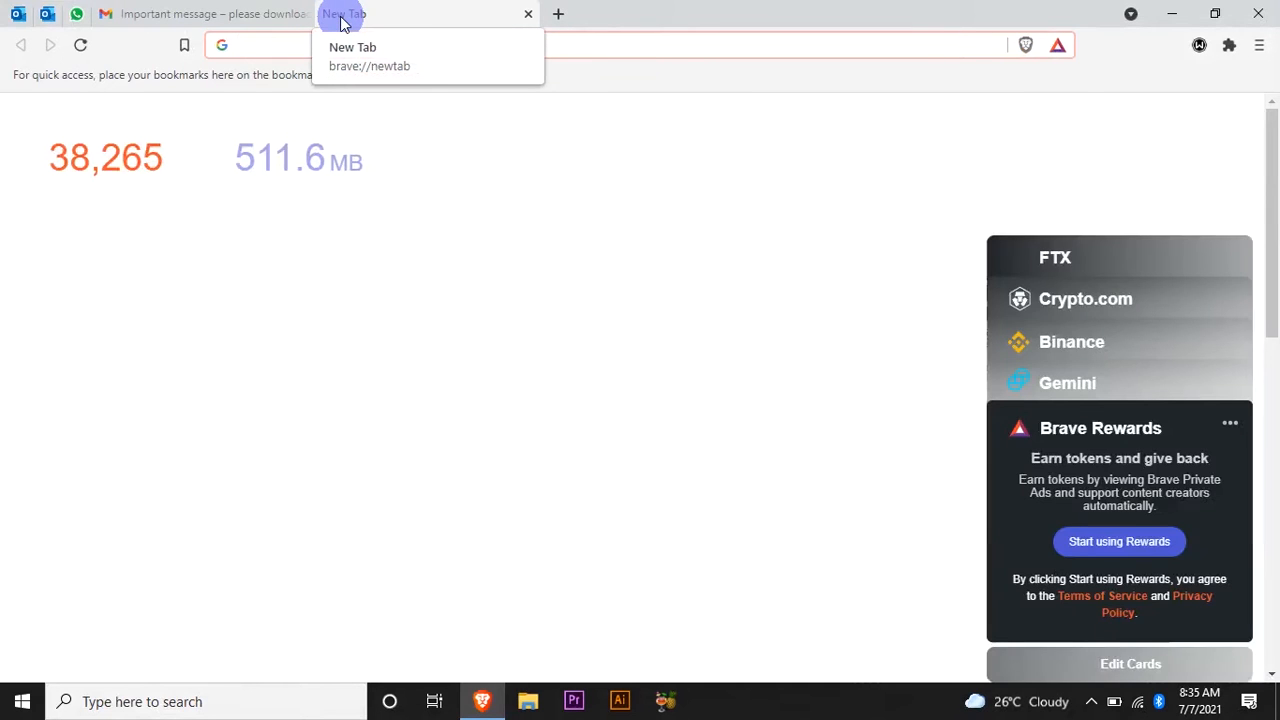
{"action": "type", "text": "coursera.org"}
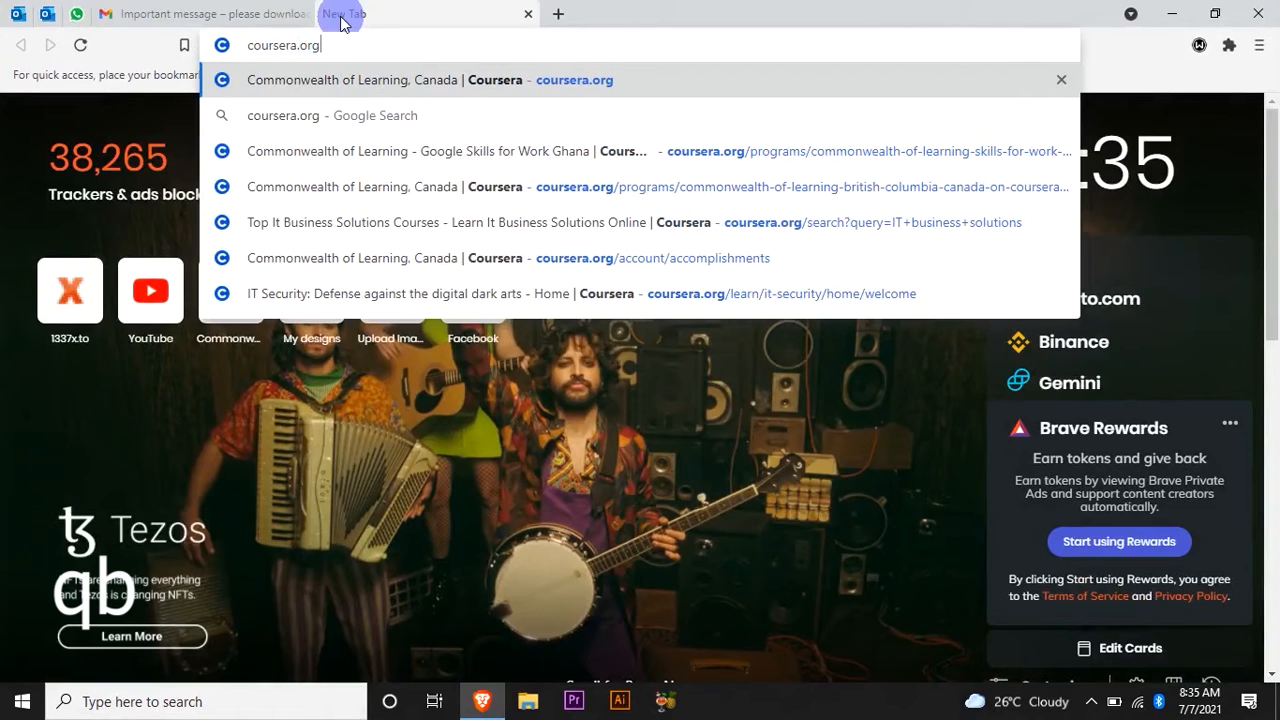
{"action": "key", "text": "Return"}
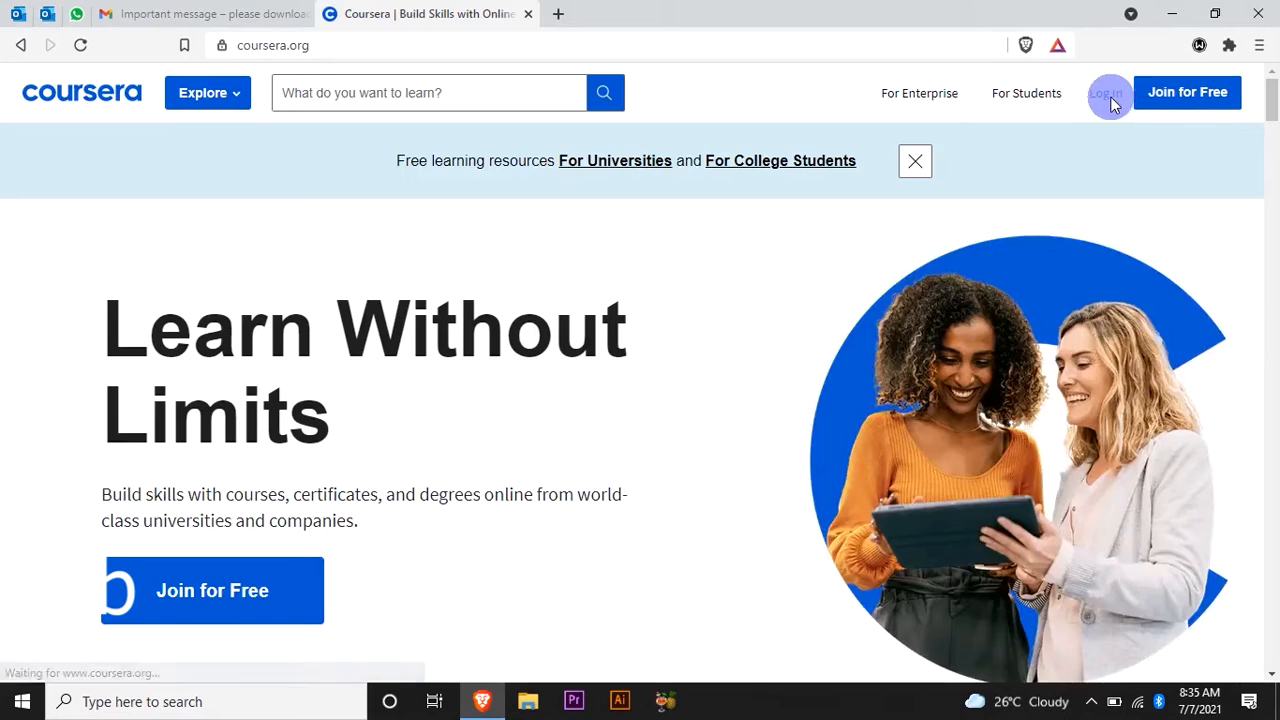
- Log in with the saved email and password, landing on the Commonwealth of Learning, Canada program page
{"action": "left_click", "coordinate": [1104, 92]}
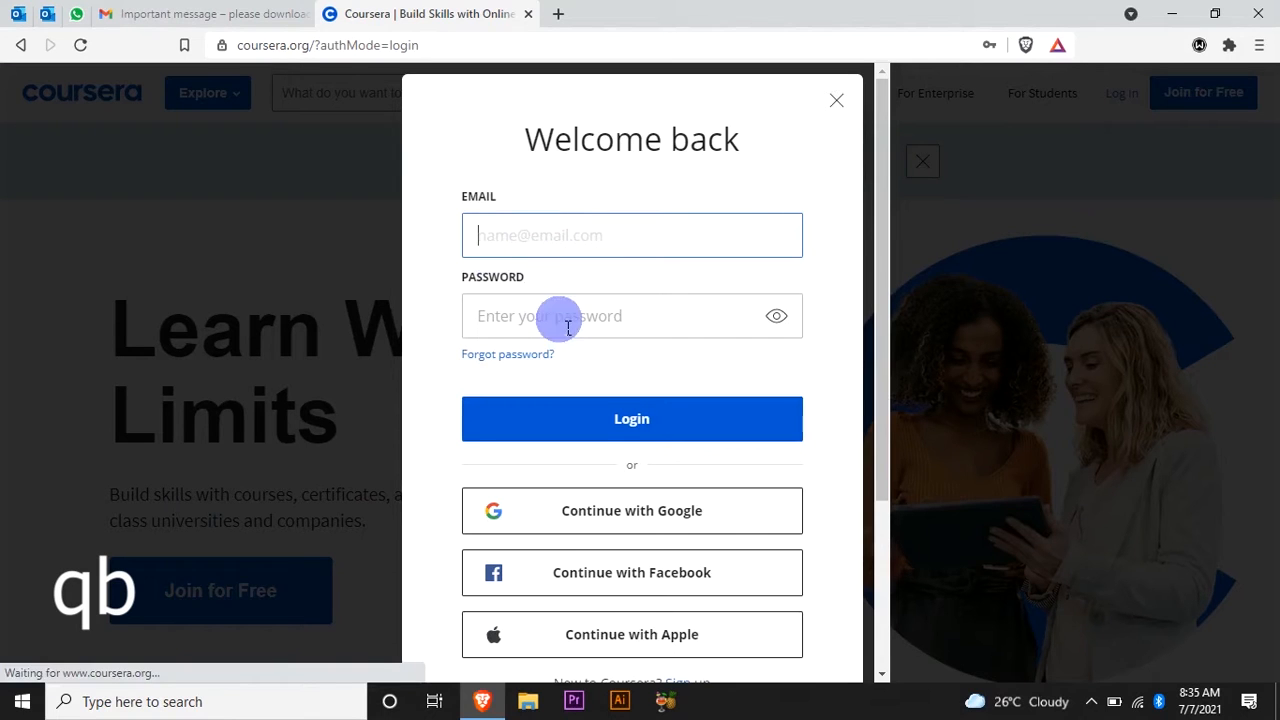
{"action": "mouse_move", "coordinate": [616, 540]}
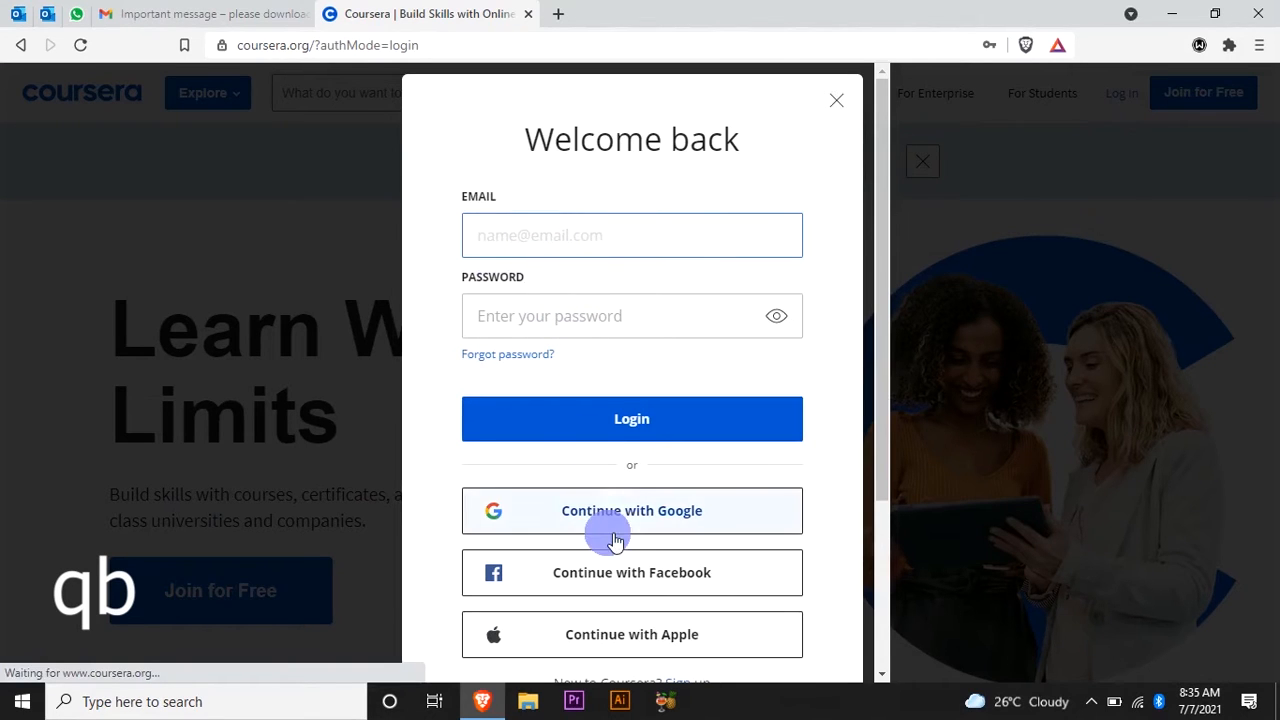
{"action": "left_click", "coordinate": [632, 510]}
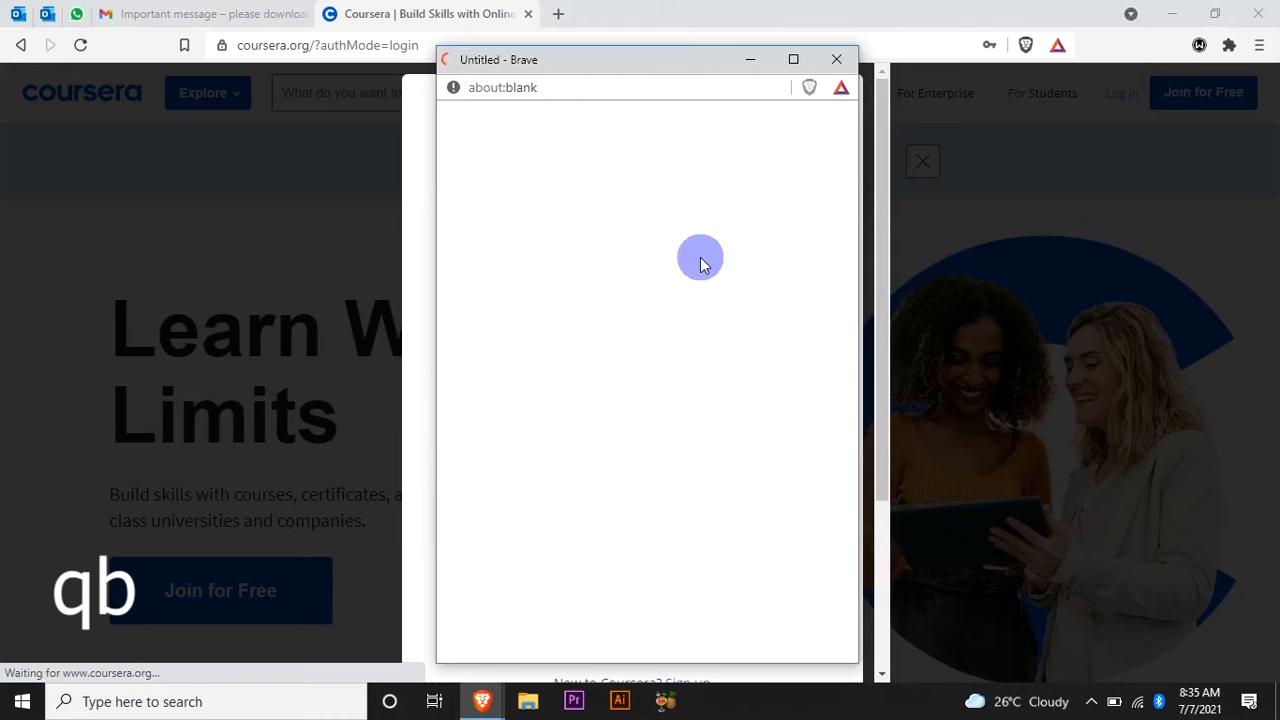
{"action": "left_click", "coordinate": [632, 236]}
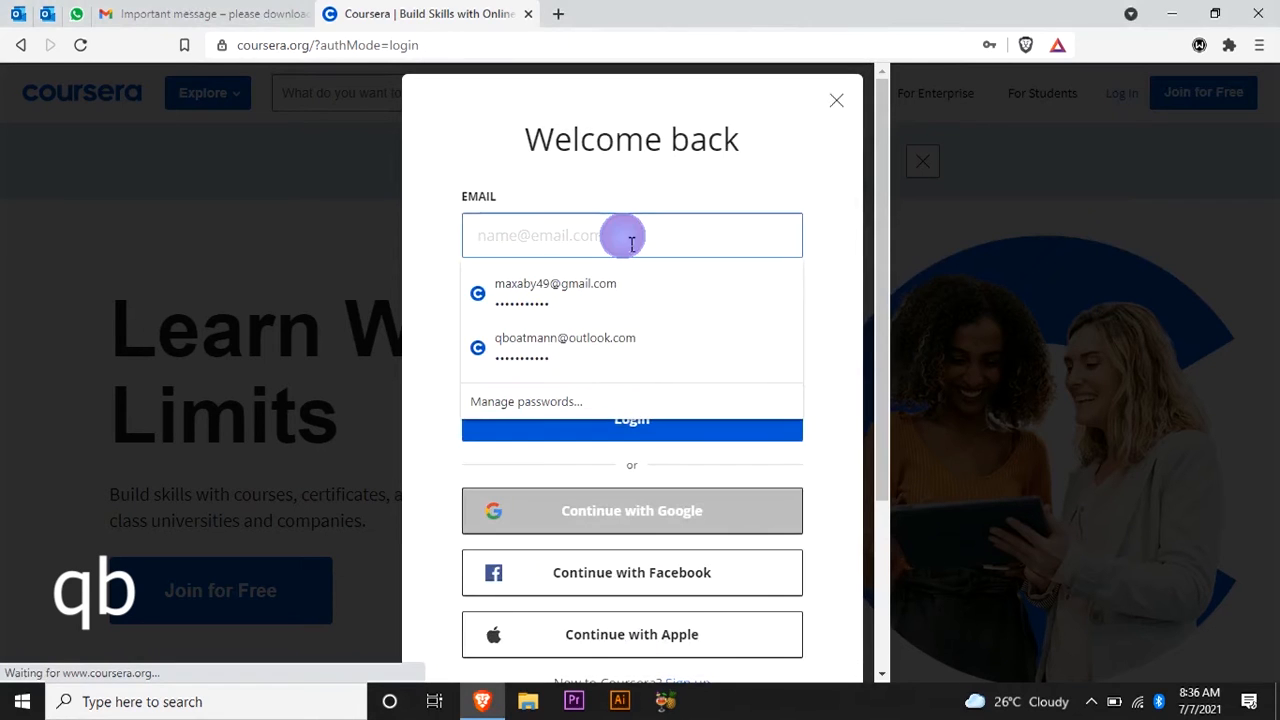
{"action": "left_click", "coordinate": [556, 292]}
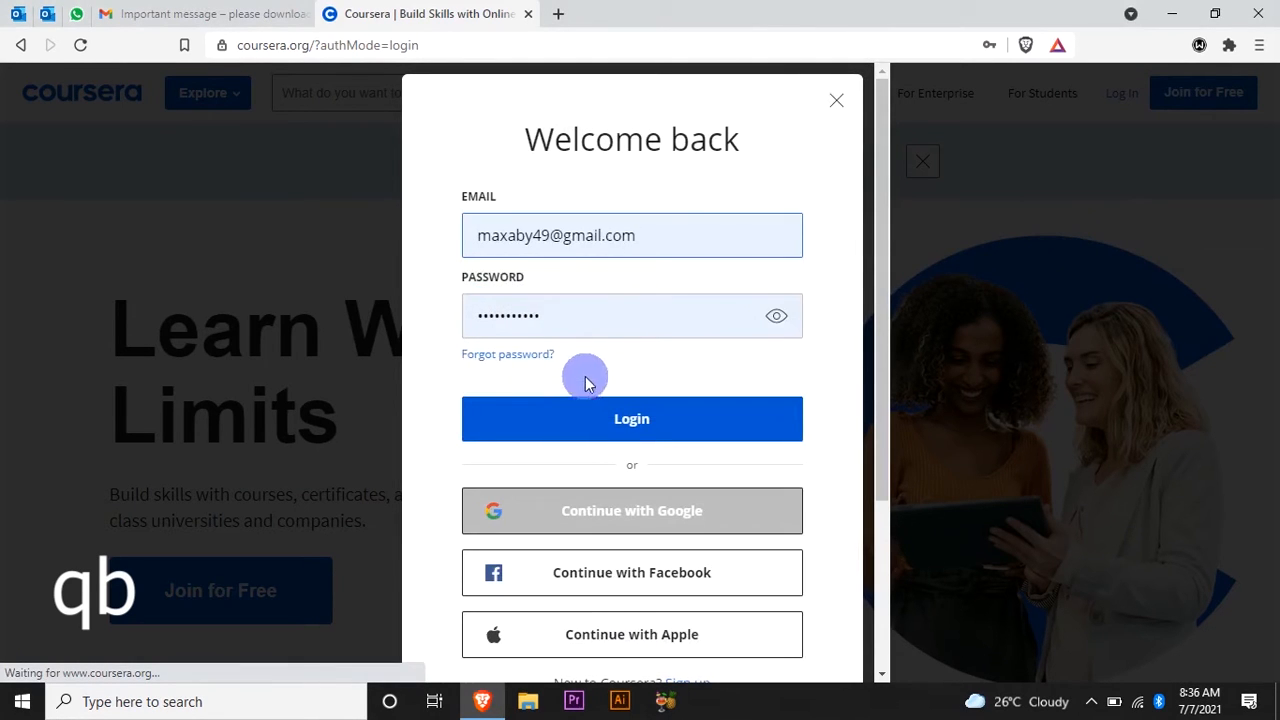
{"action": "left_click", "coordinate": [632, 316]}
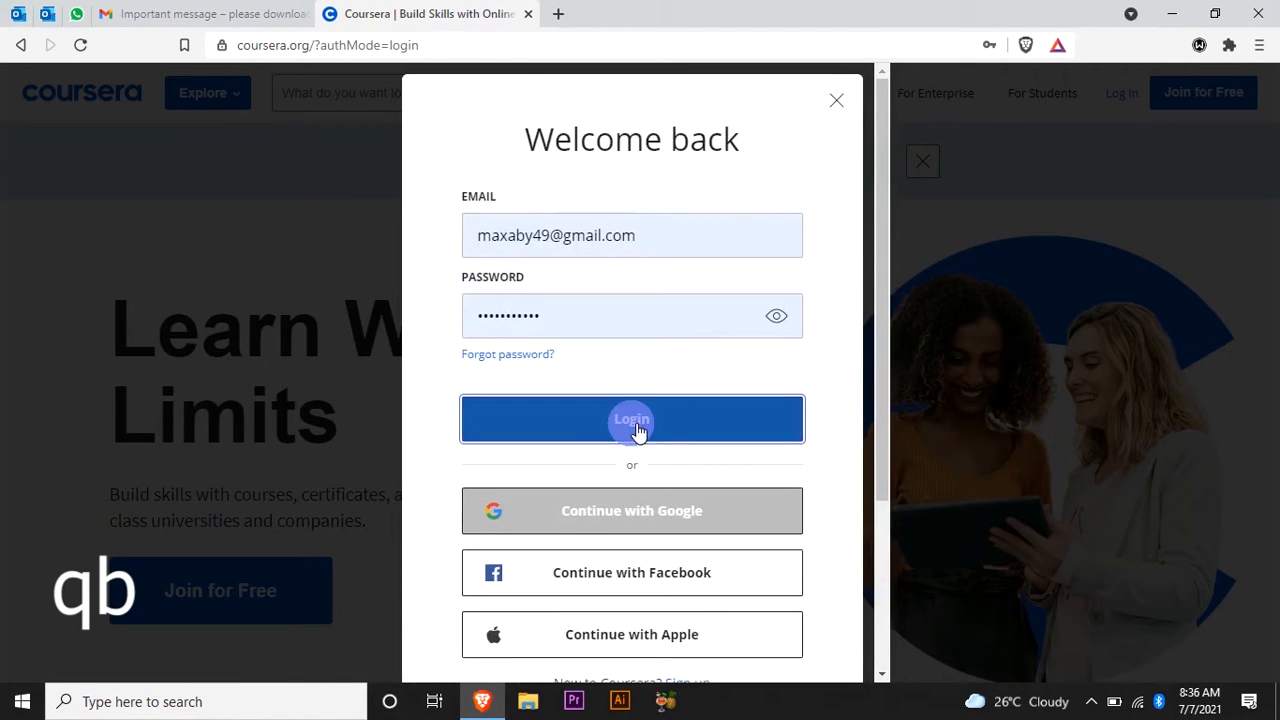
{"action": "left_click", "coordinate": [632, 418]}
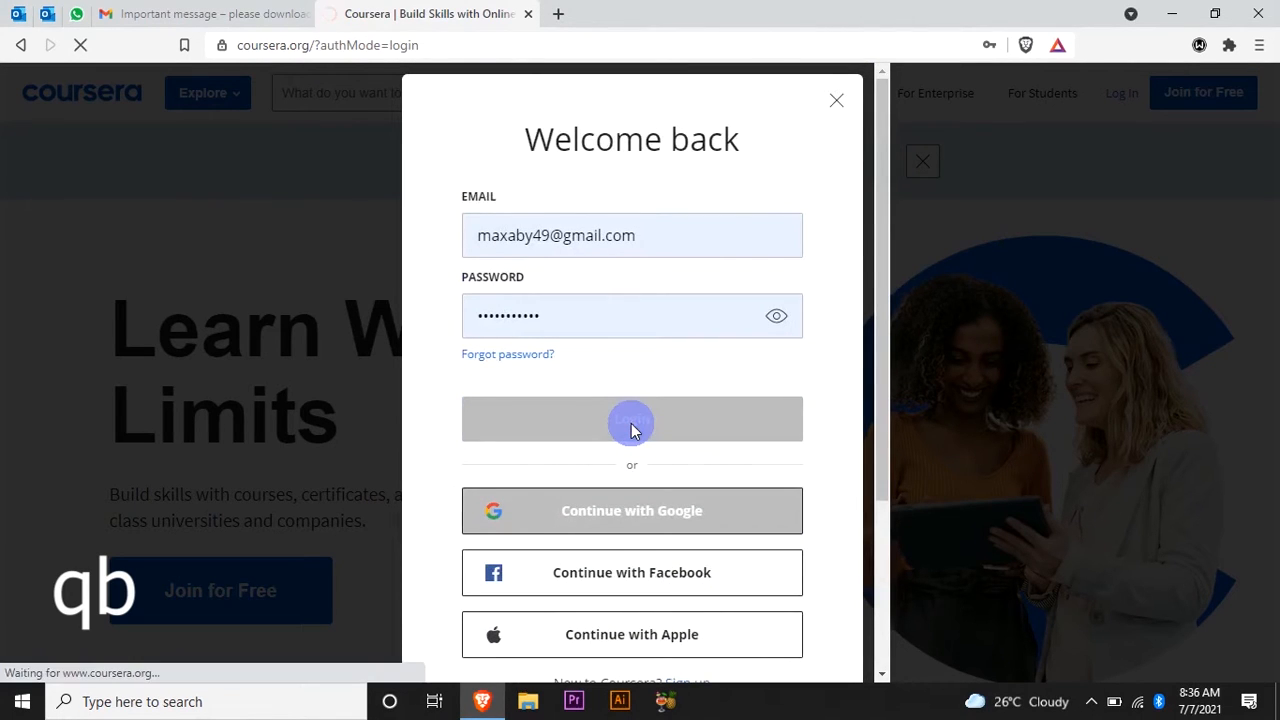
{"action": "left_click", "coordinate": [632, 418]}
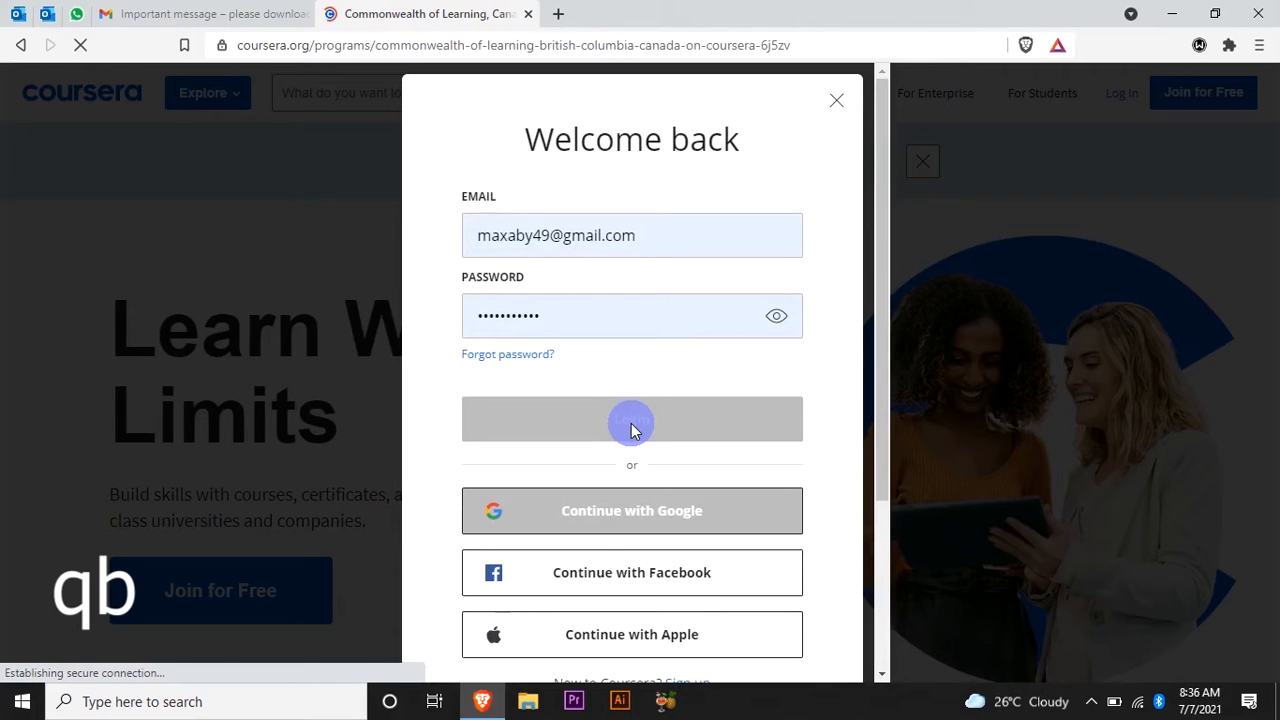
{"action": "left_click", "coordinate": [632, 418]}
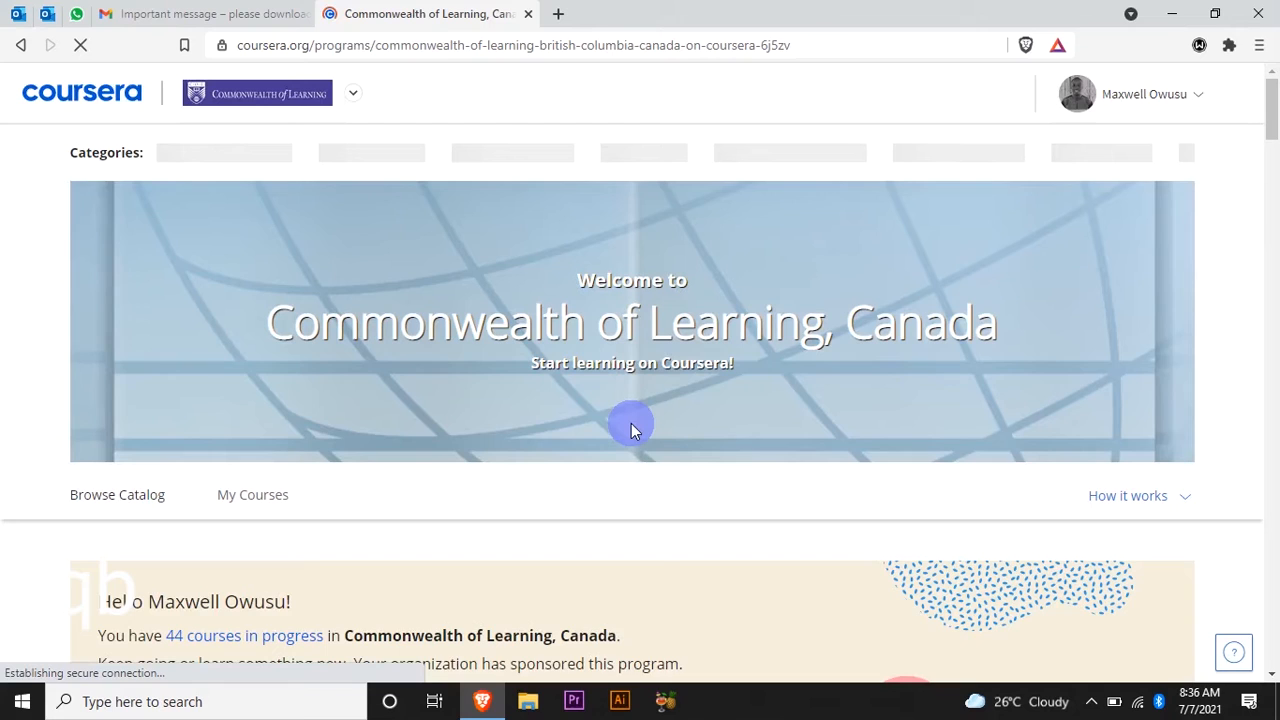
{"action": "mouse_move", "coordinate": [600, 418]}
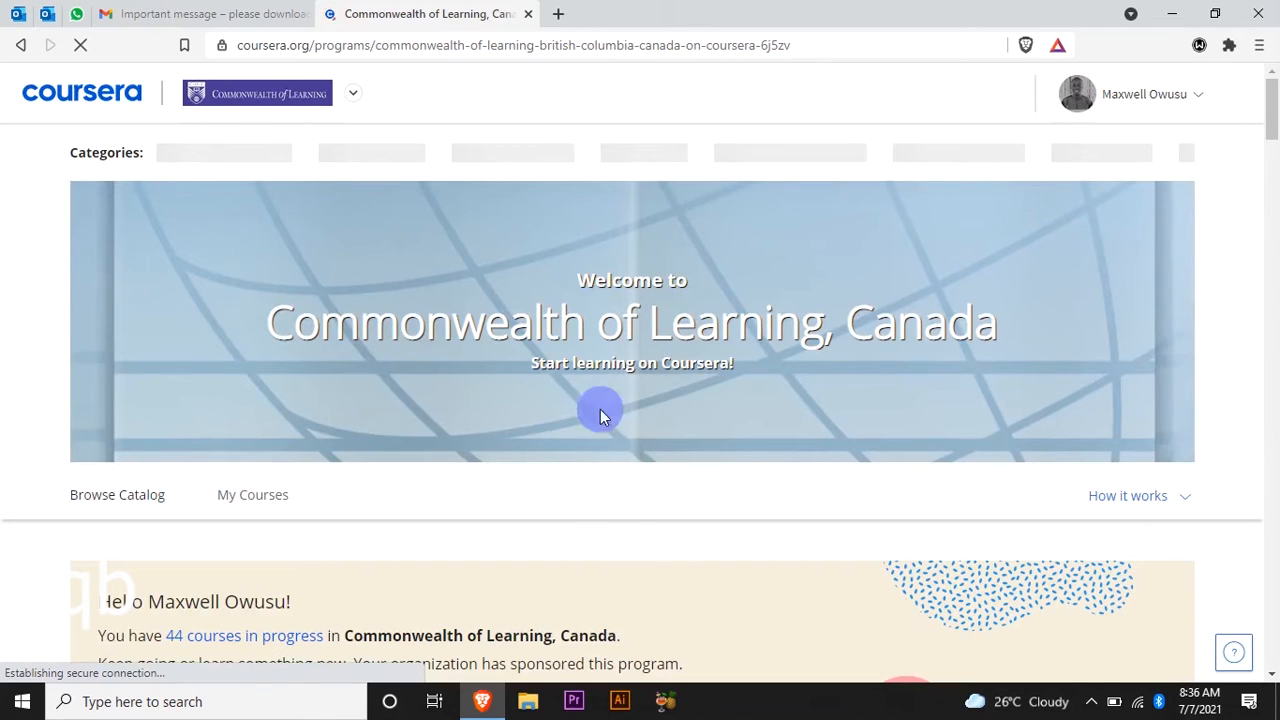
{"action": "mouse_move", "coordinate": [580, 300]}
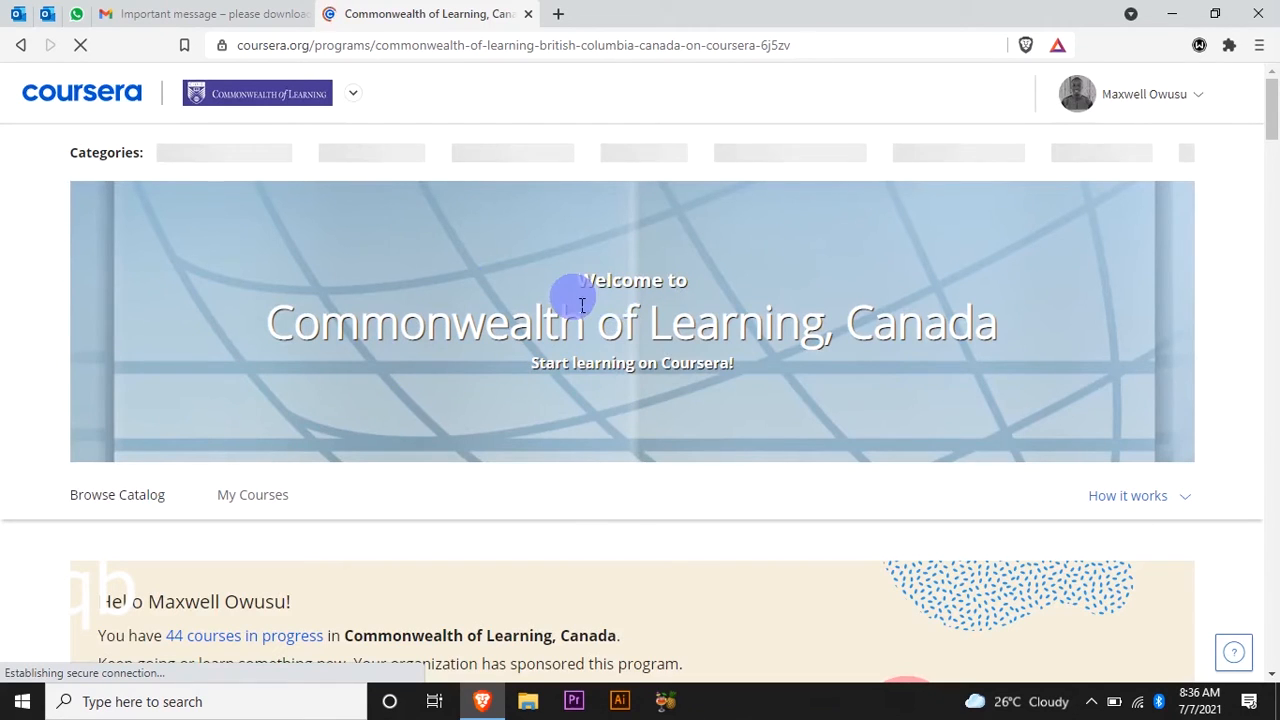
{"action": "mouse_move", "coordinate": [1170, 198]}
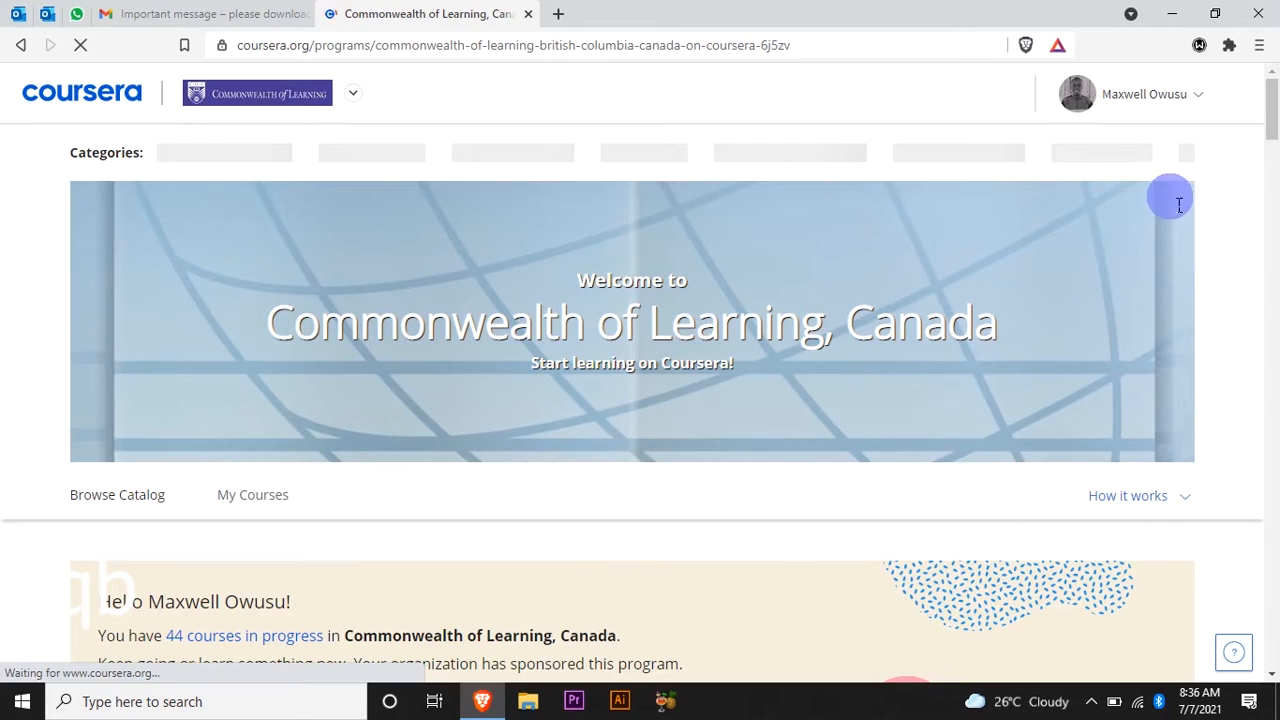
- Choose Accomplishments from the account menu to load the completed-courses page
{"action": "left_click", "coordinate": [116, 494]}
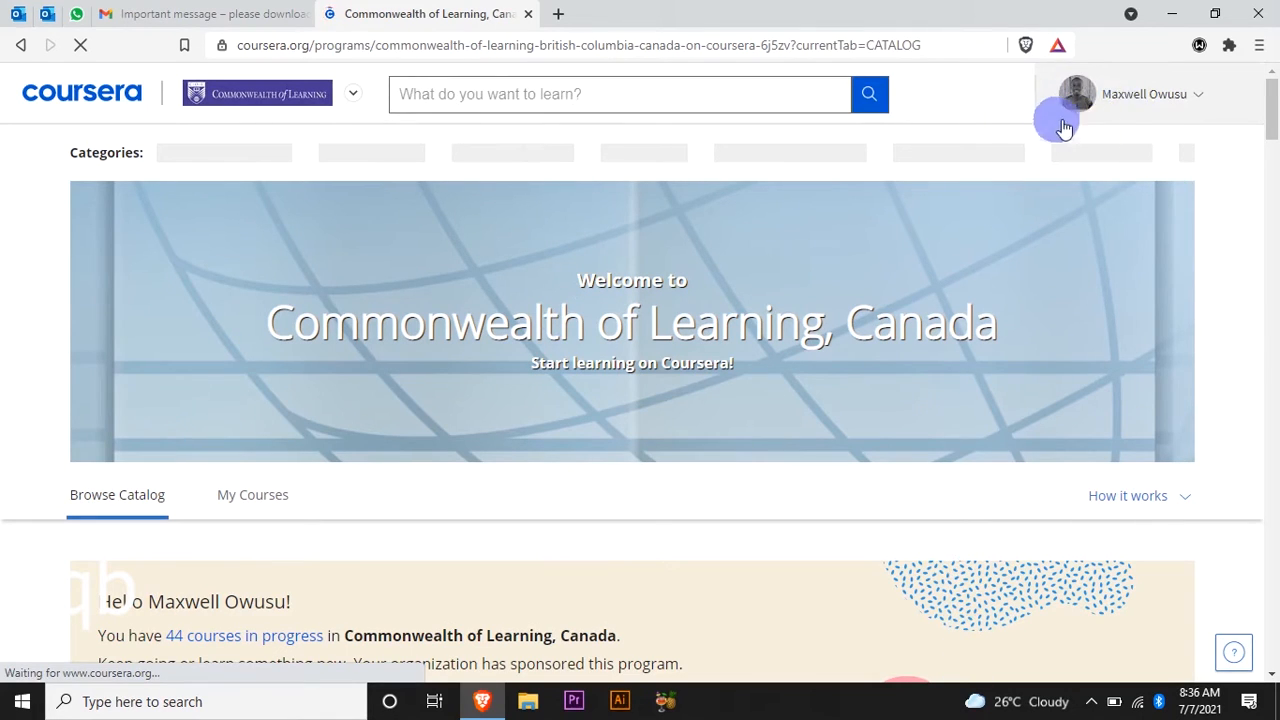
{"action": "mouse_move", "coordinate": [1212, 138]}
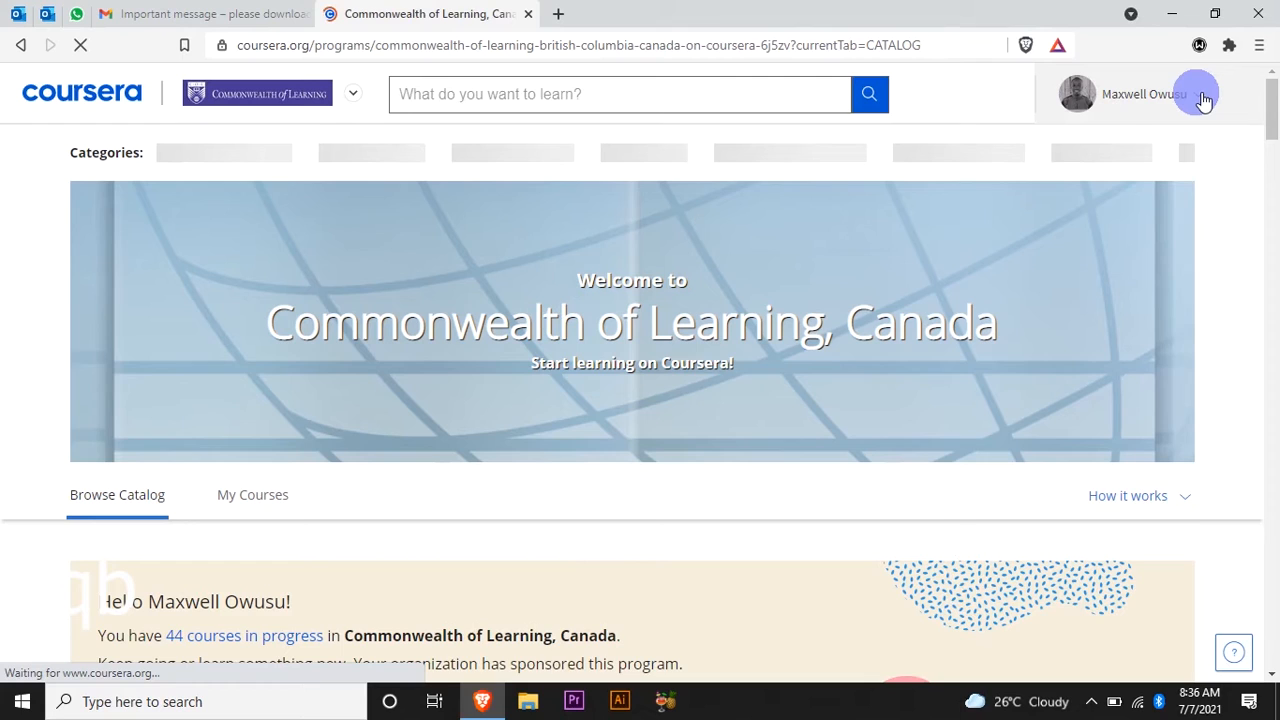
{"action": "left_click", "coordinate": [1196, 94]}
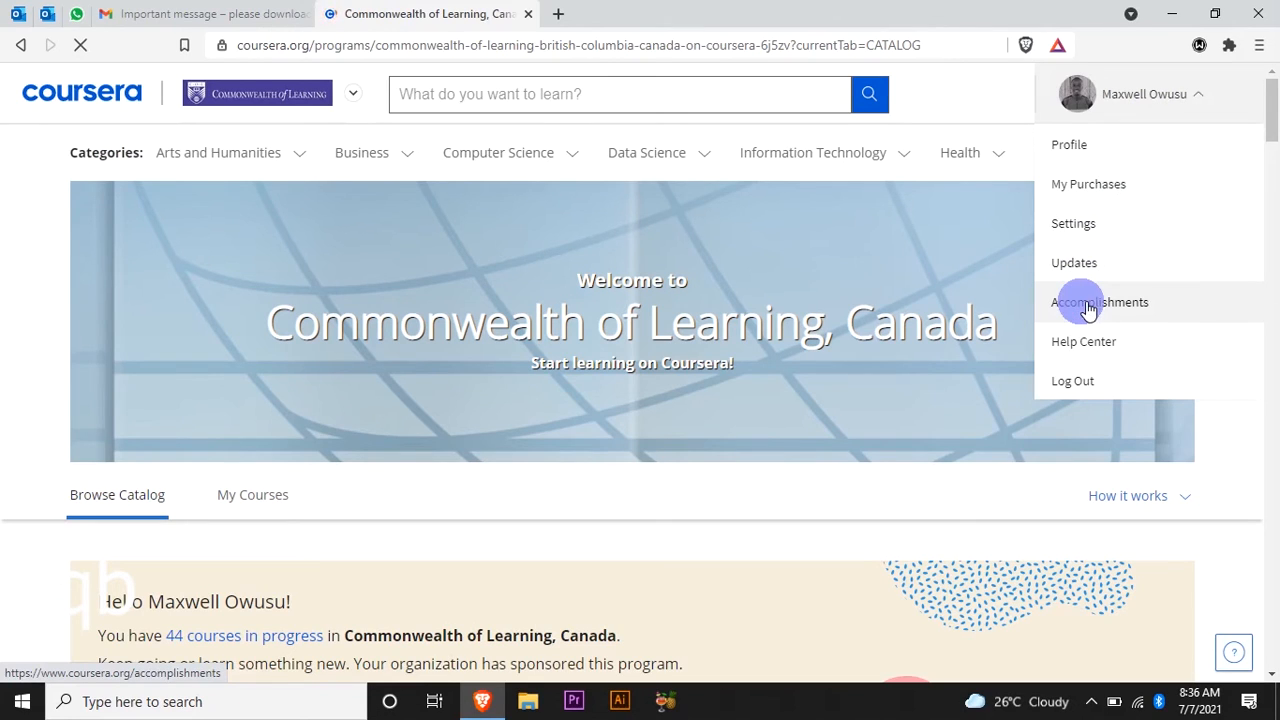
{"action": "left_click", "coordinate": [1100, 300]}
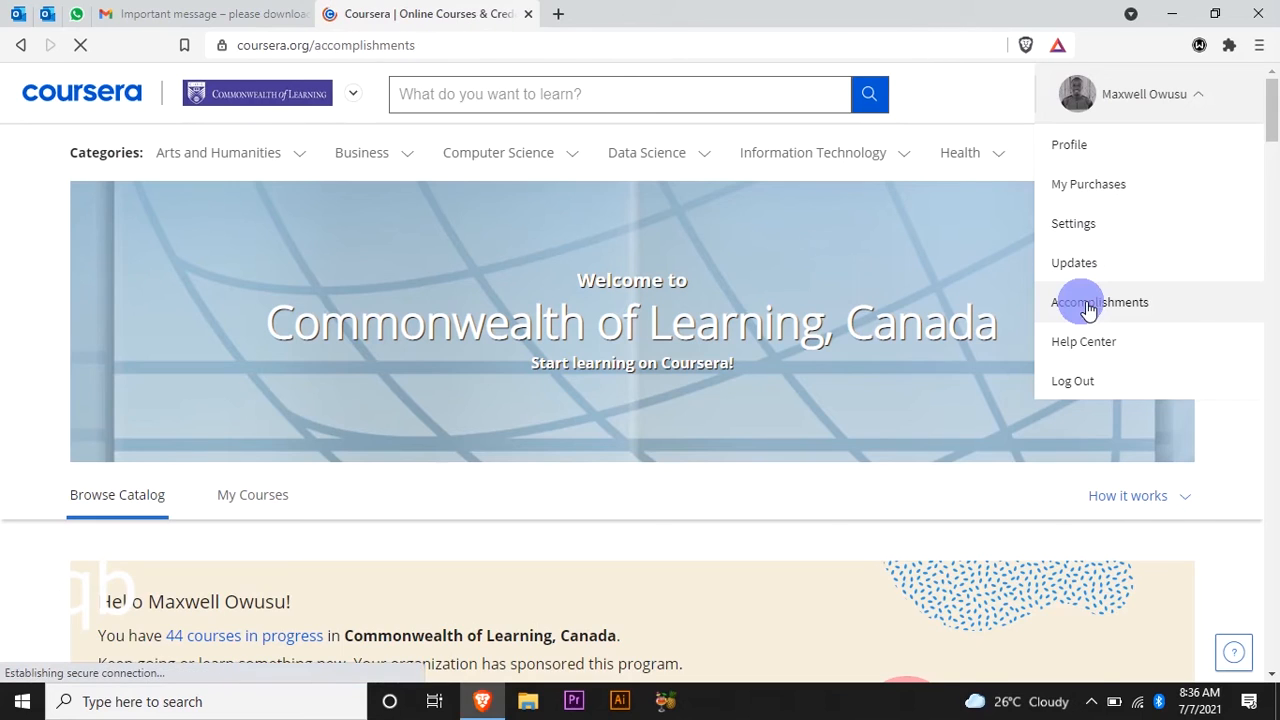
- Browse the accomplishments list of completed Google courses
{"action": "left_click", "coordinate": [1100, 302]}
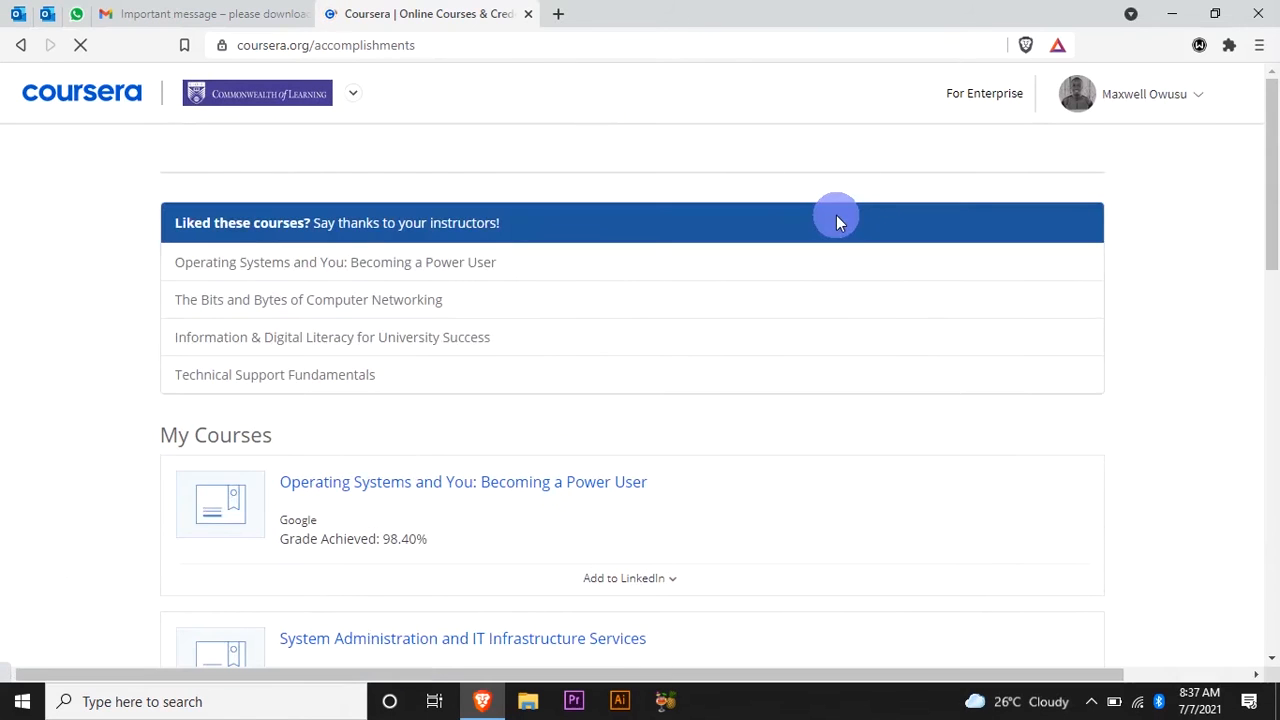
{"action": "mouse_move", "coordinate": [1208, 192]}
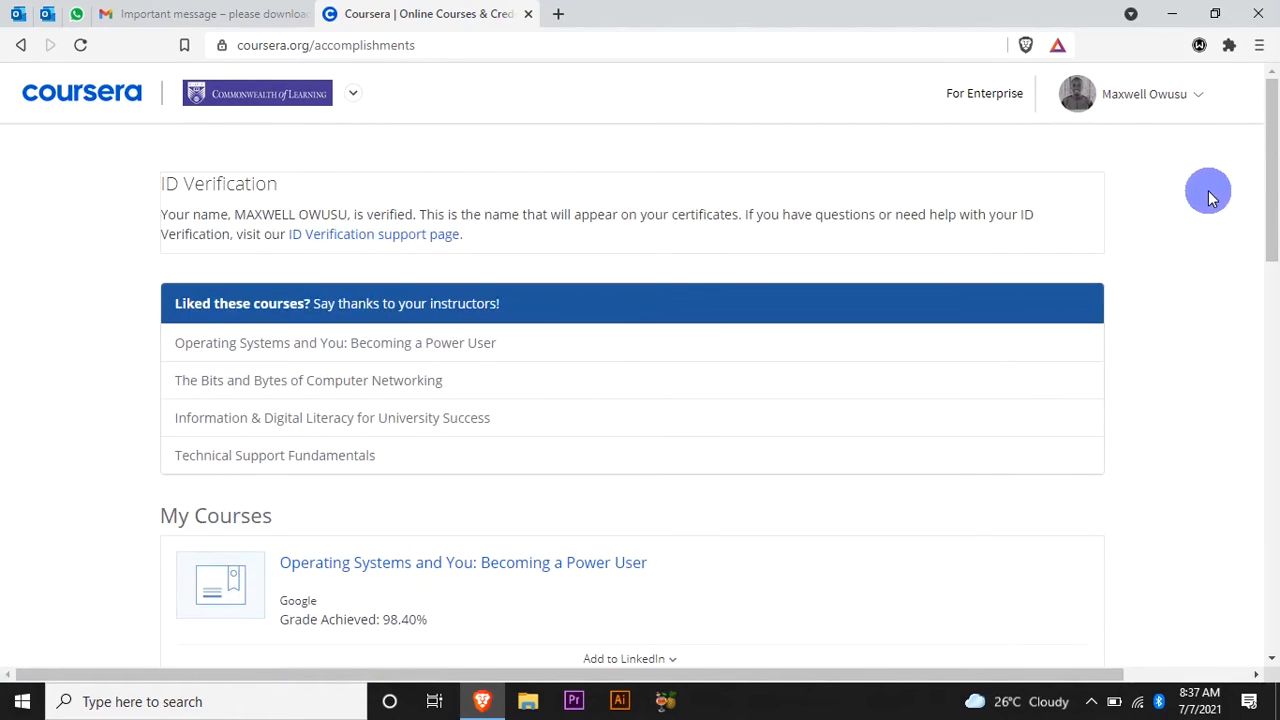
{"action": "mouse_move", "coordinate": [1196, 210]}
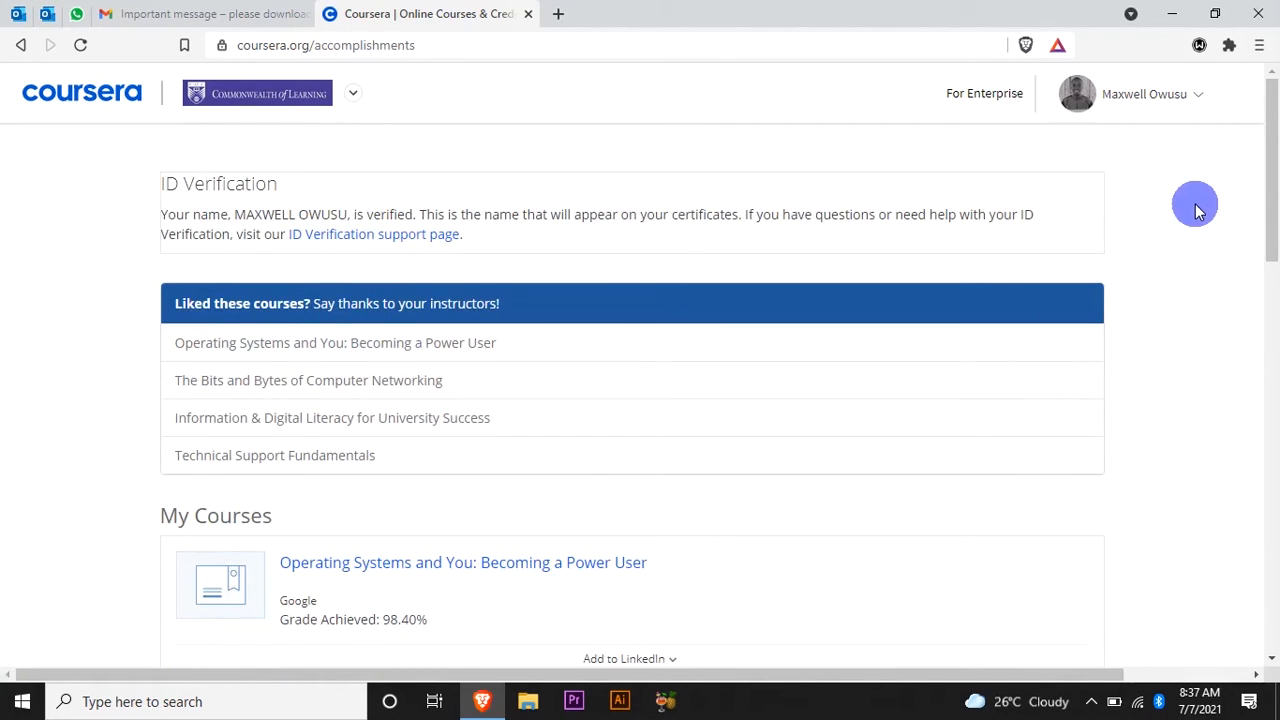
{"action": "mouse_move", "coordinate": [1194, 180]}
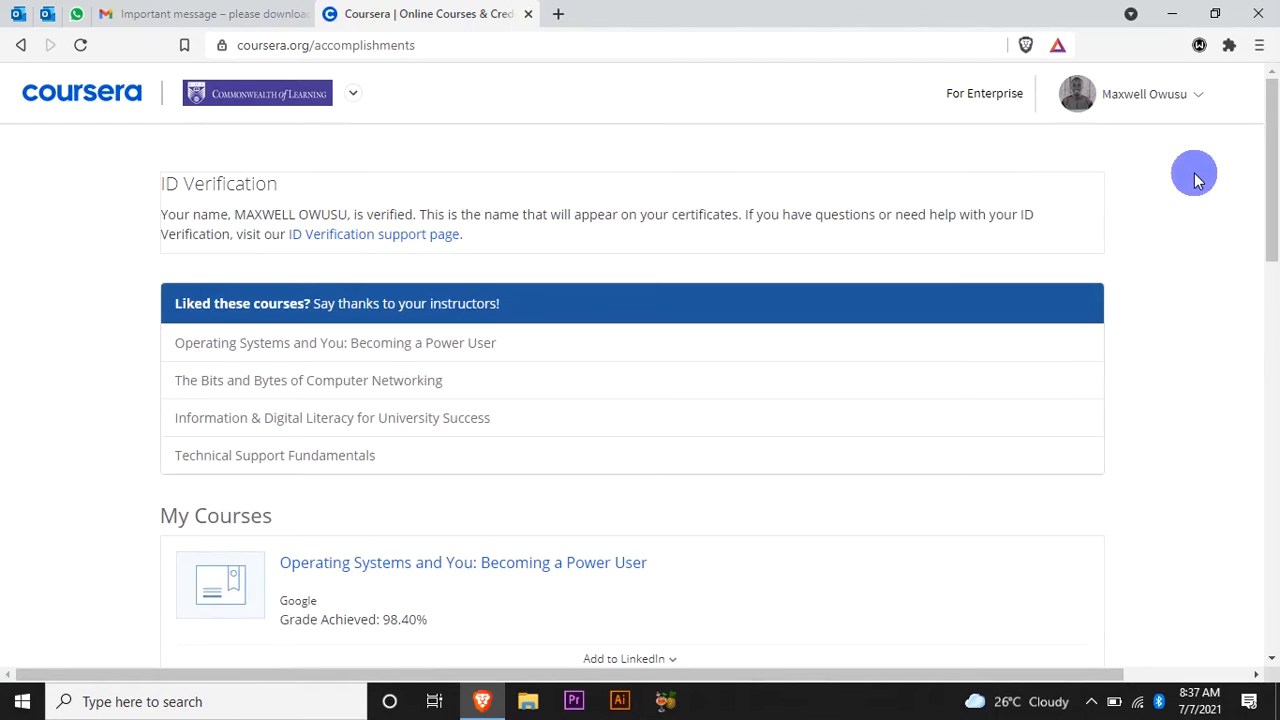
{"action": "mouse_move", "coordinate": [456, 132]}
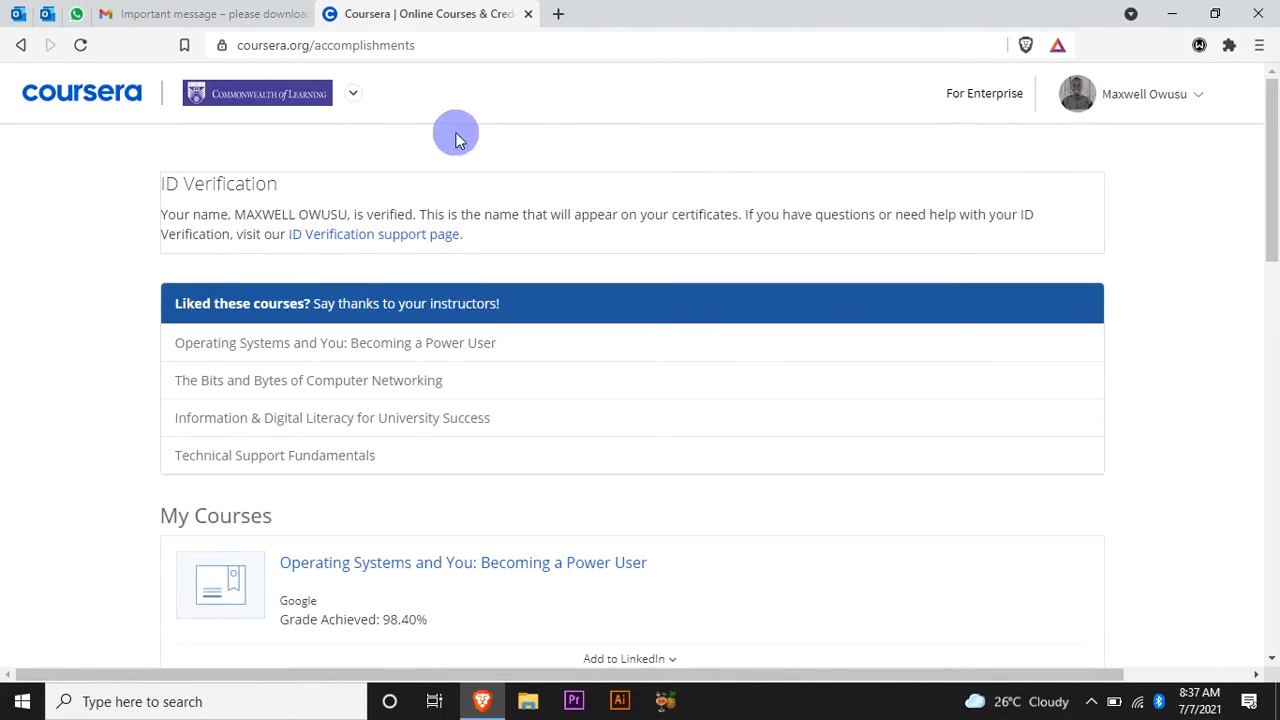
{"action": "scroll", "scroll_direction": "down", "scroll_amount": 3}
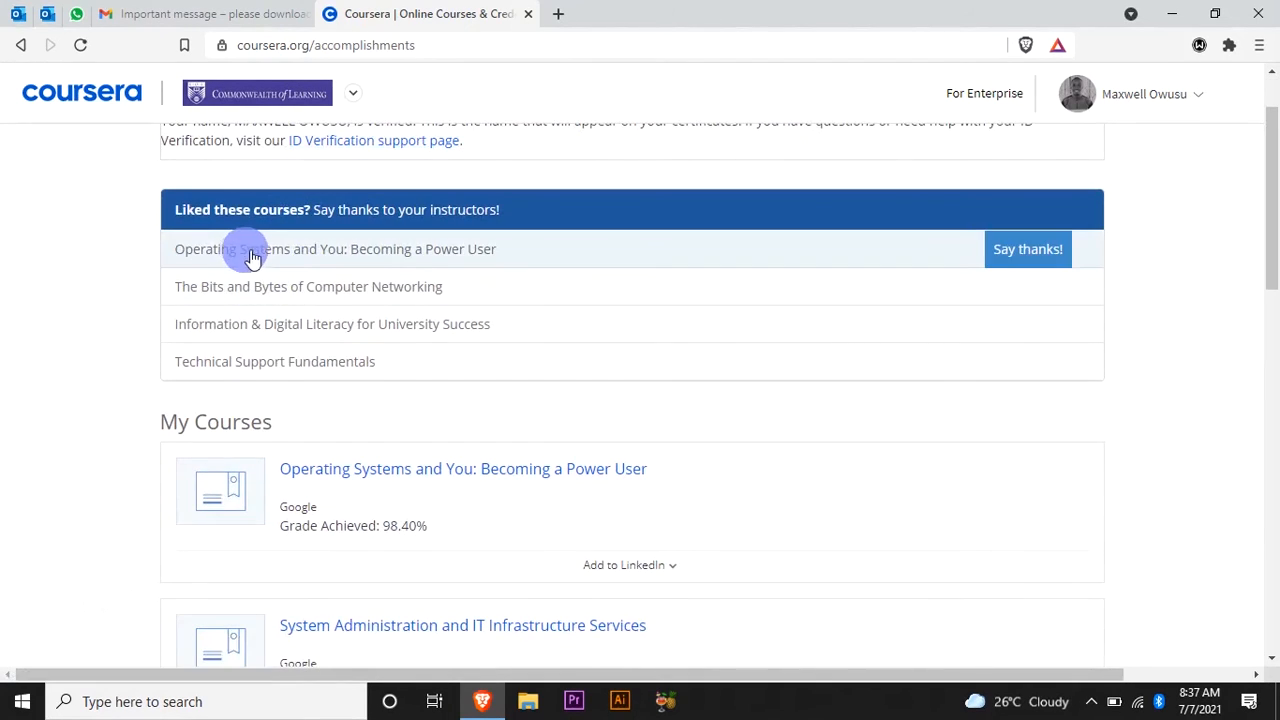
{"action": "mouse_move", "coordinate": [370, 250]}
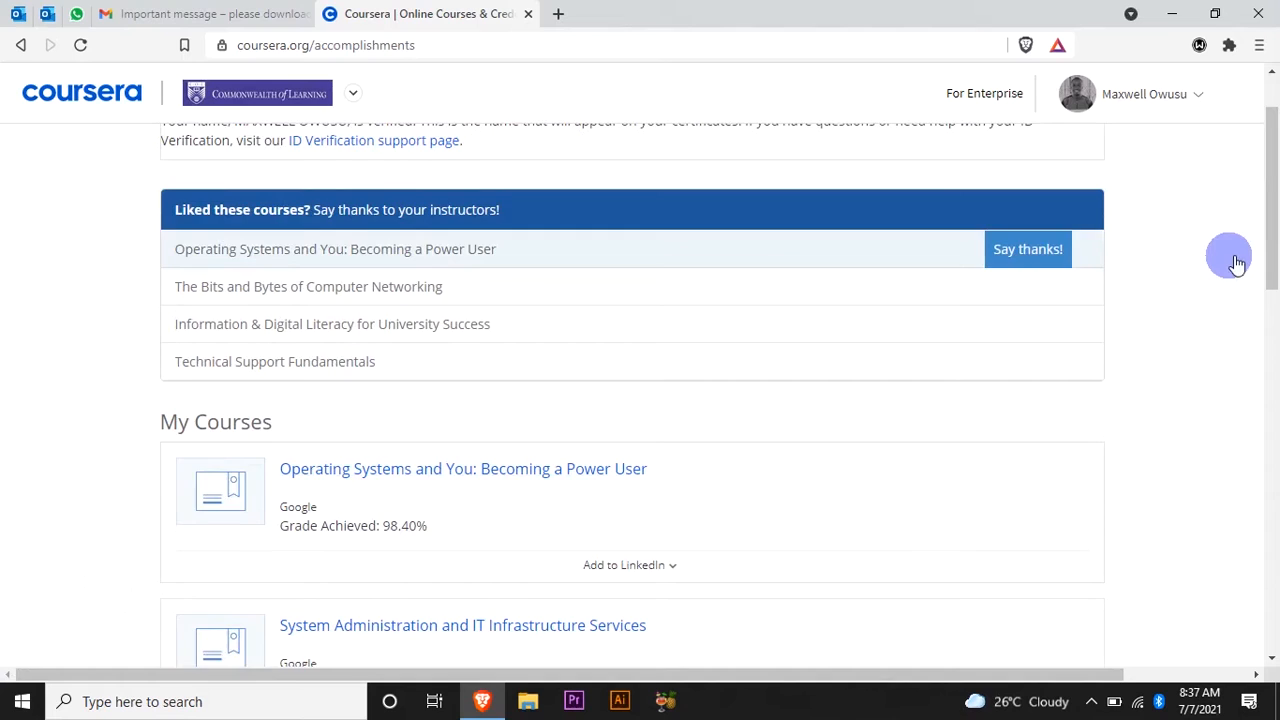
{"action": "scroll", "scroll_direction": "down", "scroll_amount": 3}
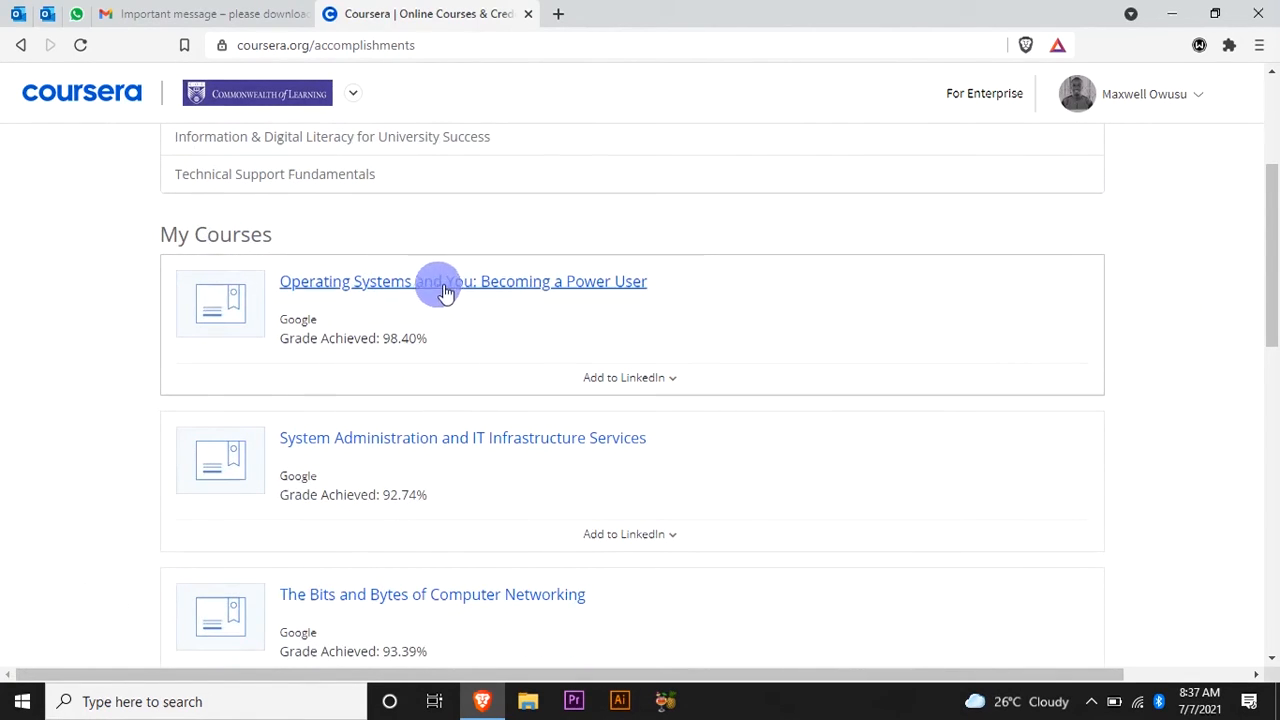
{"action": "mouse_move", "coordinate": [410, 450]}
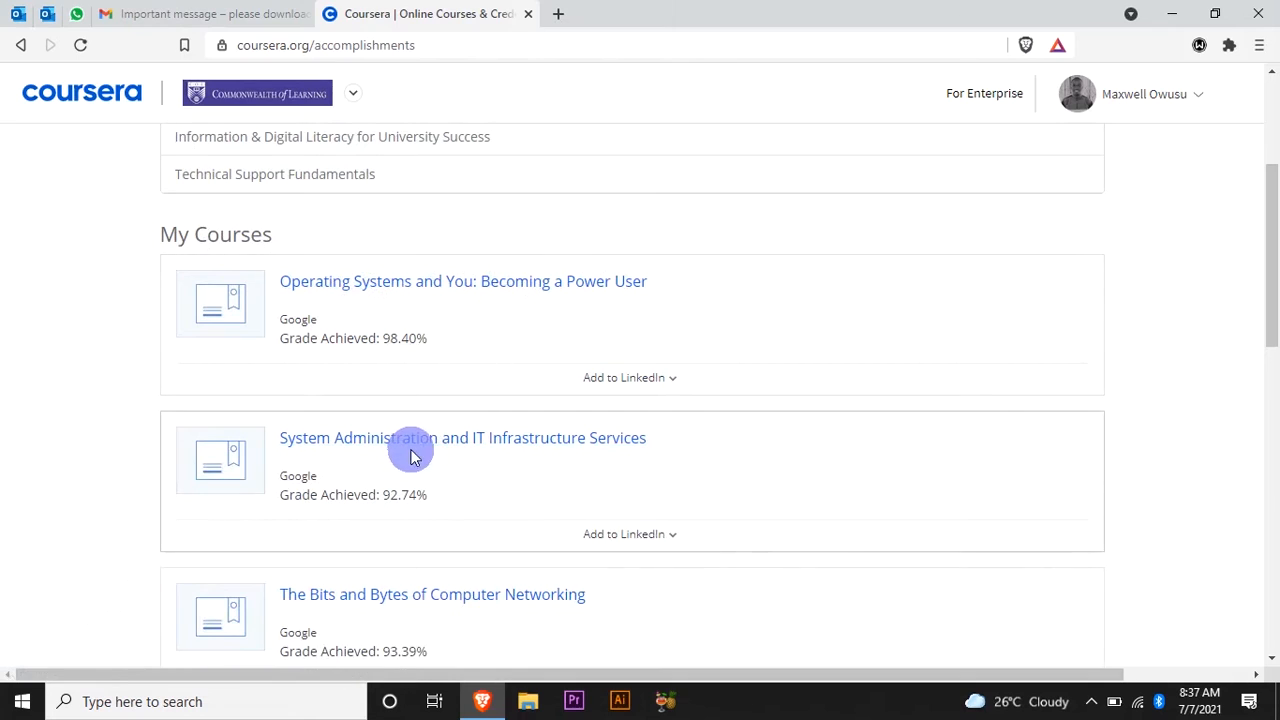
{"action": "mouse_move", "coordinate": [432, 594]}
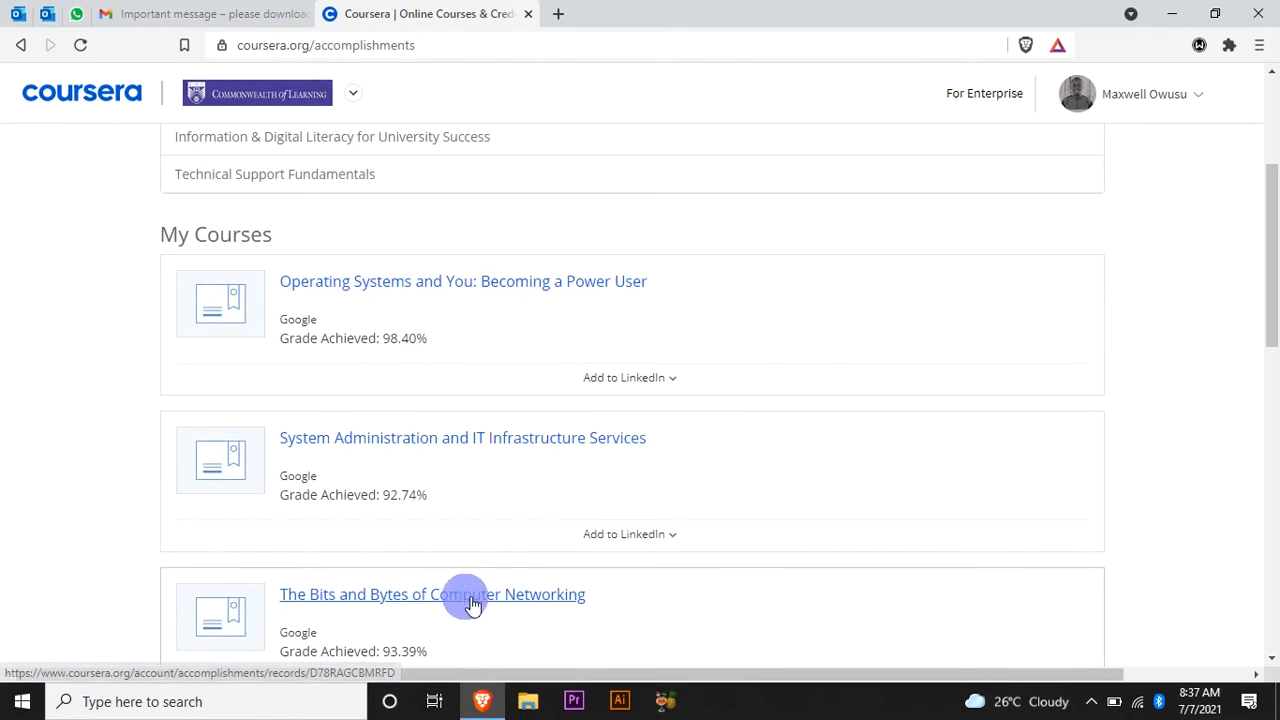
{"action": "mouse_move", "coordinate": [608, 328]}
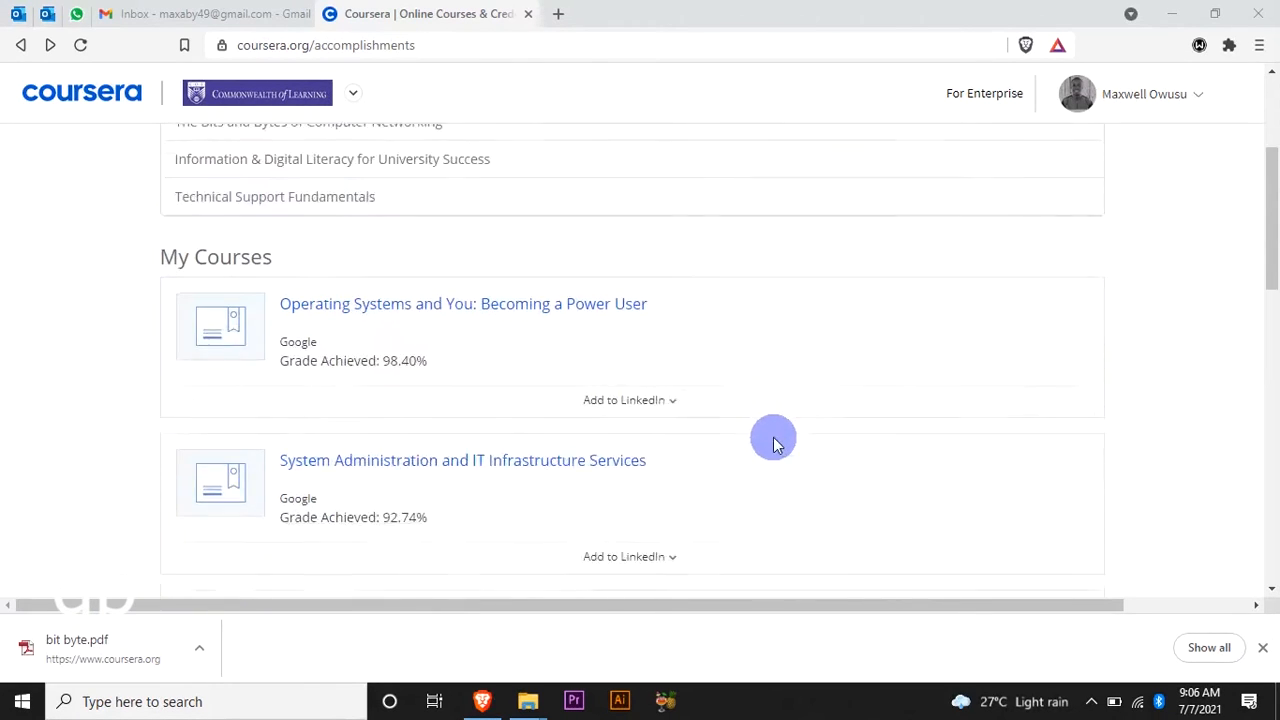
{"action": "scroll", "scroll_direction": "up", "scroll_amount": 3}
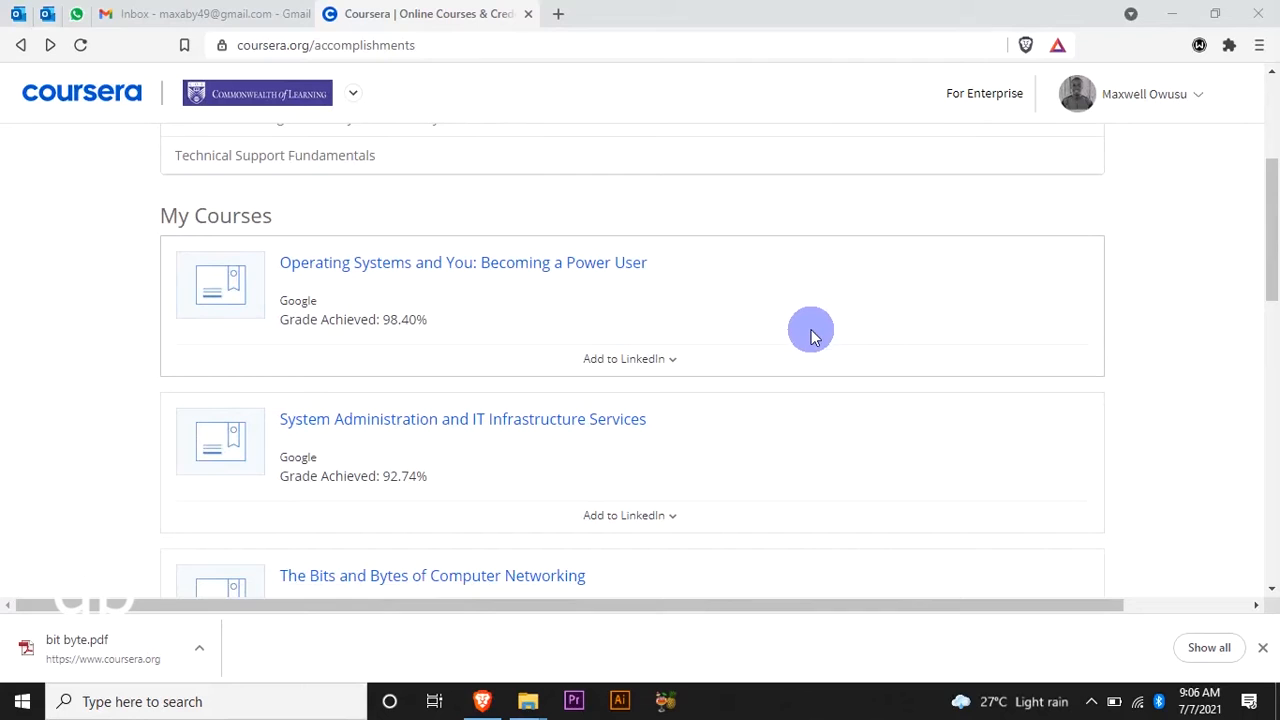
{"action": "mouse_move", "coordinate": [396, 268]}
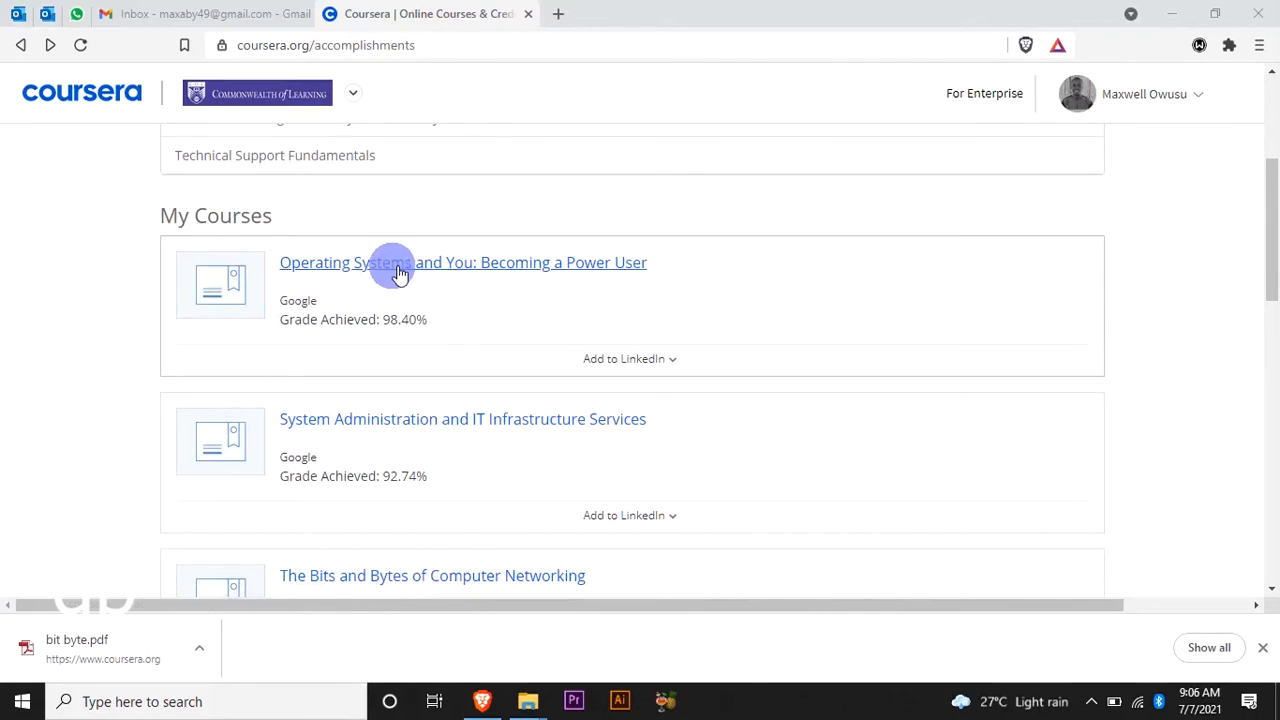
{"action": "mouse_move", "coordinate": [424, 268]}
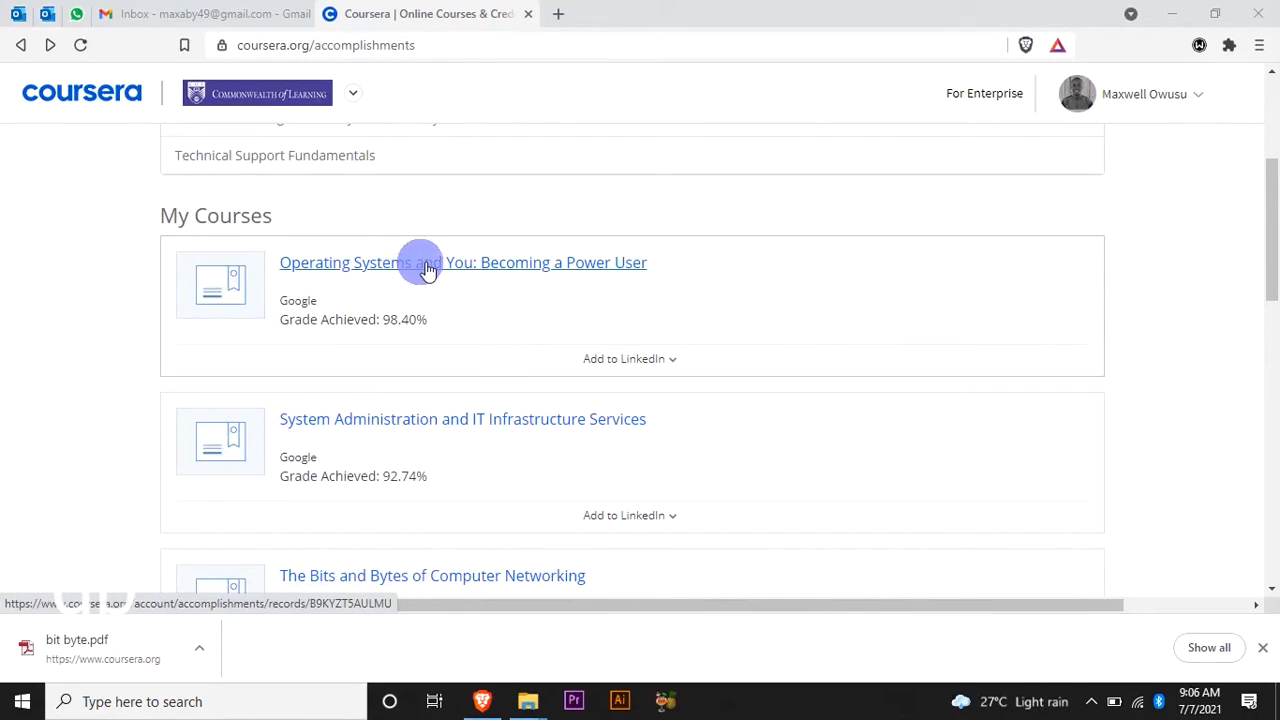
- Open the Operating Systems and You certificate page and bring its Share/Download buttons into view
{"action": "left_click", "coordinate": [462, 262]}
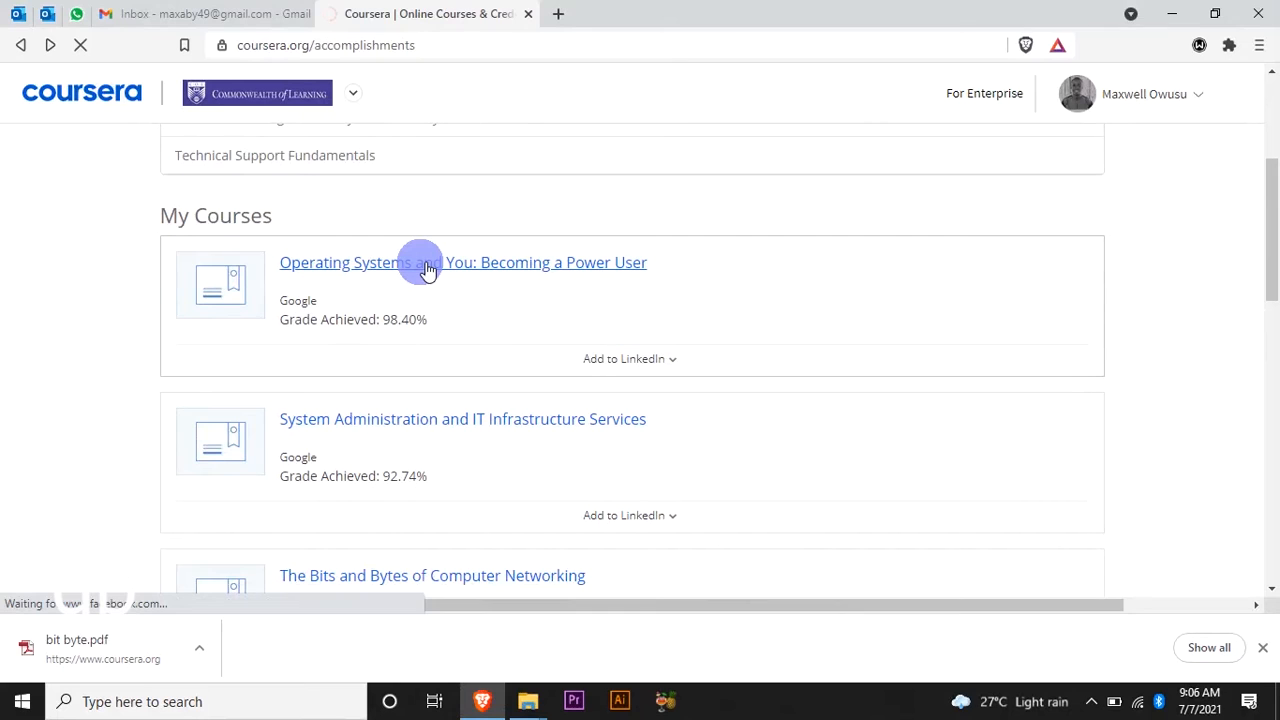
{"action": "left_click", "coordinate": [462, 262]}
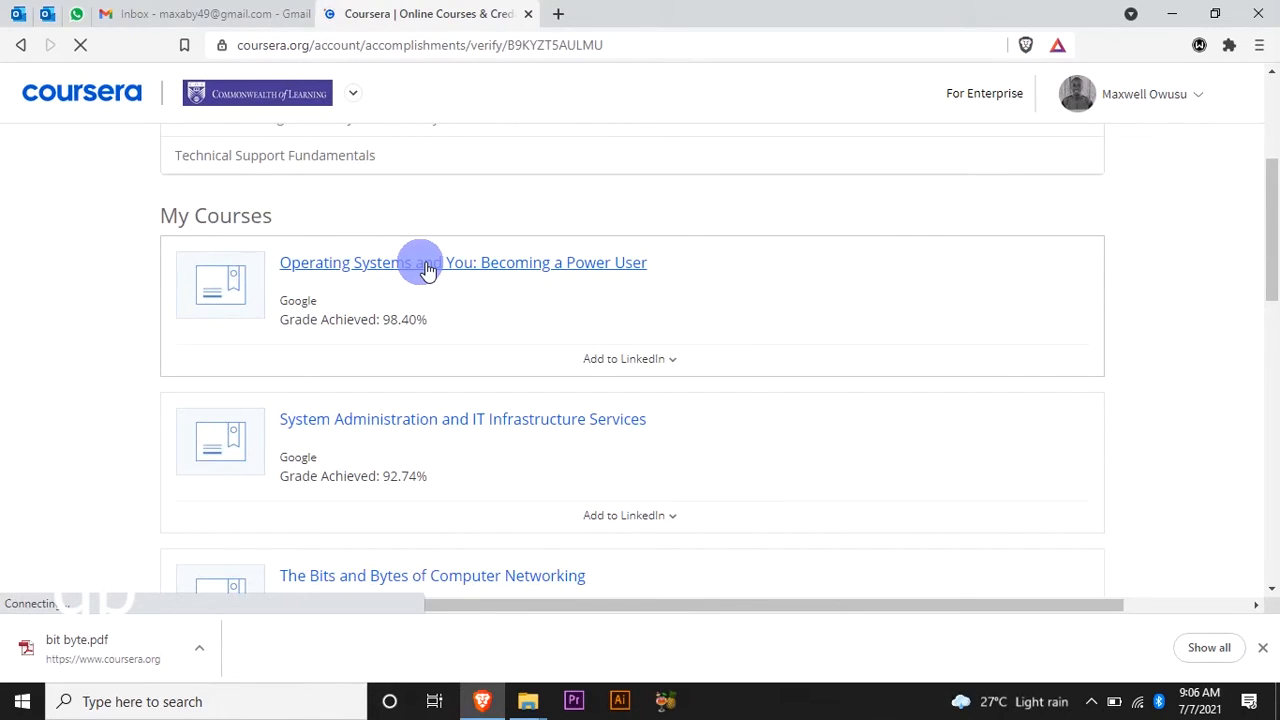
{"action": "left_click", "coordinate": [462, 262]}
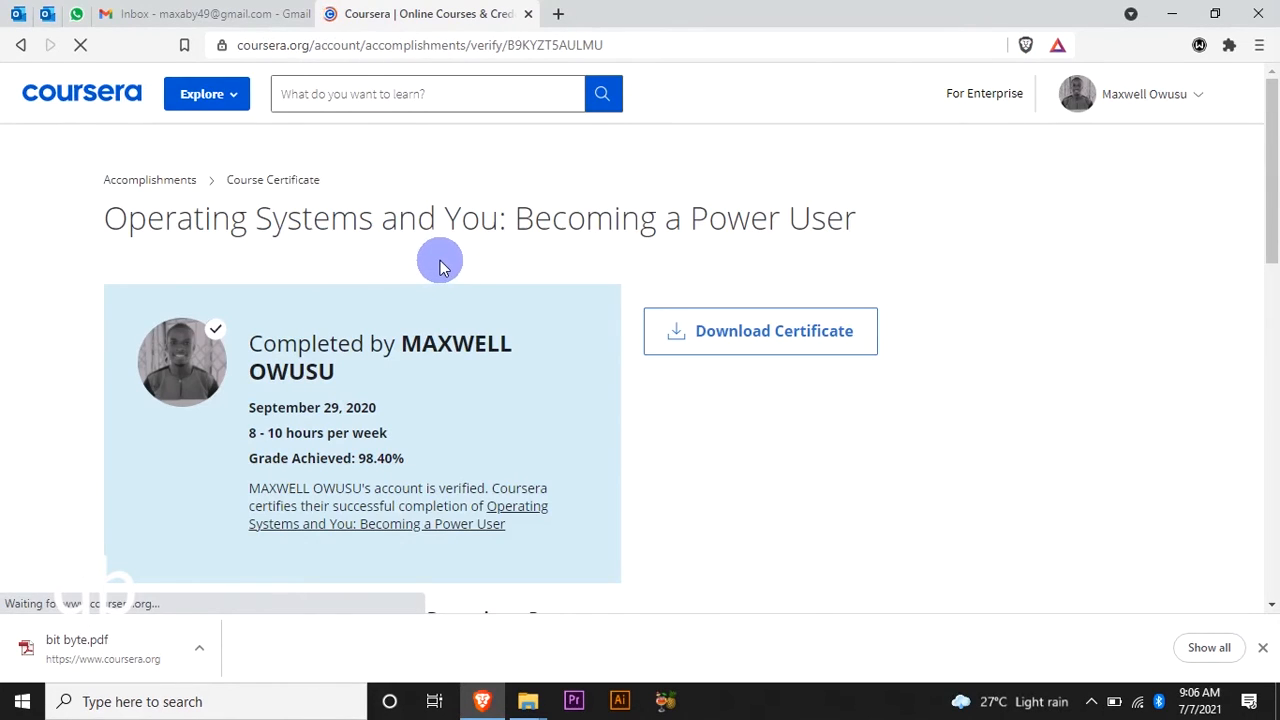
{"action": "left_click", "coordinate": [760, 332]}
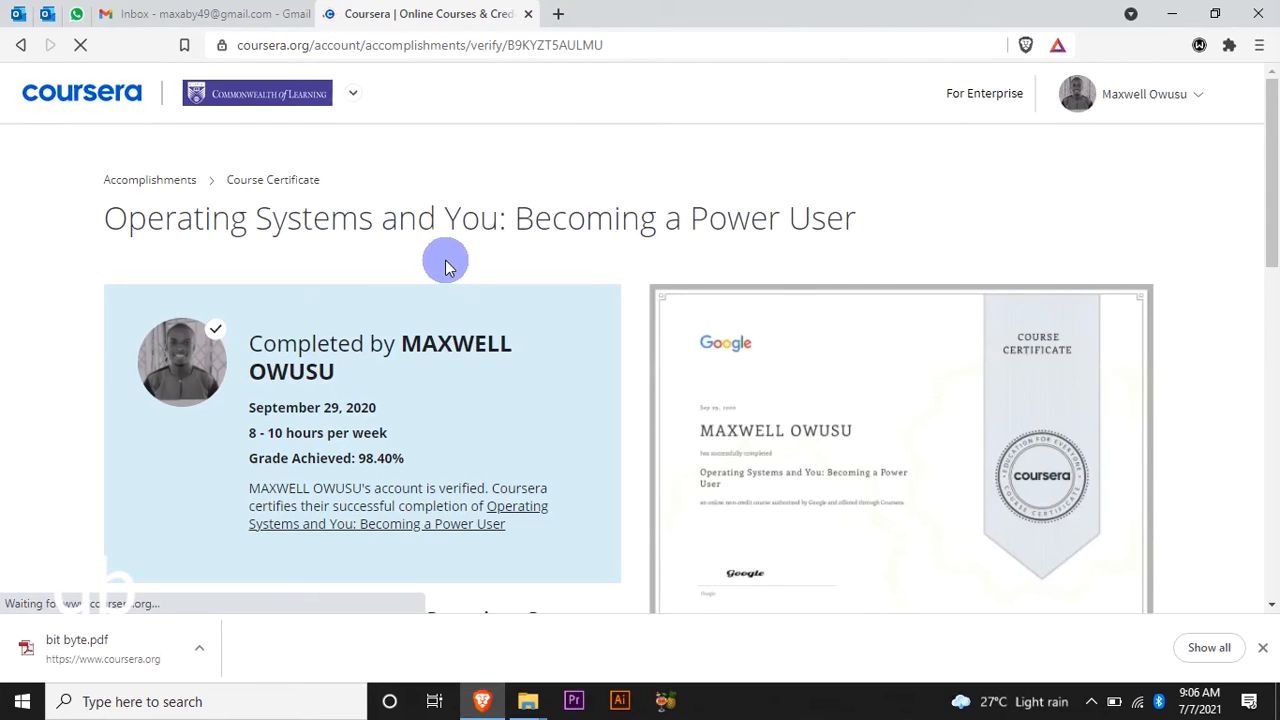
{"action": "scroll", "scroll_direction": "down", "scroll_amount": 3}
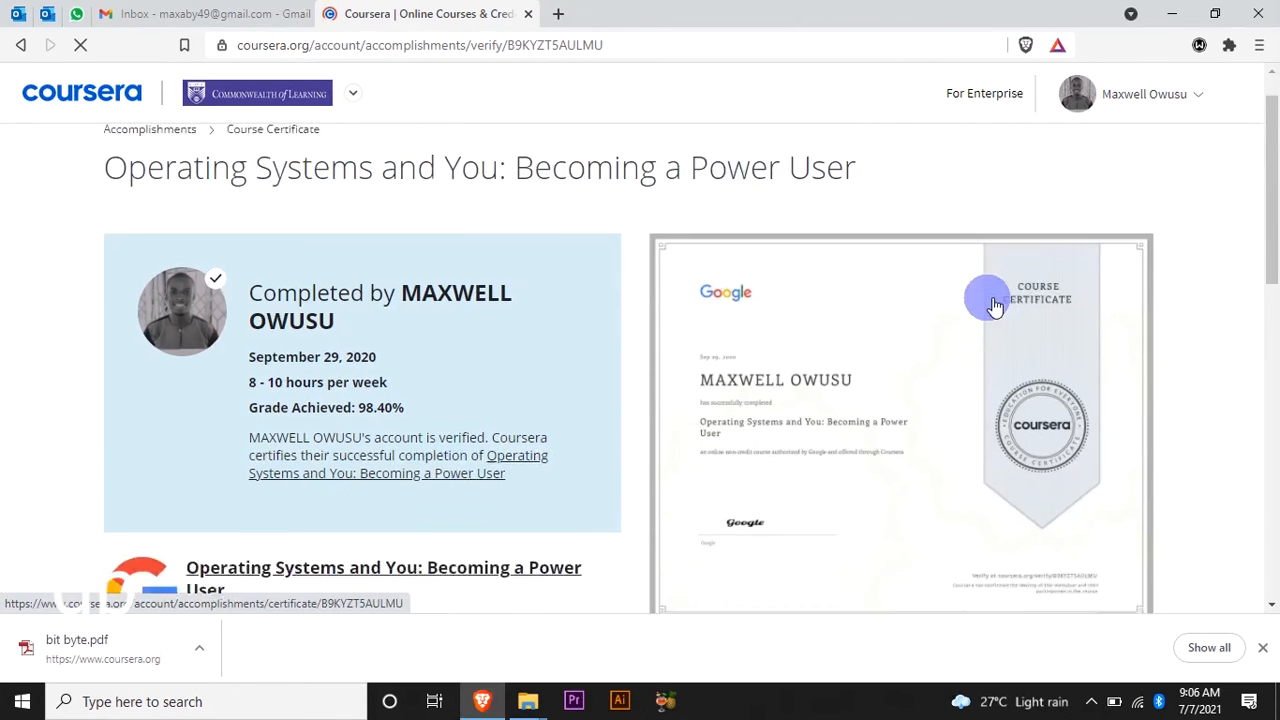
{"action": "scroll", "scroll_direction": "down", "scroll_amount": 3}
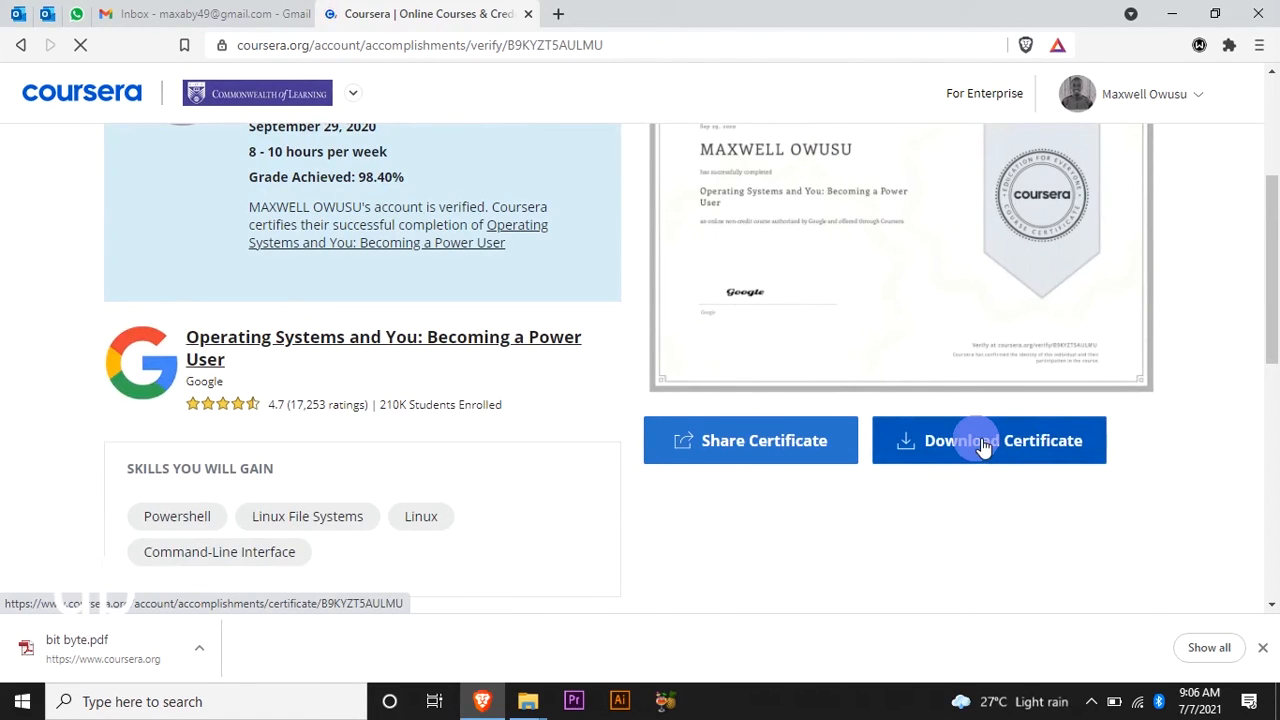
- Load the full-page Operating Systems and You certificate in Coursera's document viewer
{"action": "left_click", "coordinate": [988, 440]}
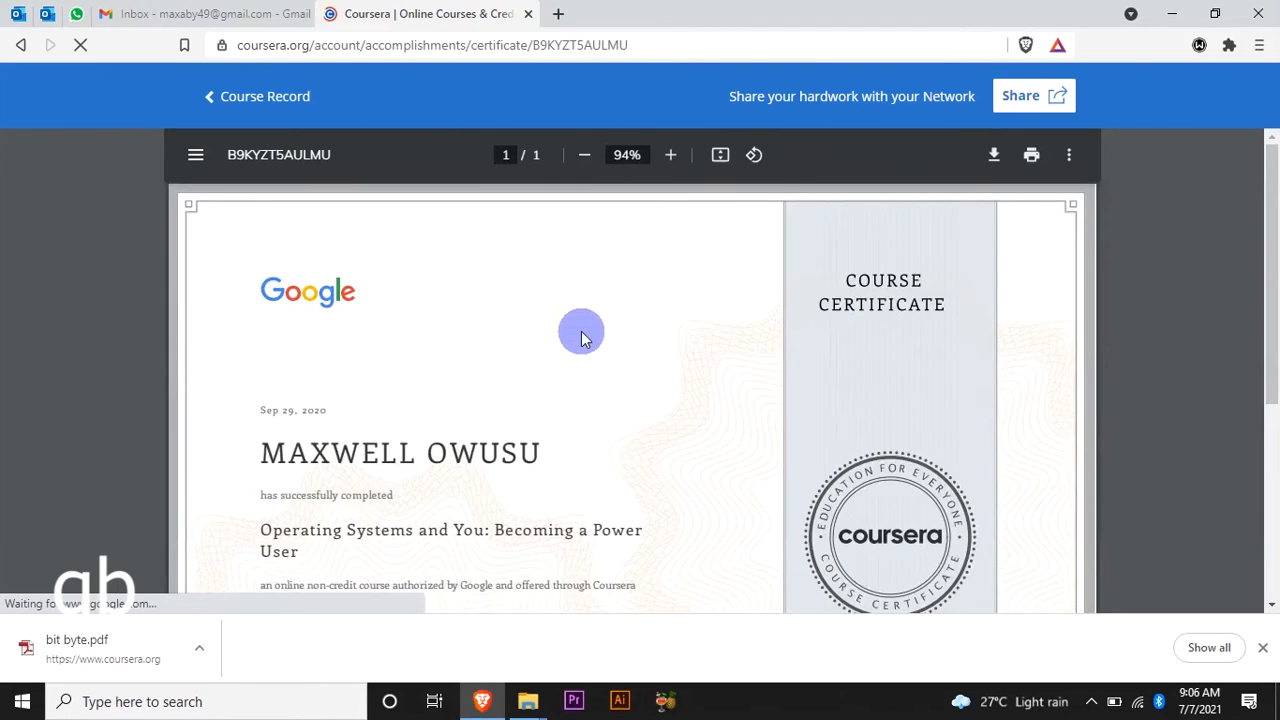
{"action": "mouse_move", "coordinate": [604, 358]}
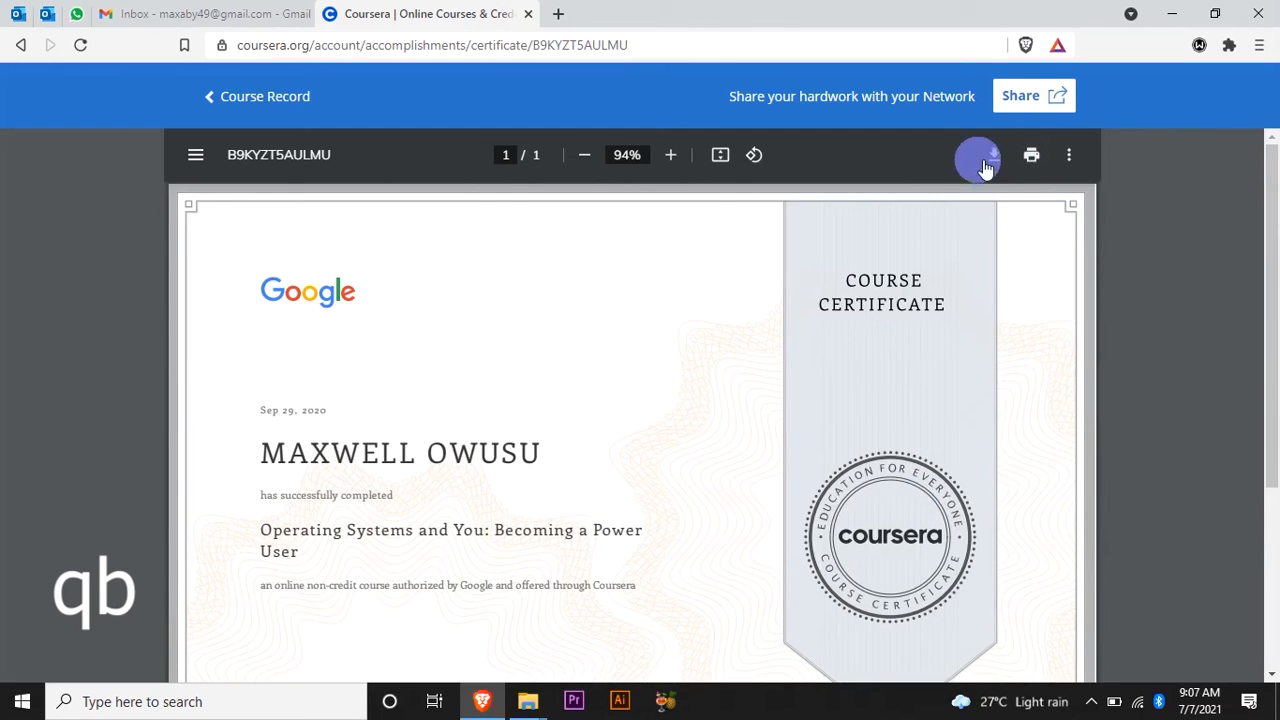
{"action": "mouse_move", "coordinate": [996, 156]}
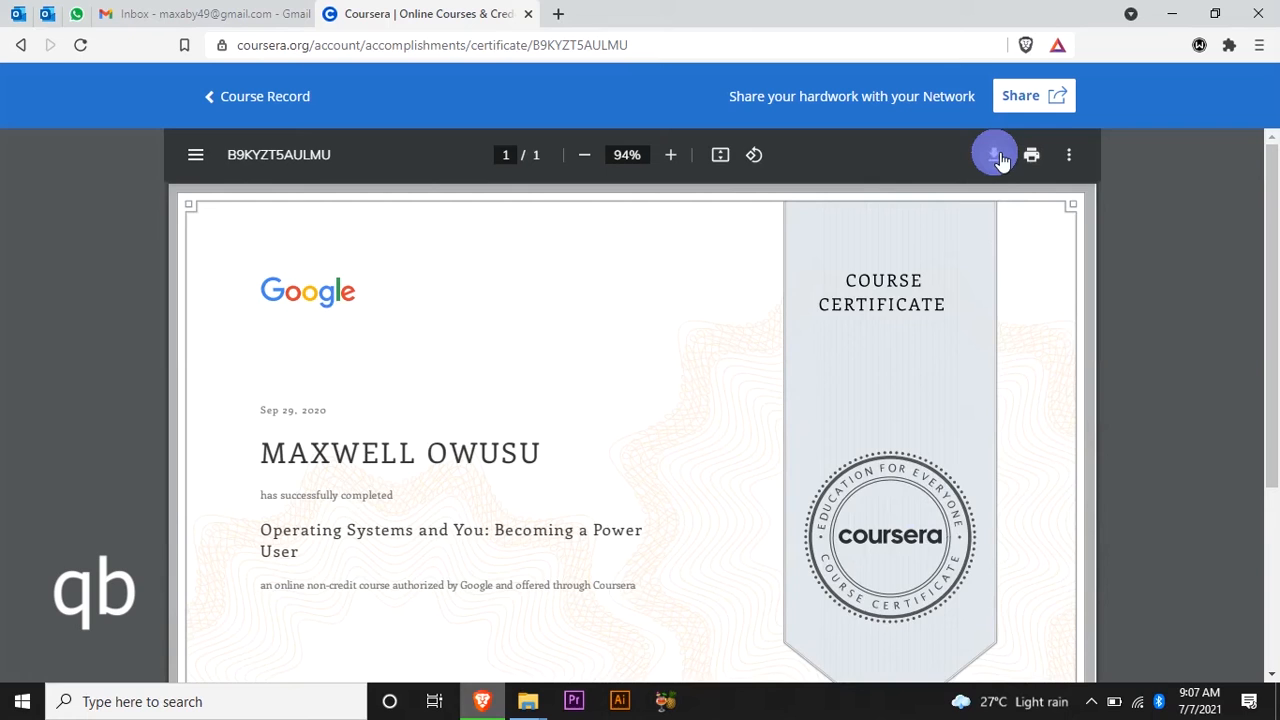
{"action": "mouse_move", "coordinate": [984, 212]}
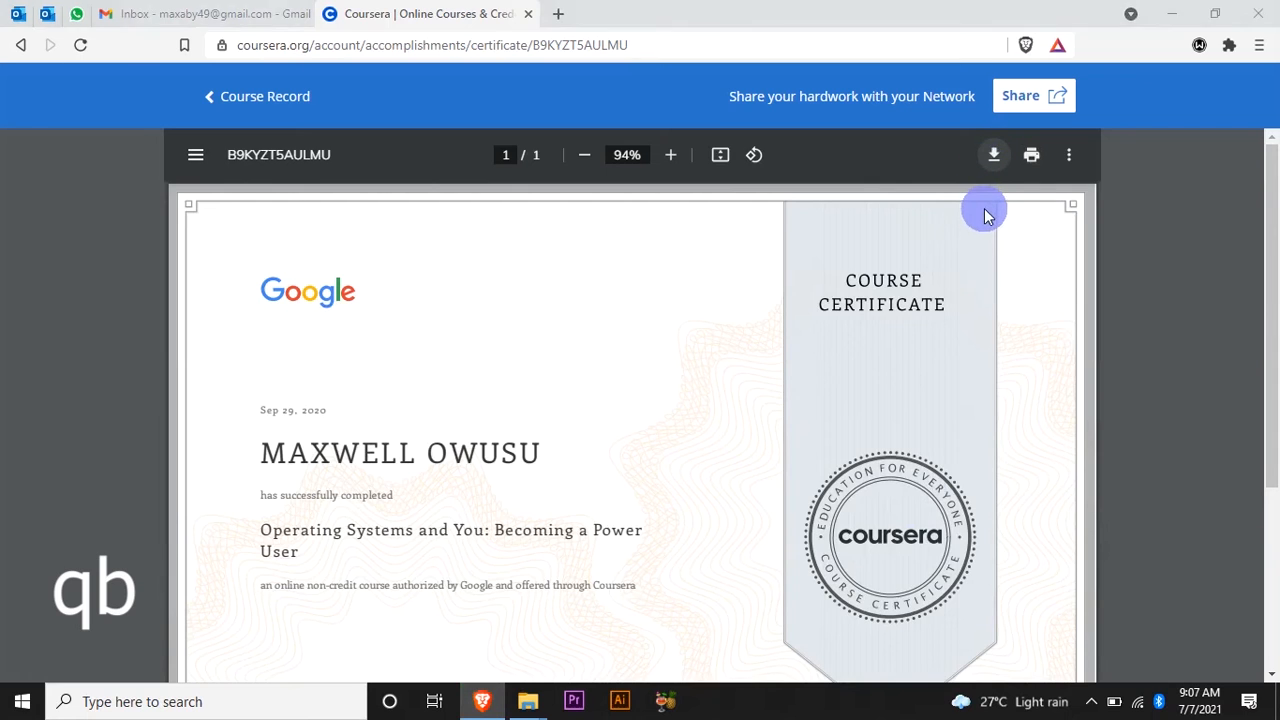
- Save the certificate PDF to Downloads under the file name 'Operating system'
{"action": "left_click", "coordinate": [992, 154]}
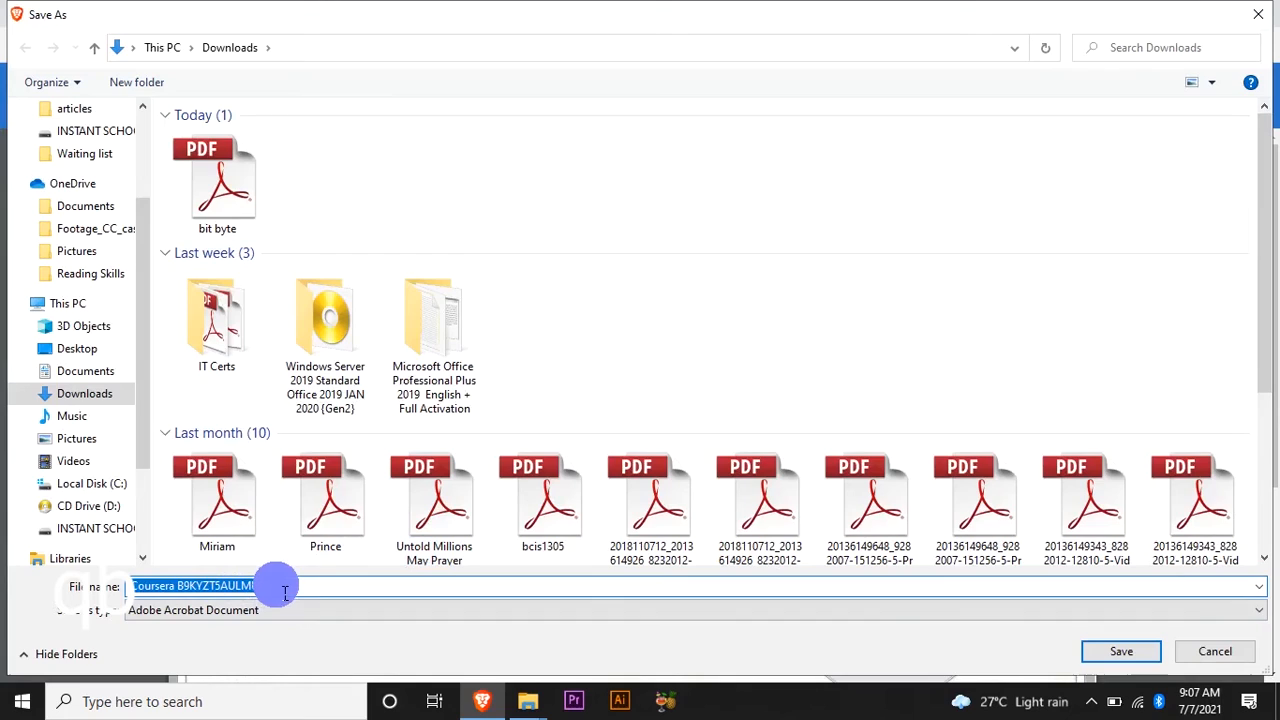
{"action": "type", "text": "Operat"}
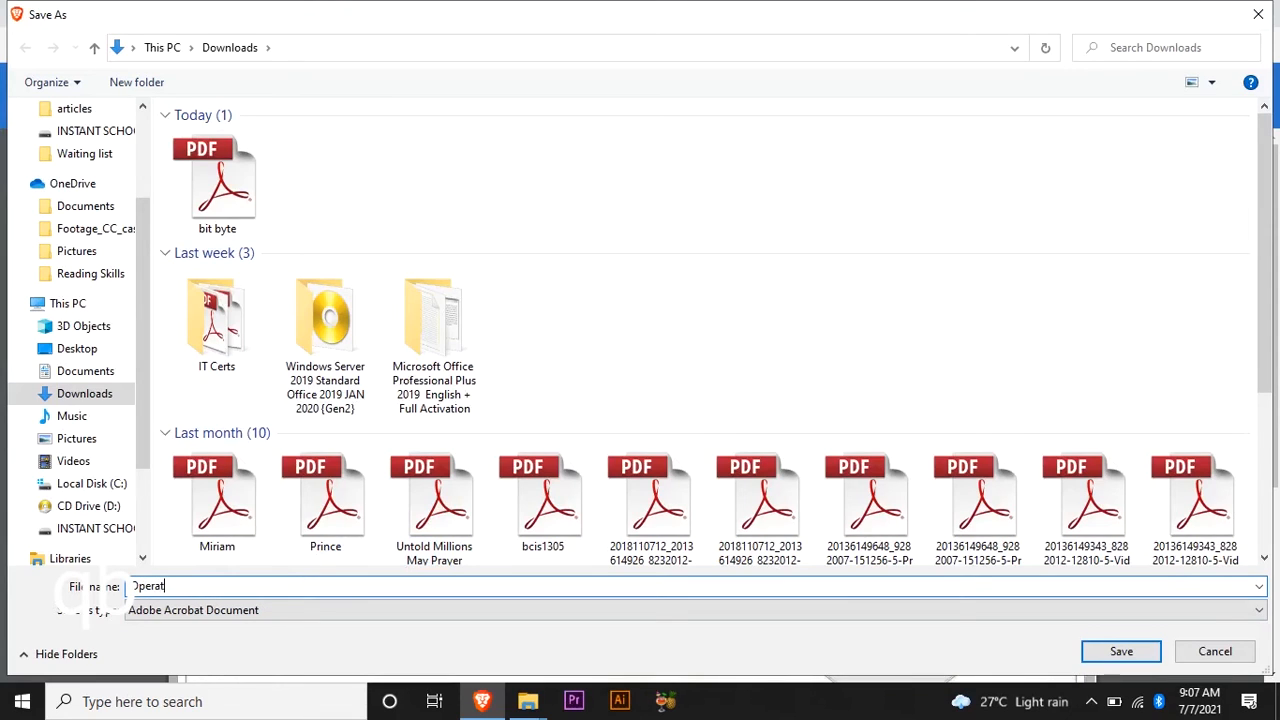
{"action": "type", "text": "ive"}
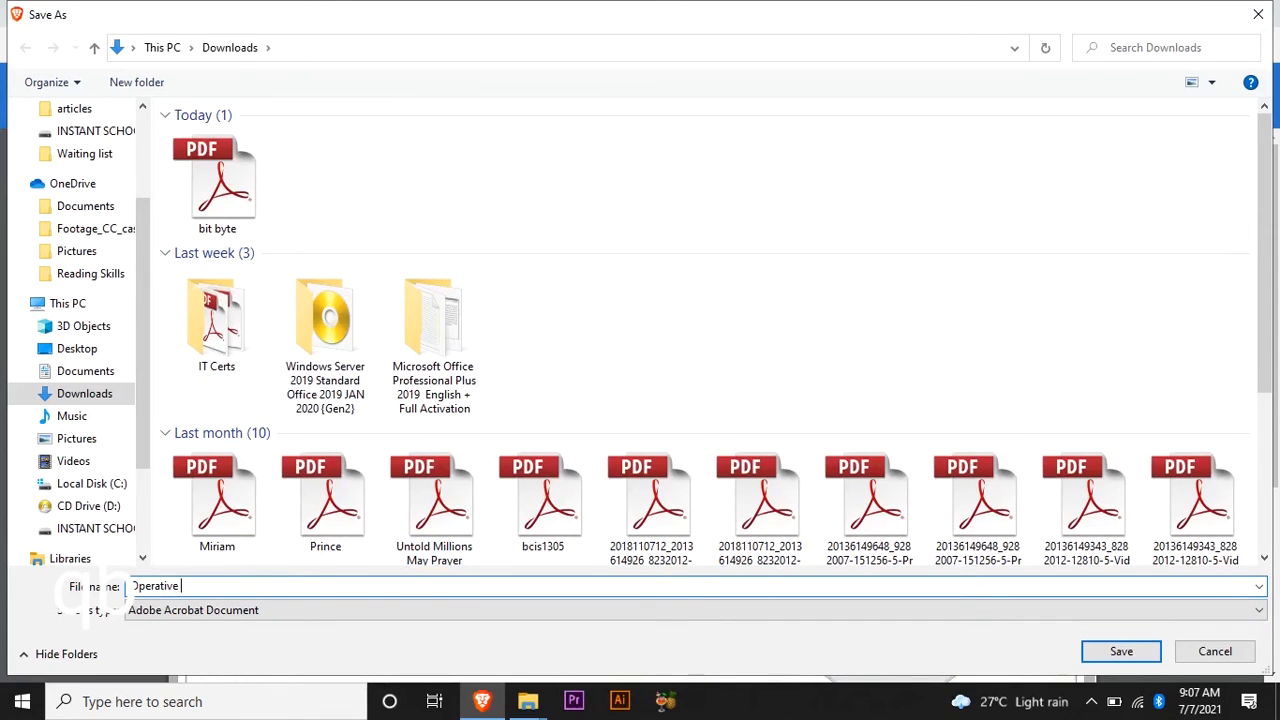
{"action": "key", "text": "BackSpace"}
{"action": "type", "text": "ng"}
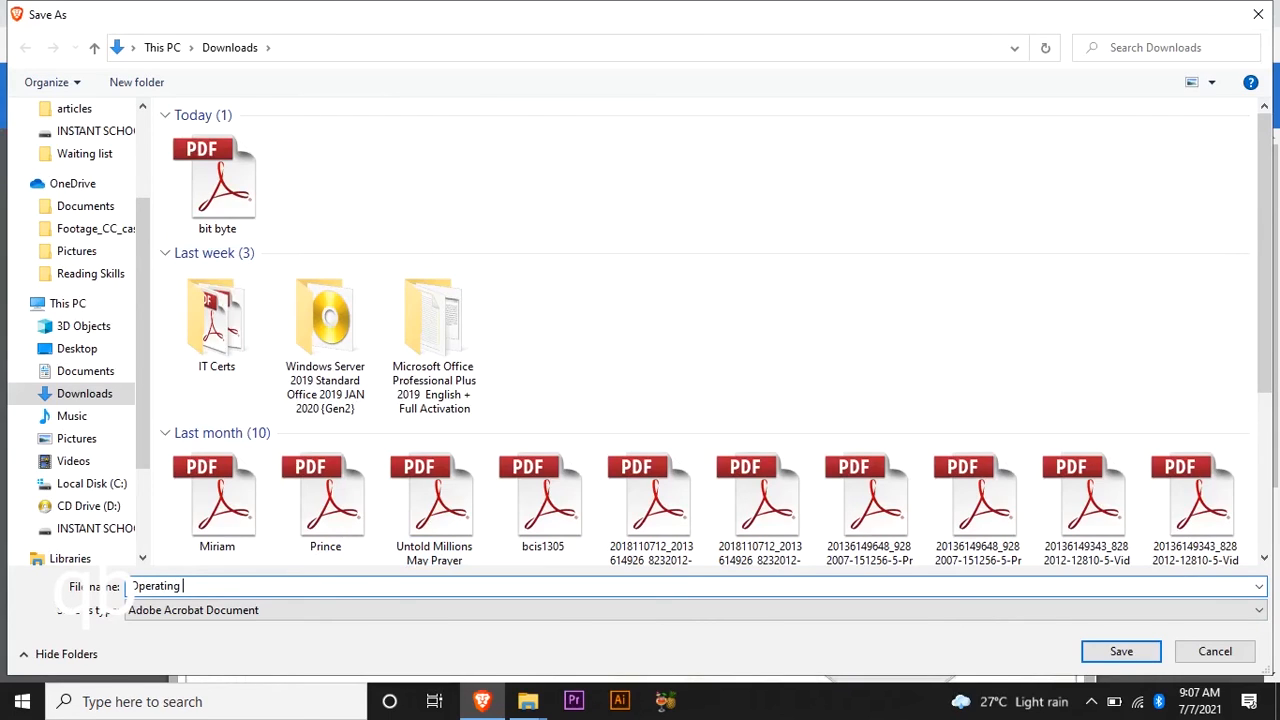
{"action": "type", "text": "system"}
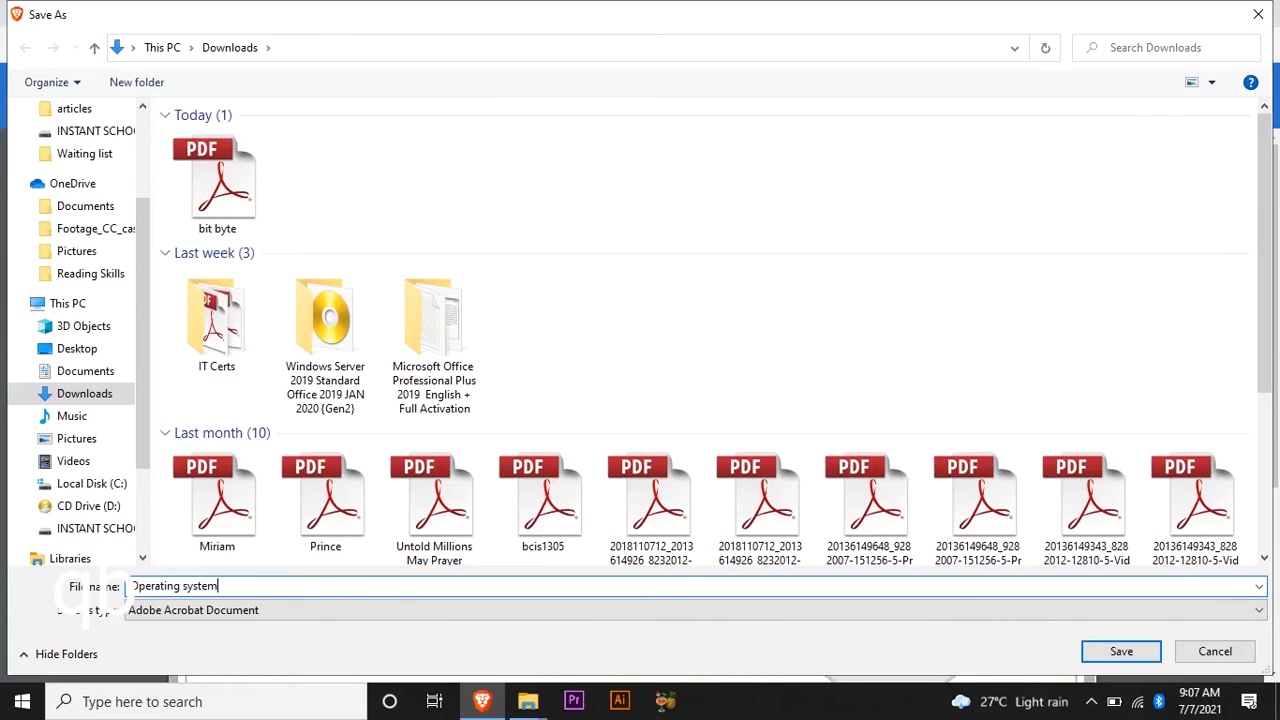
{"action": "mouse_move", "coordinate": [806, 628]}
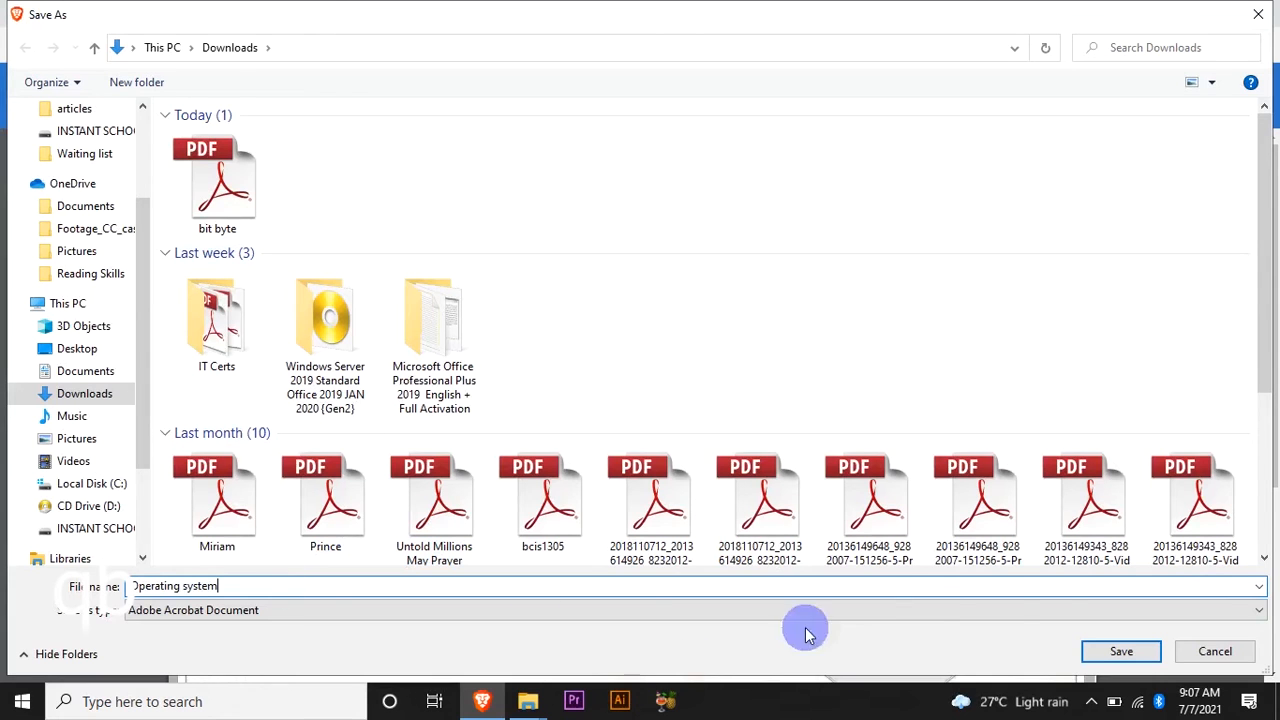
{"action": "left_click", "coordinate": [1120, 652]}
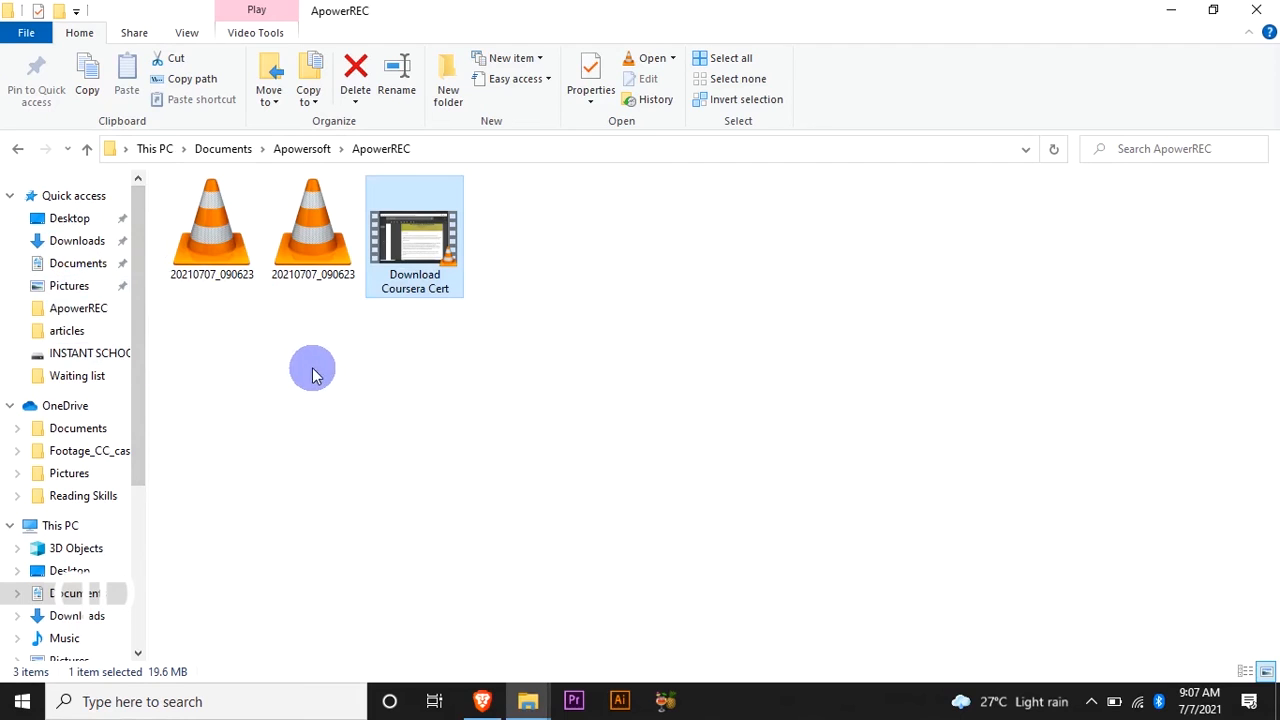
- Open Operating system.pdf from Downloads in Adobe Reader and maximize it
{"action": "left_click", "coordinate": [76, 240]}
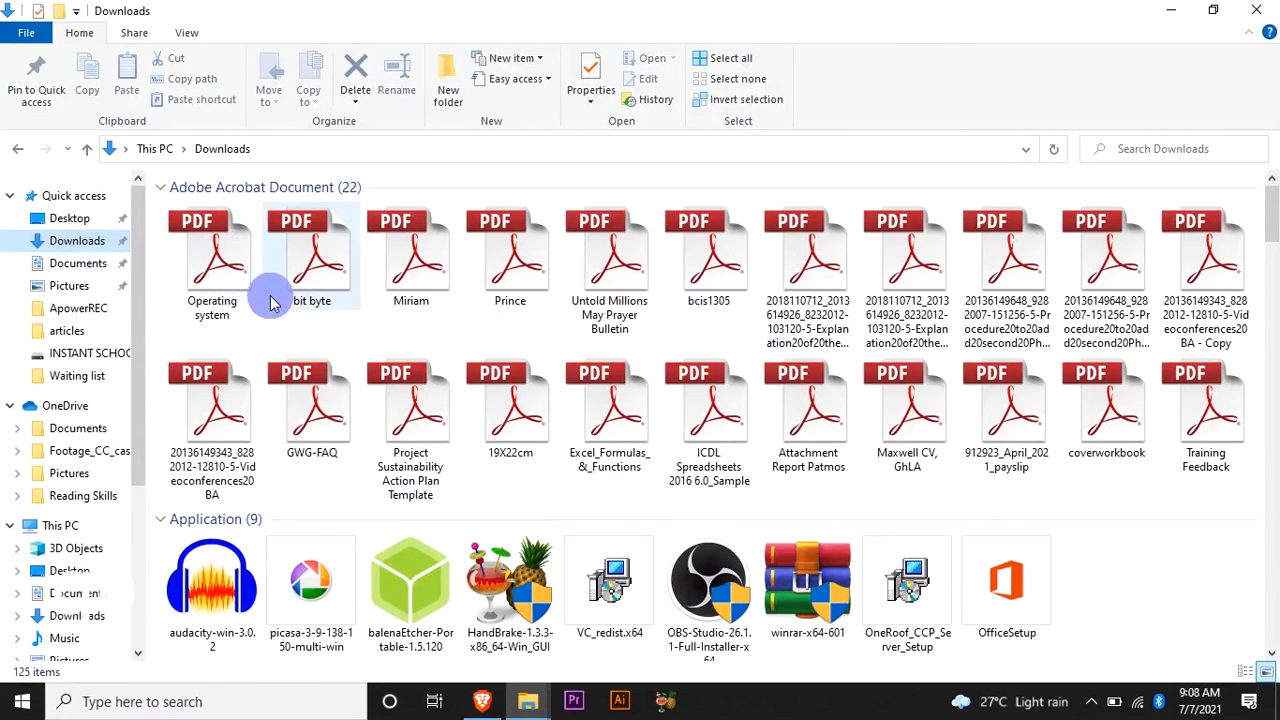
{"action": "left_click", "coordinate": [212, 250]}
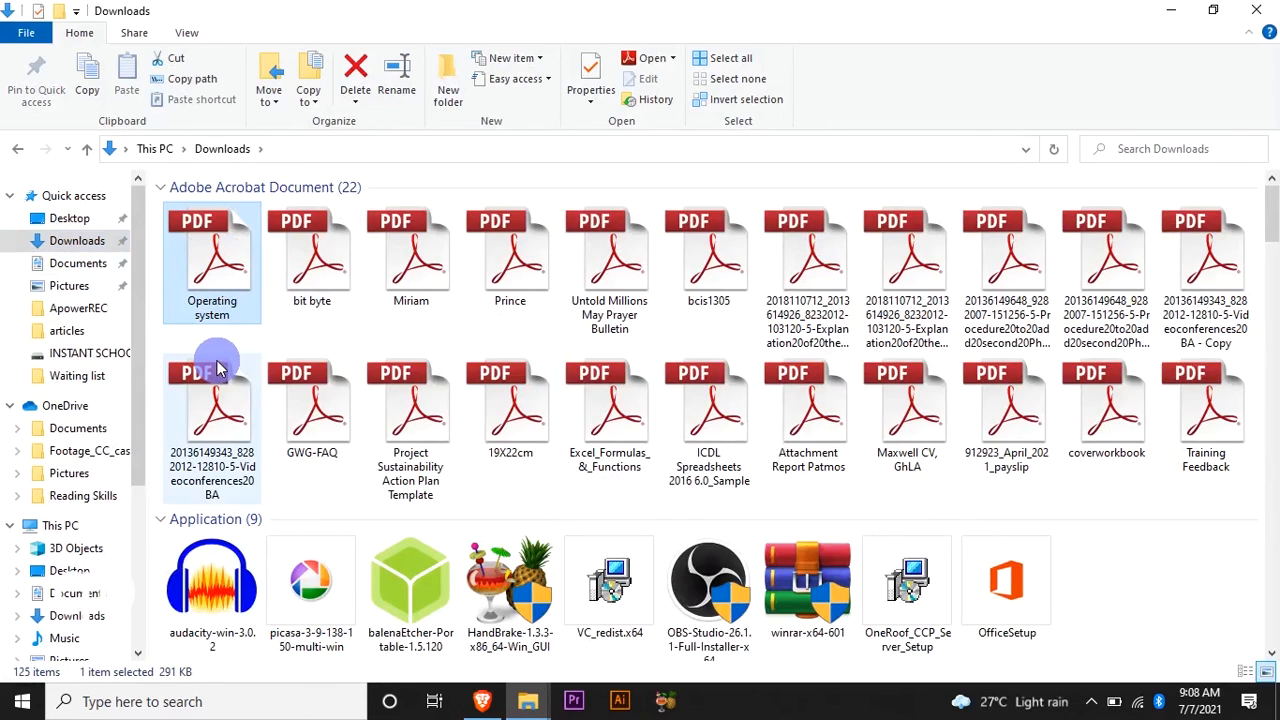
{"action": "mouse_move", "coordinate": [510, 290]}
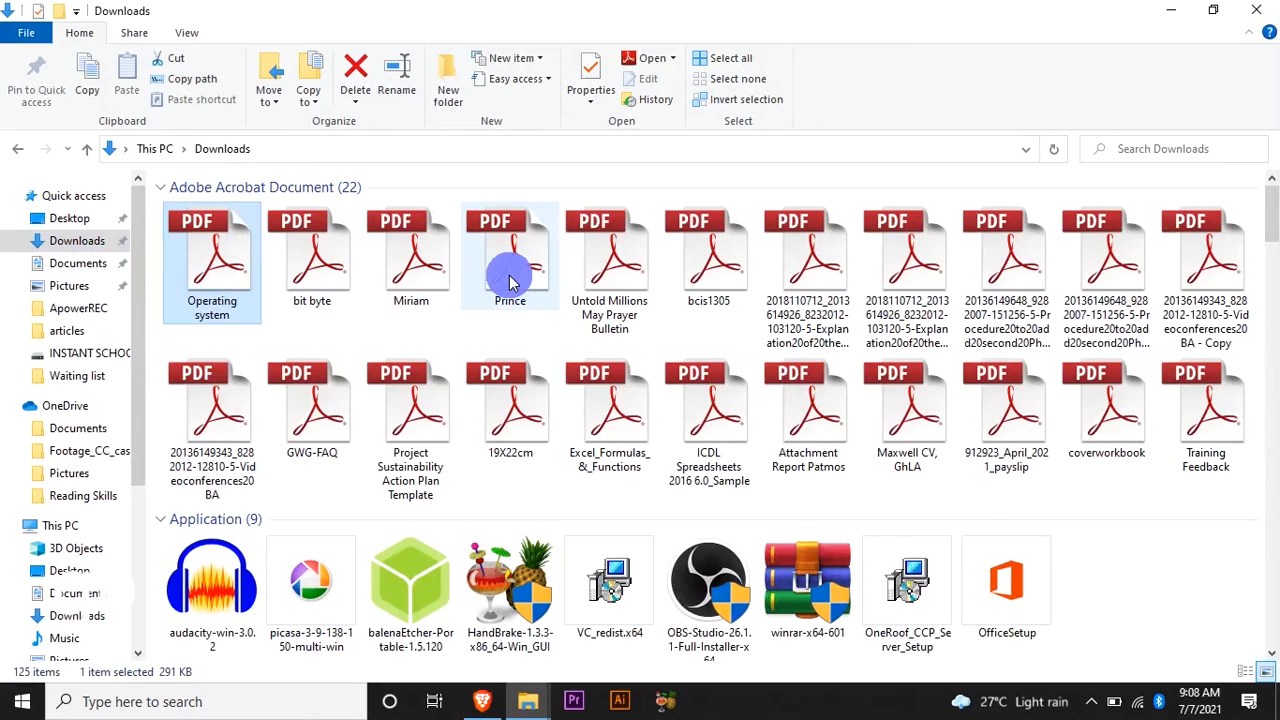
{"action": "double_click", "coordinate": [212, 250]}
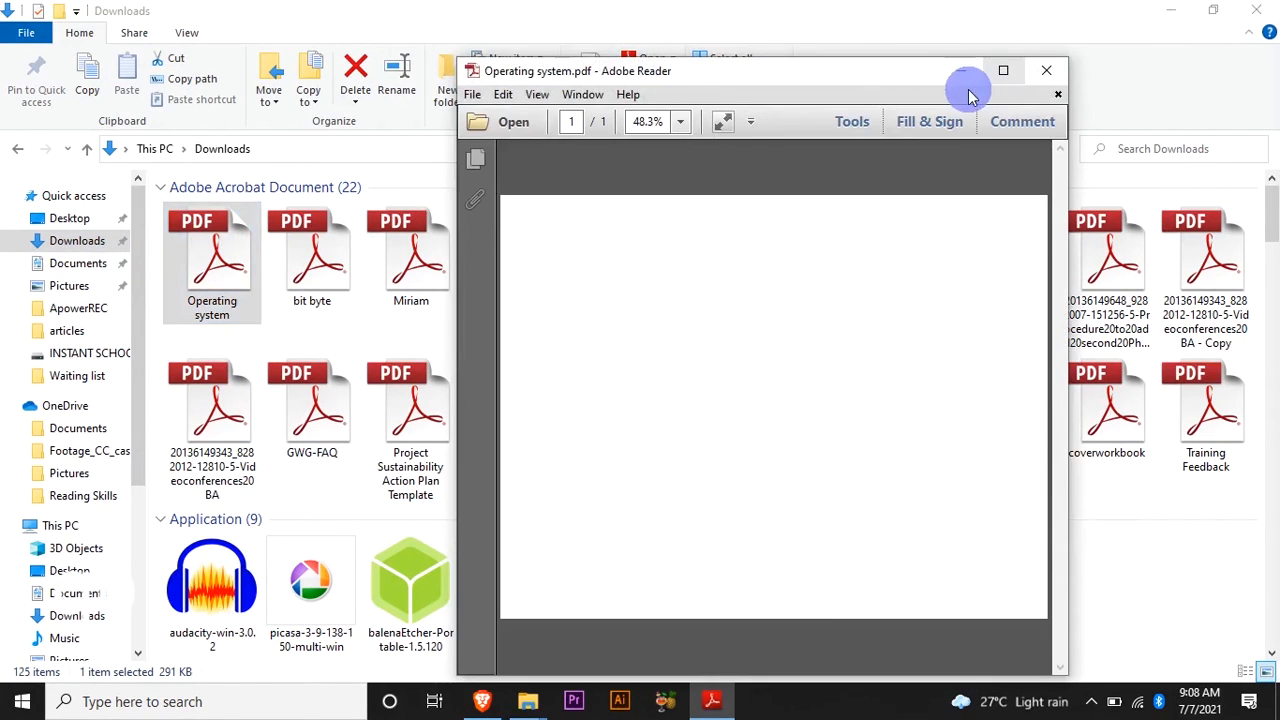
{"action": "mouse_move", "coordinate": [1008, 72]}
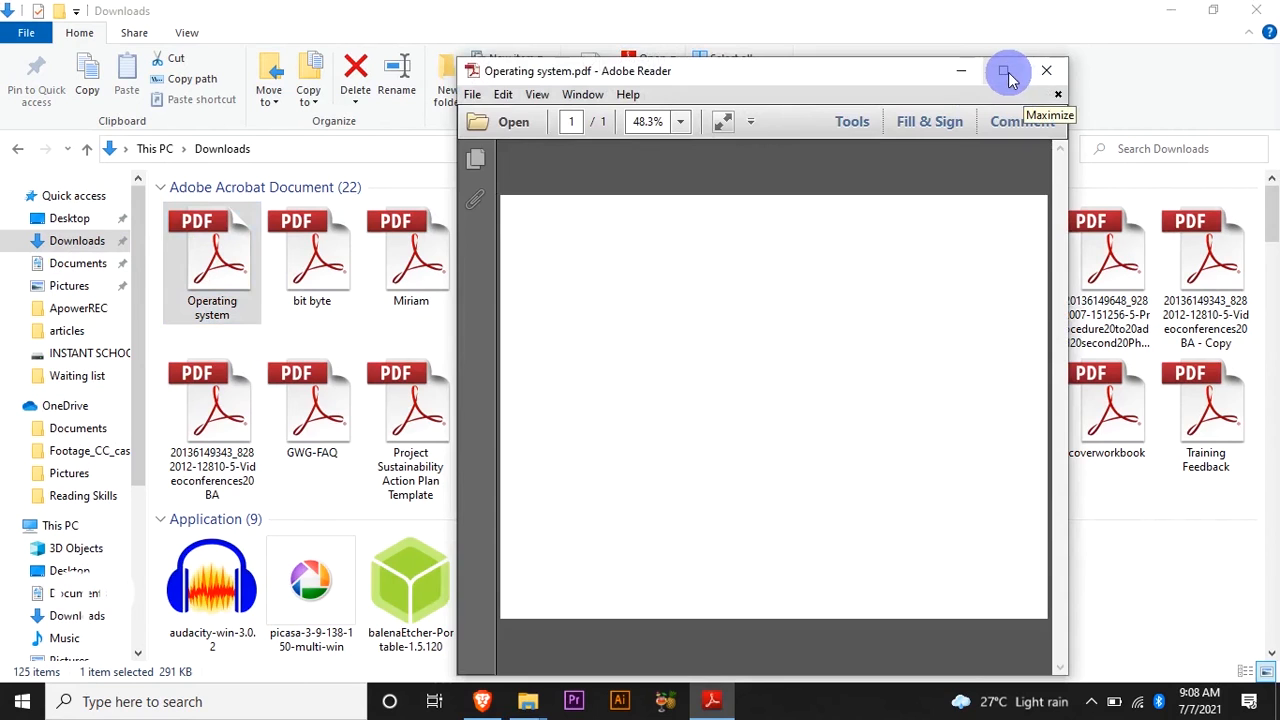
{"action": "left_click", "coordinate": [1008, 72]}
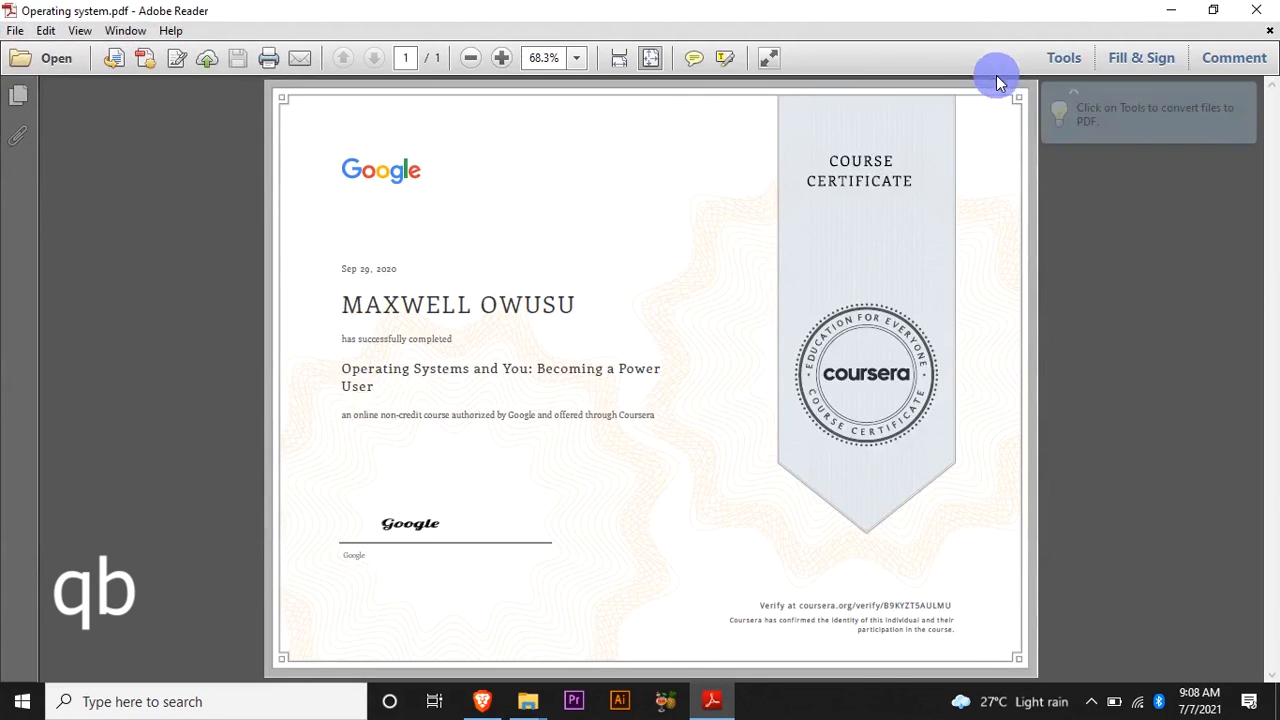
{"action": "mouse_move", "coordinate": [490, 344]}
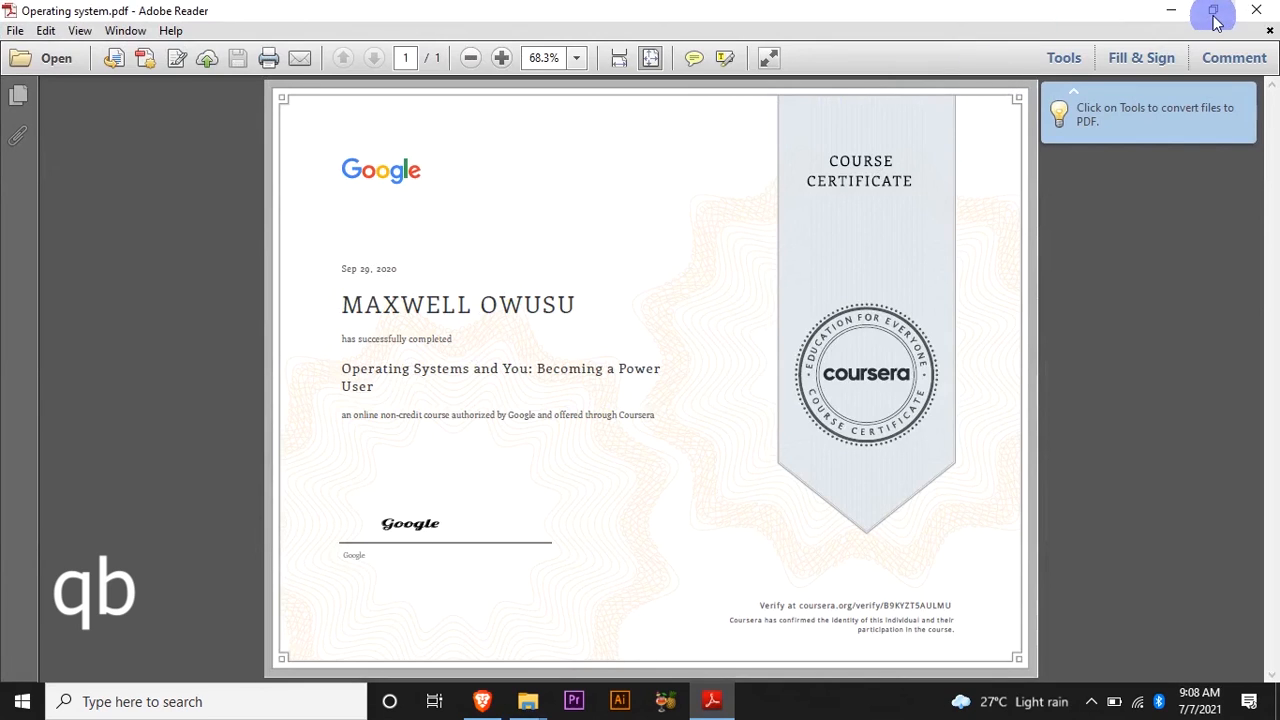
{"action": "mouse_move", "coordinate": [1214, 18]}
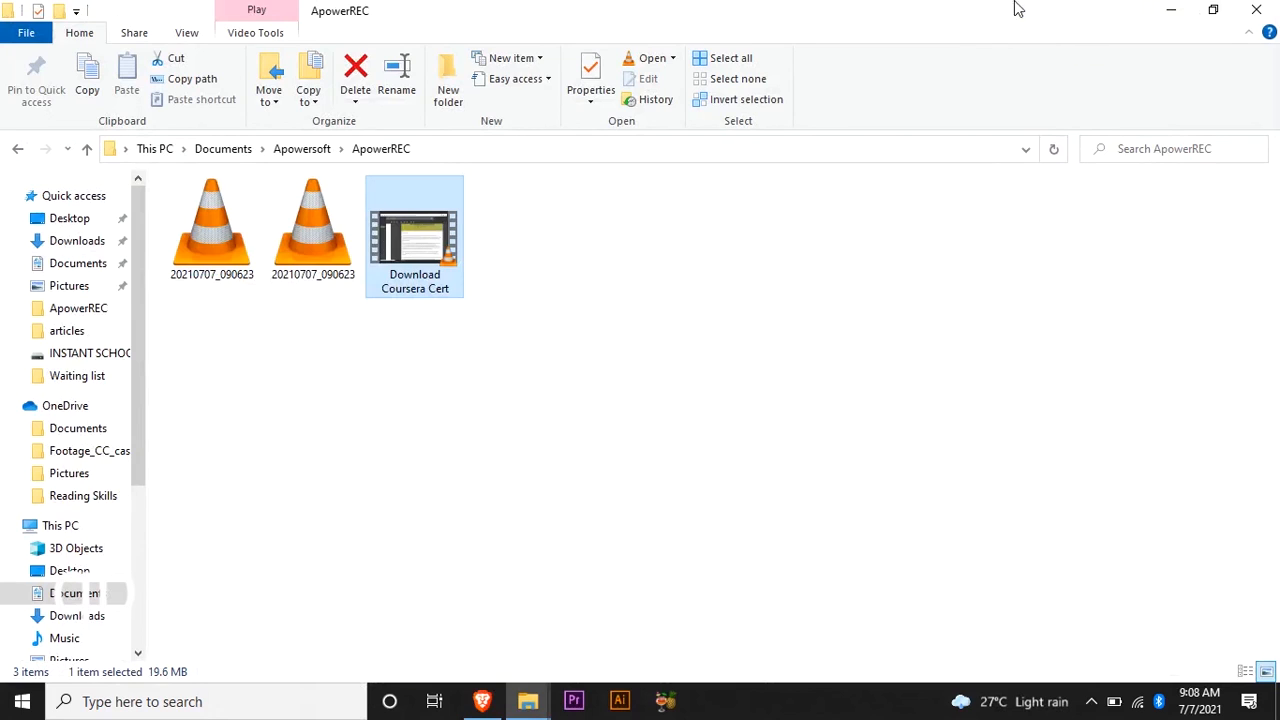
{"action": "mouse_move", "coordinate": [1240, 56]}
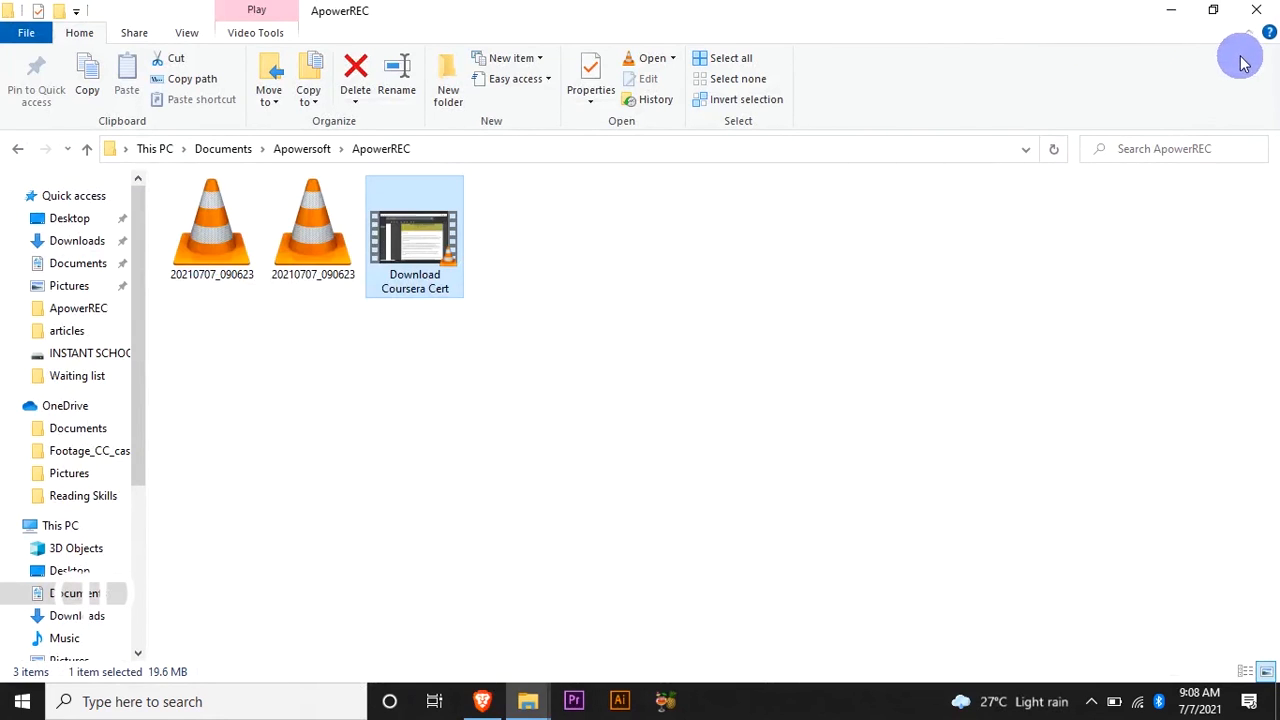
{"action": "mouse_move", "coordinate": [1248, 40]}
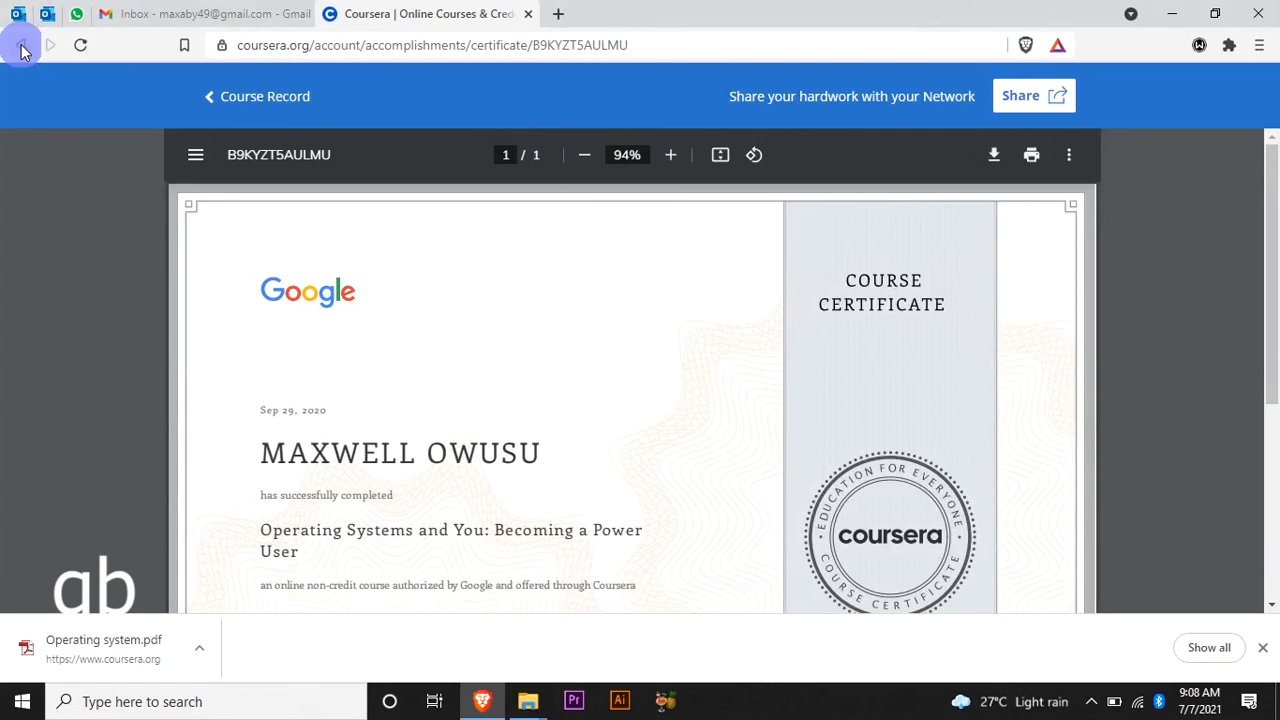
- Return from the PDF reader to the Coursera certificate page in the browser
{"action": "left_click", "coordinate": [20, 44]}
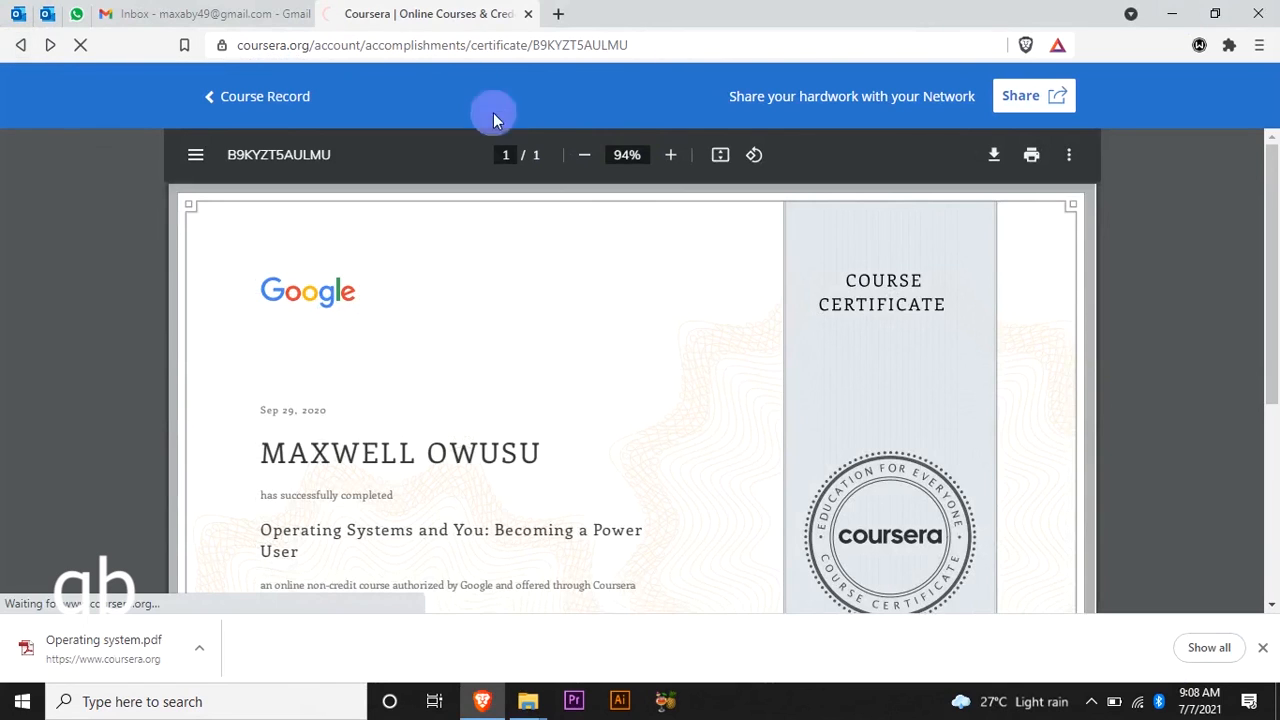